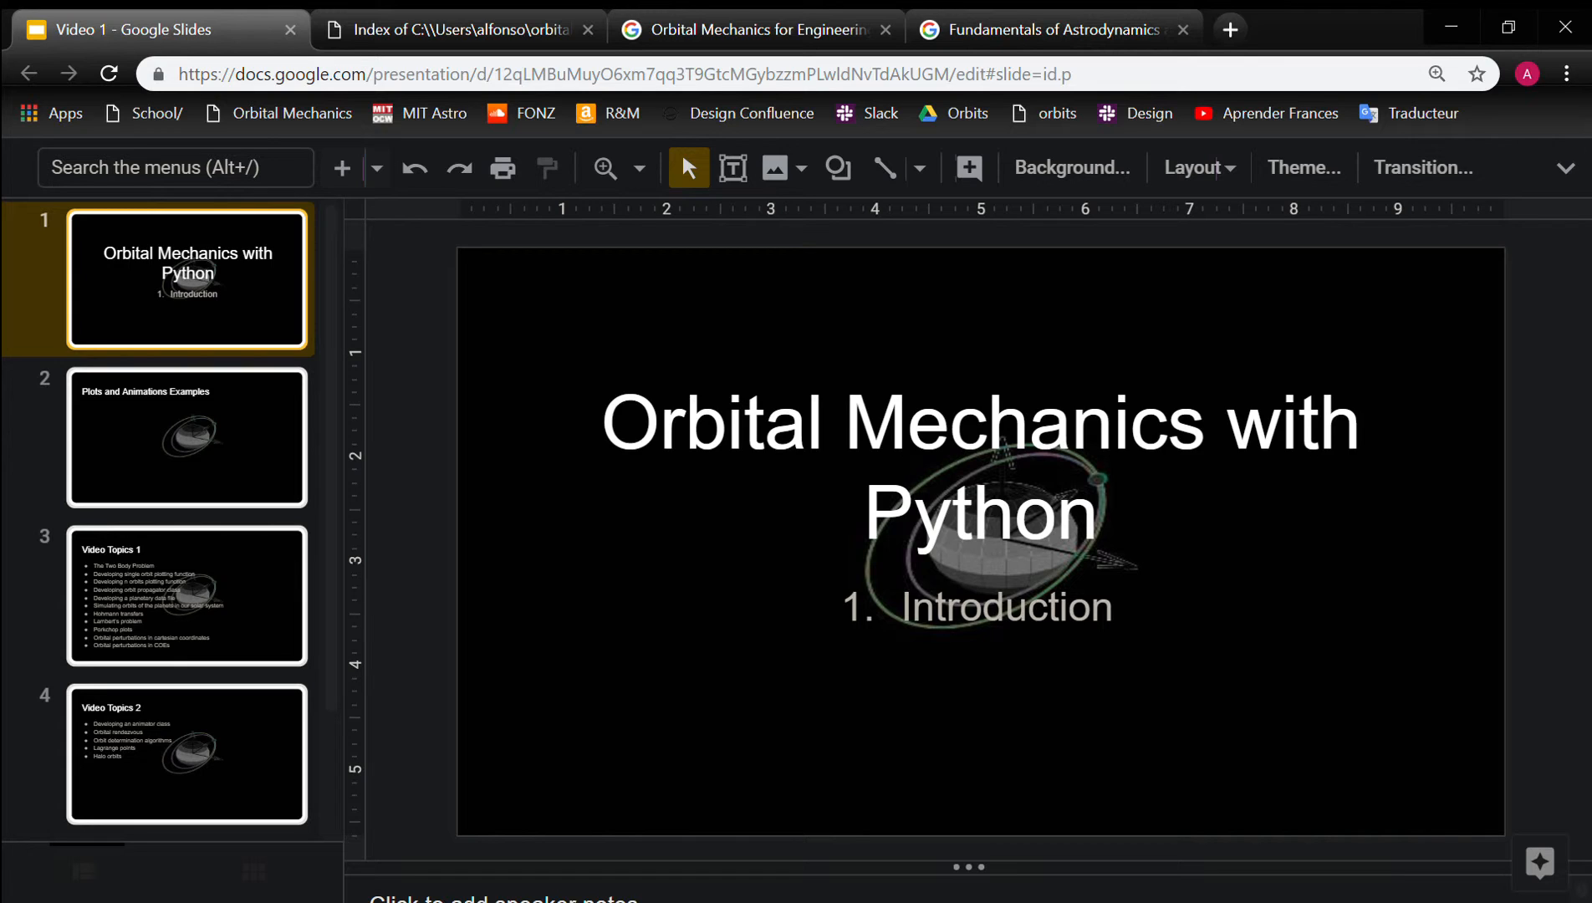
{"action": "mouse_move", "coordinate": [169, 321]}
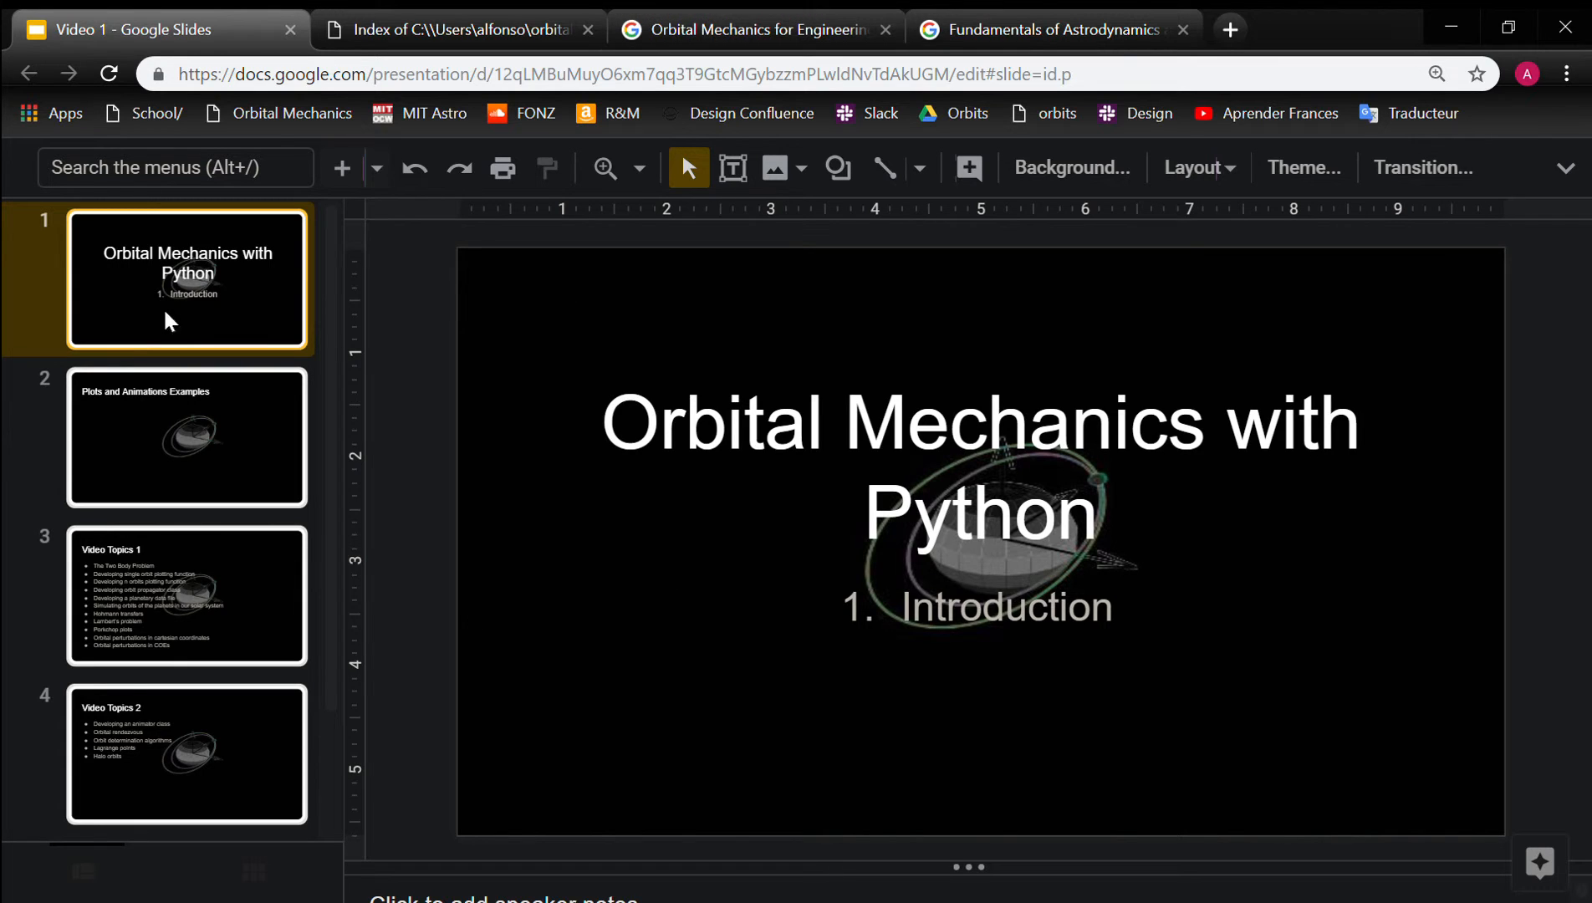
Show slide 2, 'Plots and Animations Examples', from the filmstrip.
{"action": "left_click", "coordinate": [186, 436]}
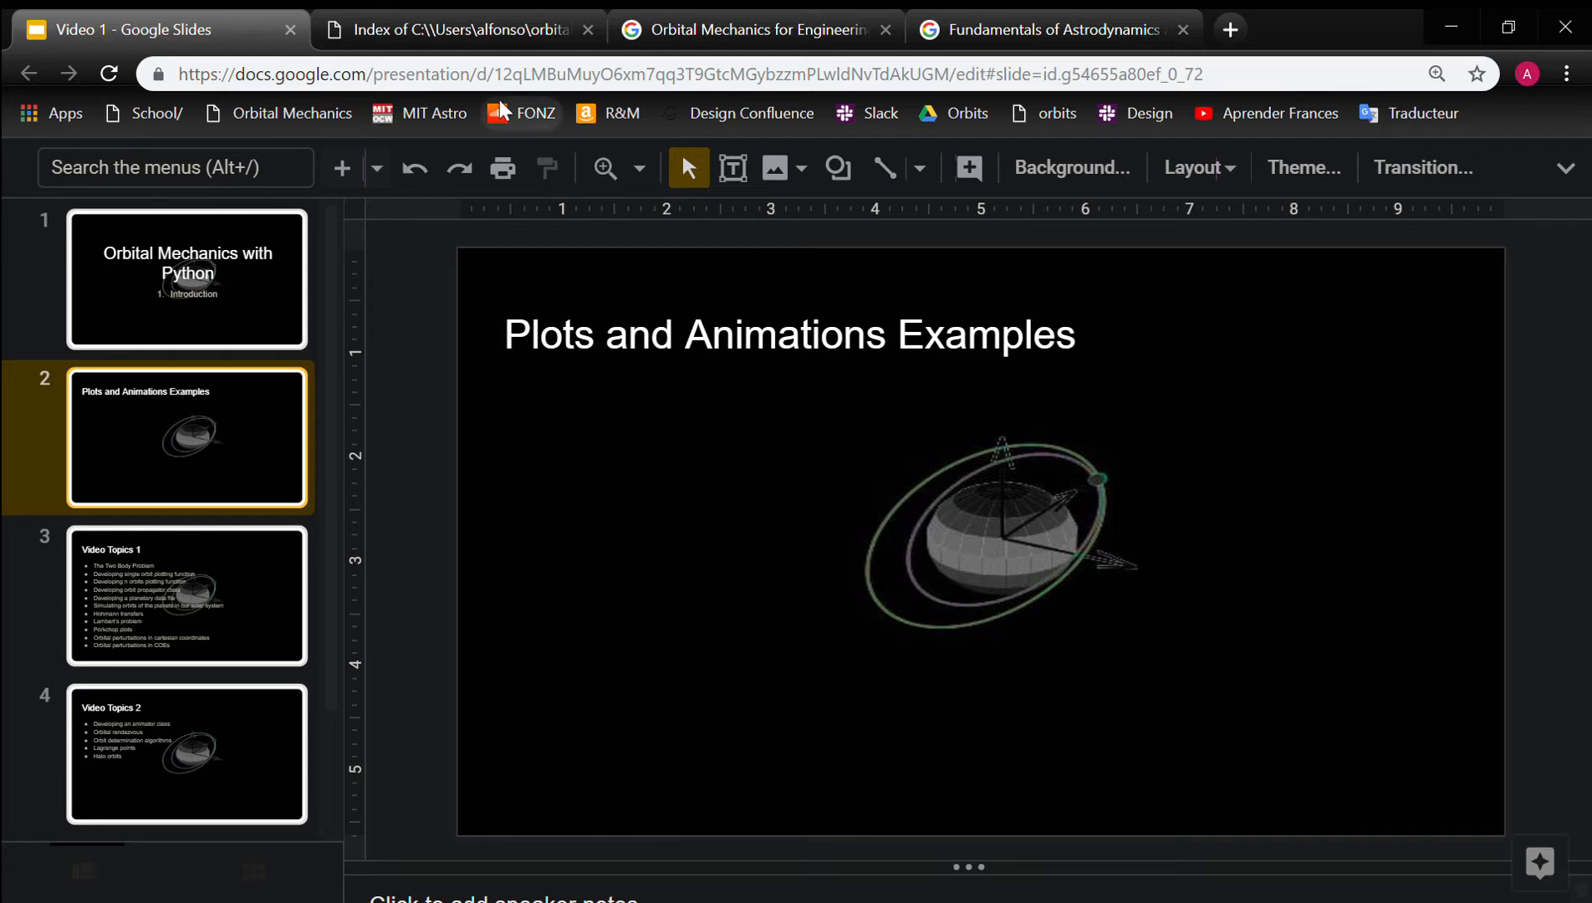
Open animation.gif from the local v1 folder, replay it twice, and go back to the index.
{"action": "left_click", "coordinate": [451, 28]}
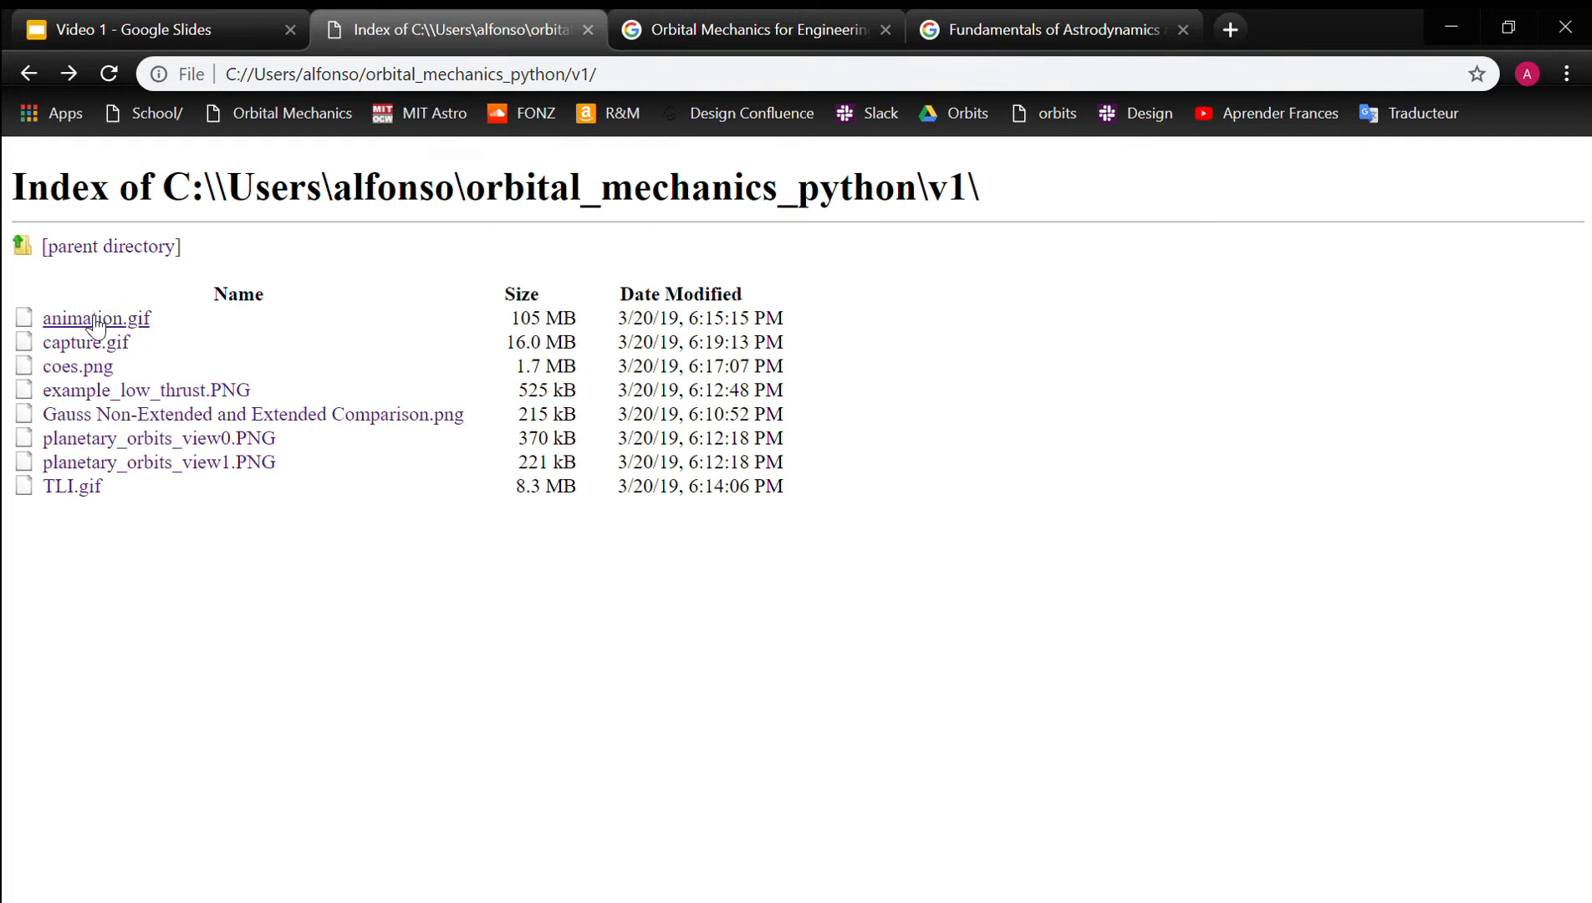
{"action": "left_click", "coordinate": [95, 318]}
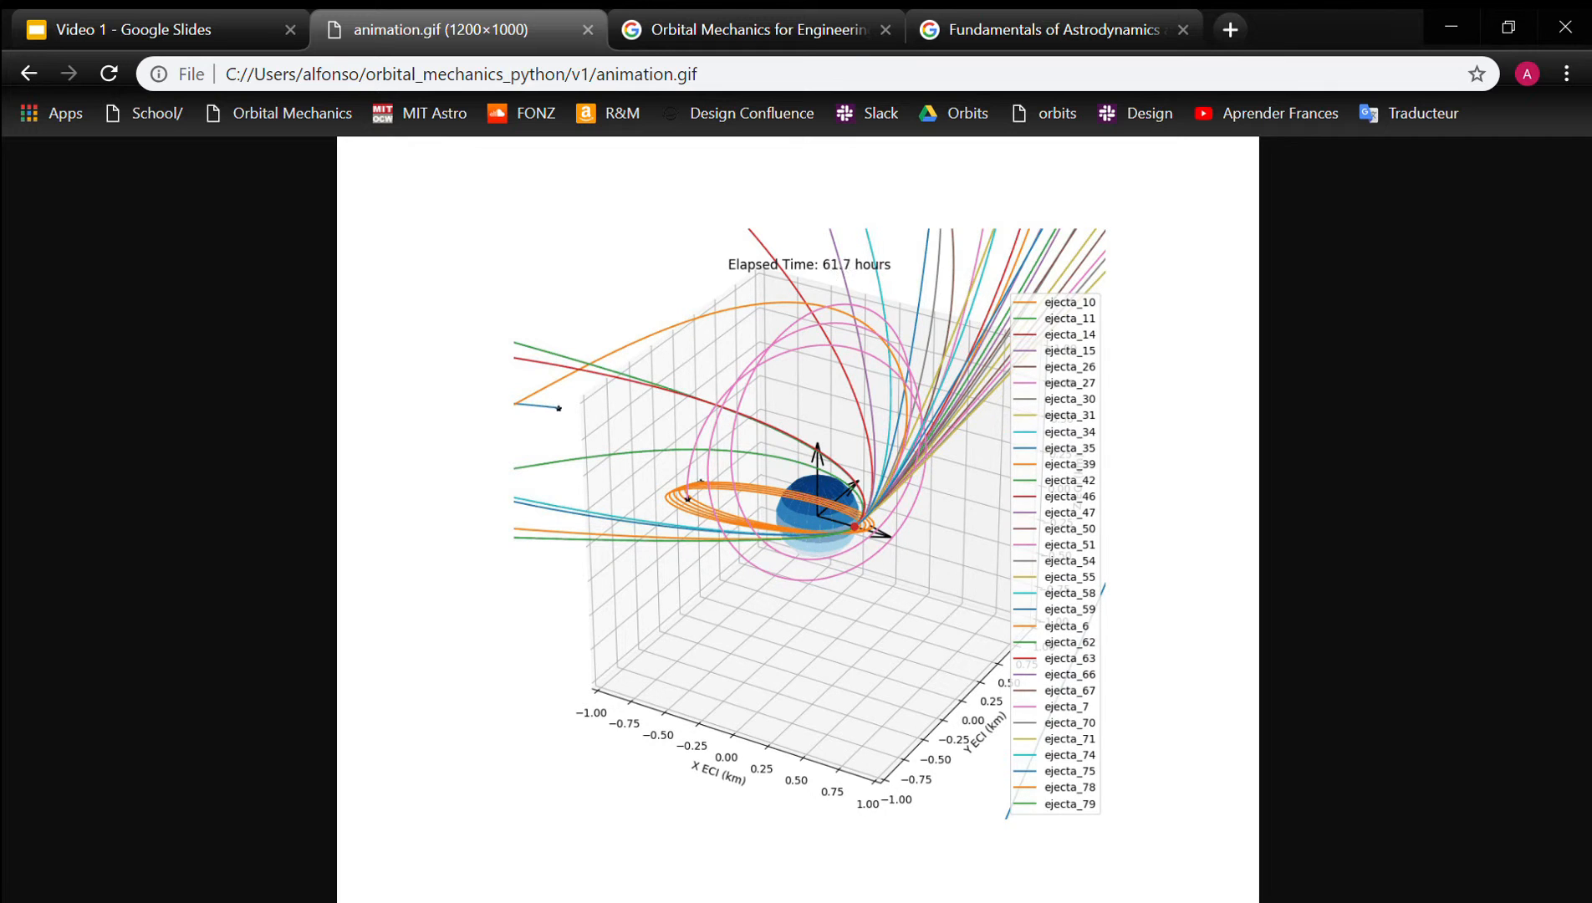
{"action": "left_click", "coordinate": [109, 72]}
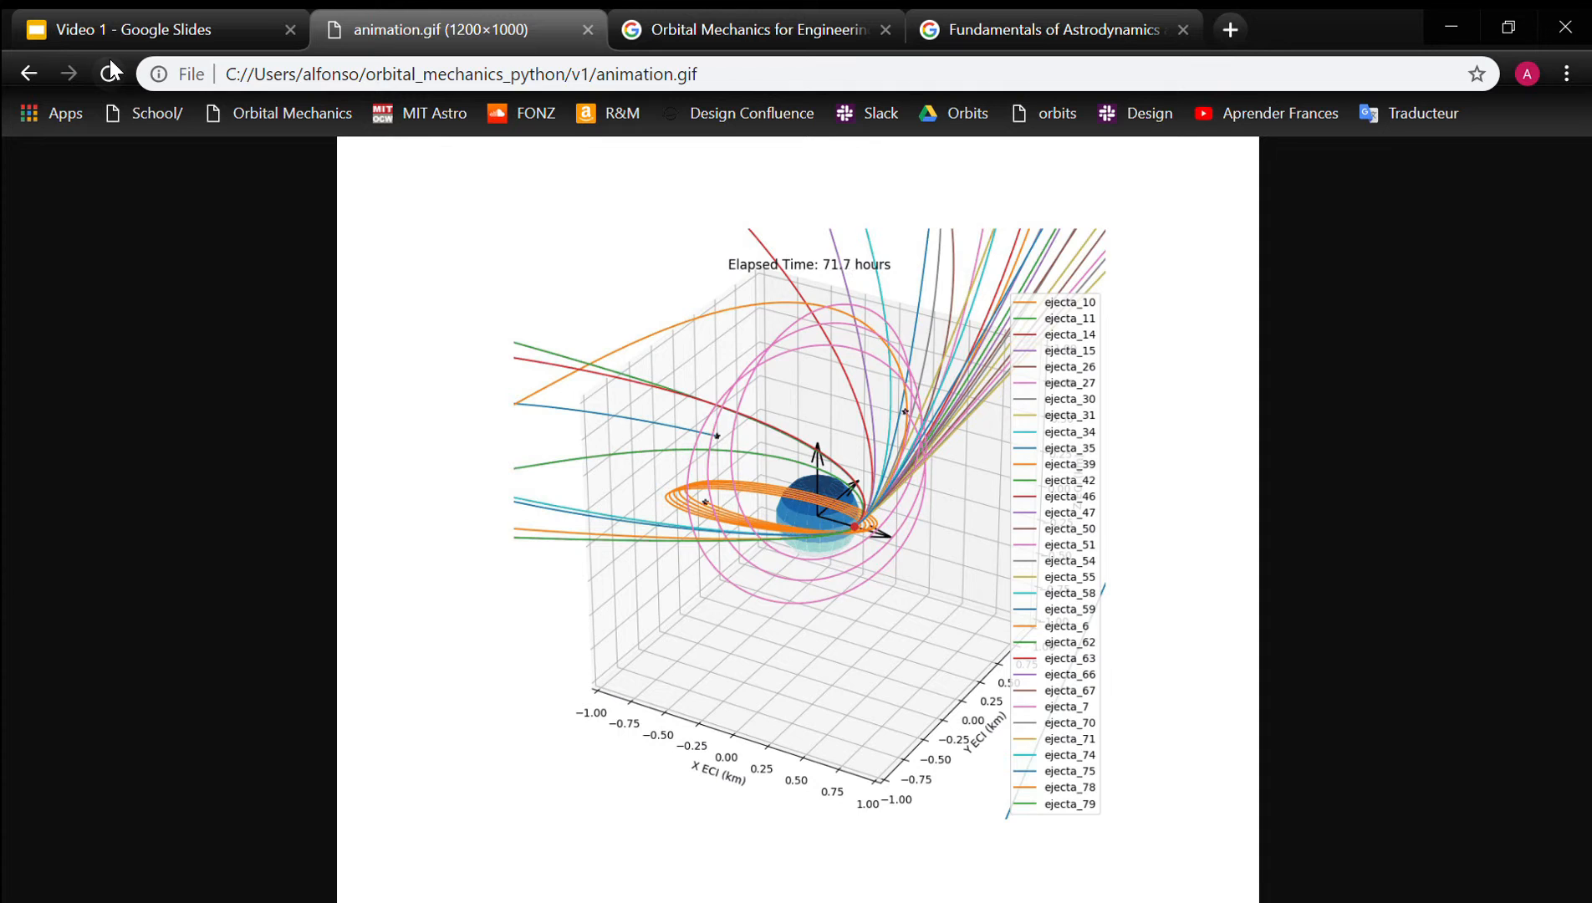
{"action": "left_click", "coordinate": [110, 73]}
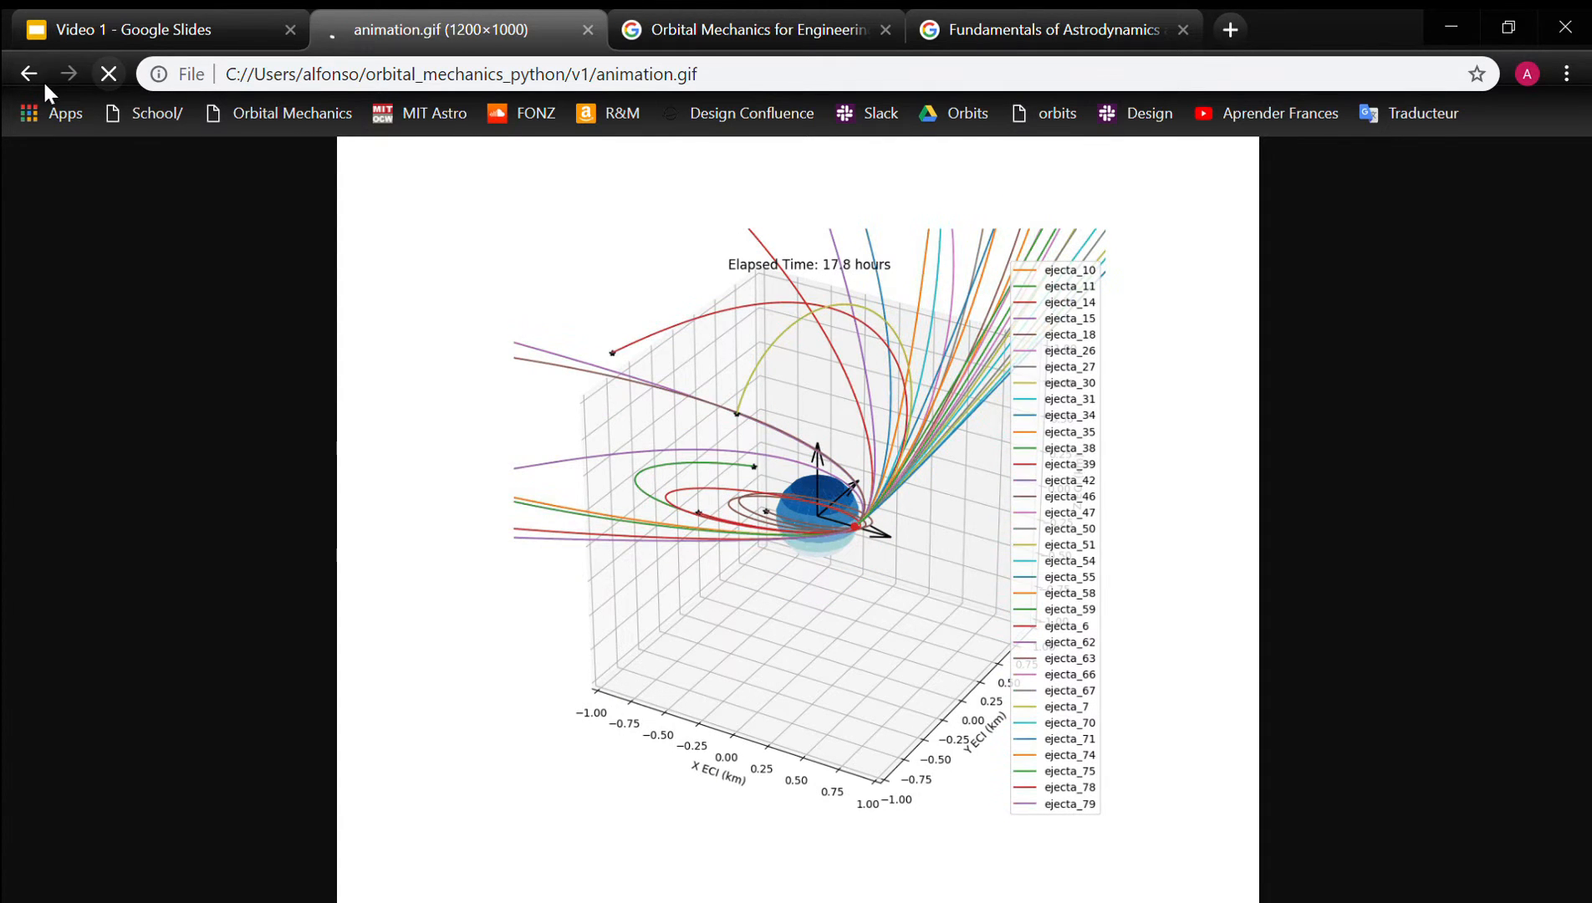
{"action": "left_click", "coordinate": [29, 73]}
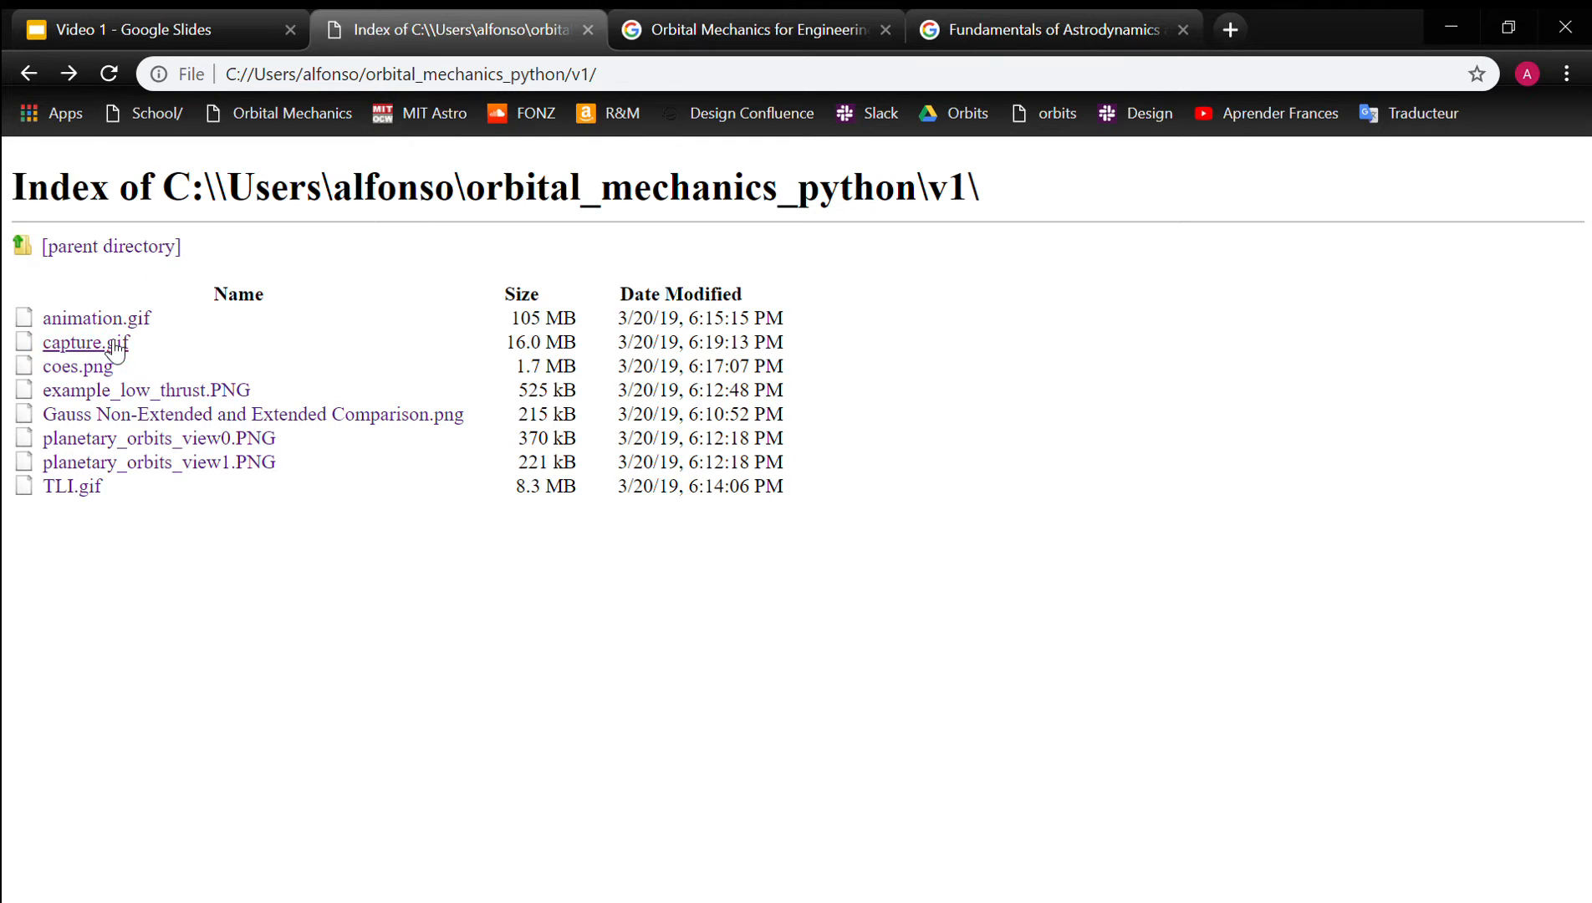
Play the capture.gif and TLI.gif animations, returning to the v1 index in between.
{"action": "left_click", "coordinate": [73, 342]}
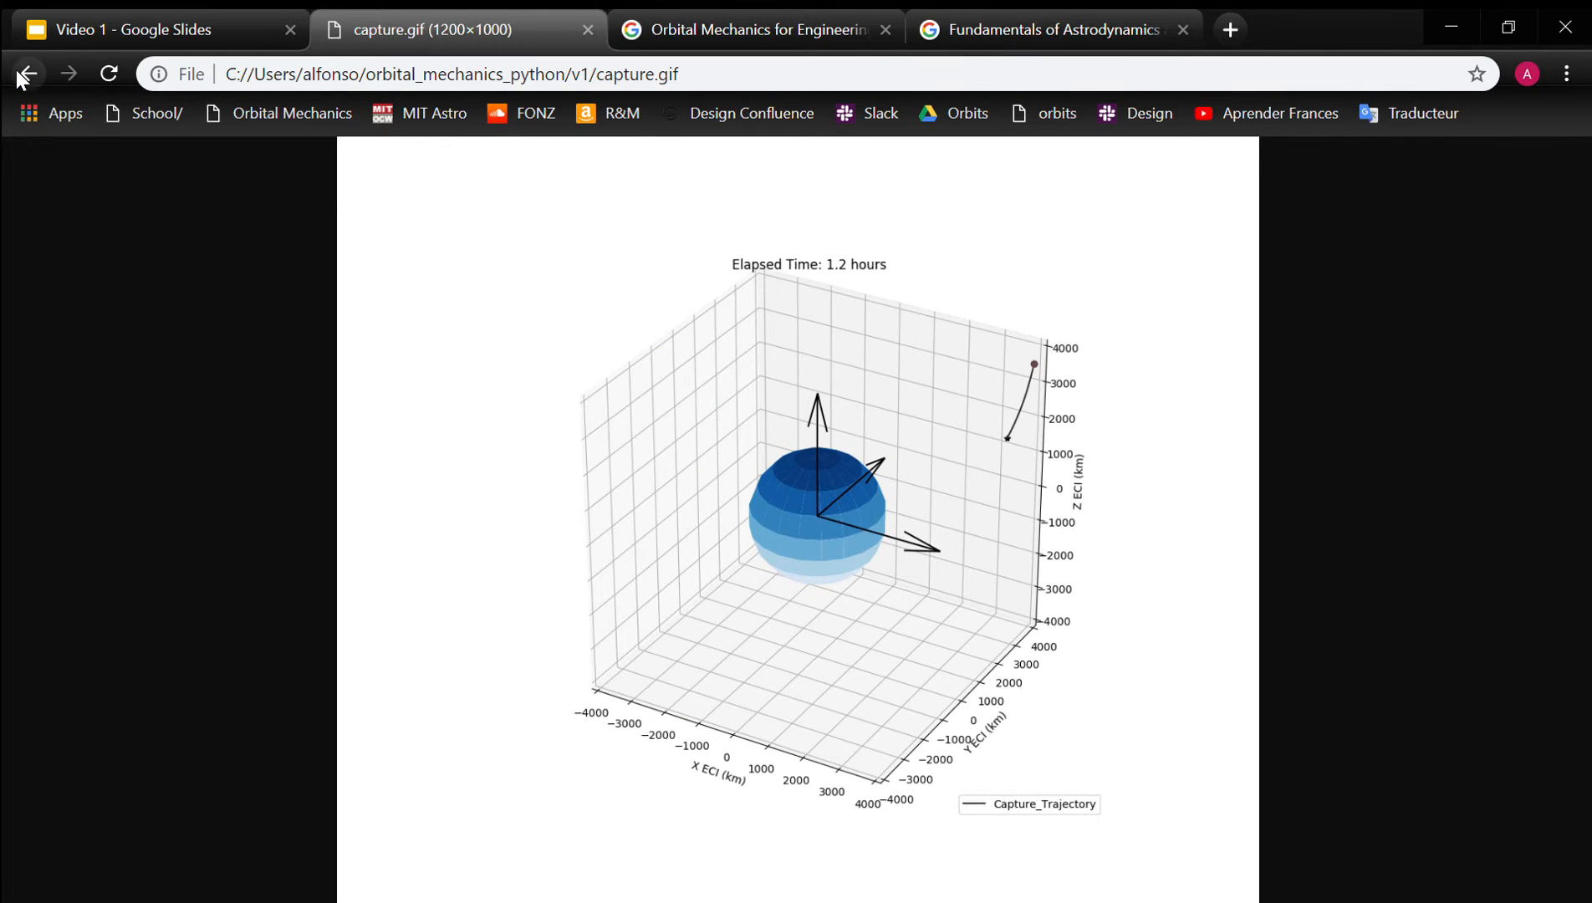
{"action": "left_click", "coordinate": [28, 72]}
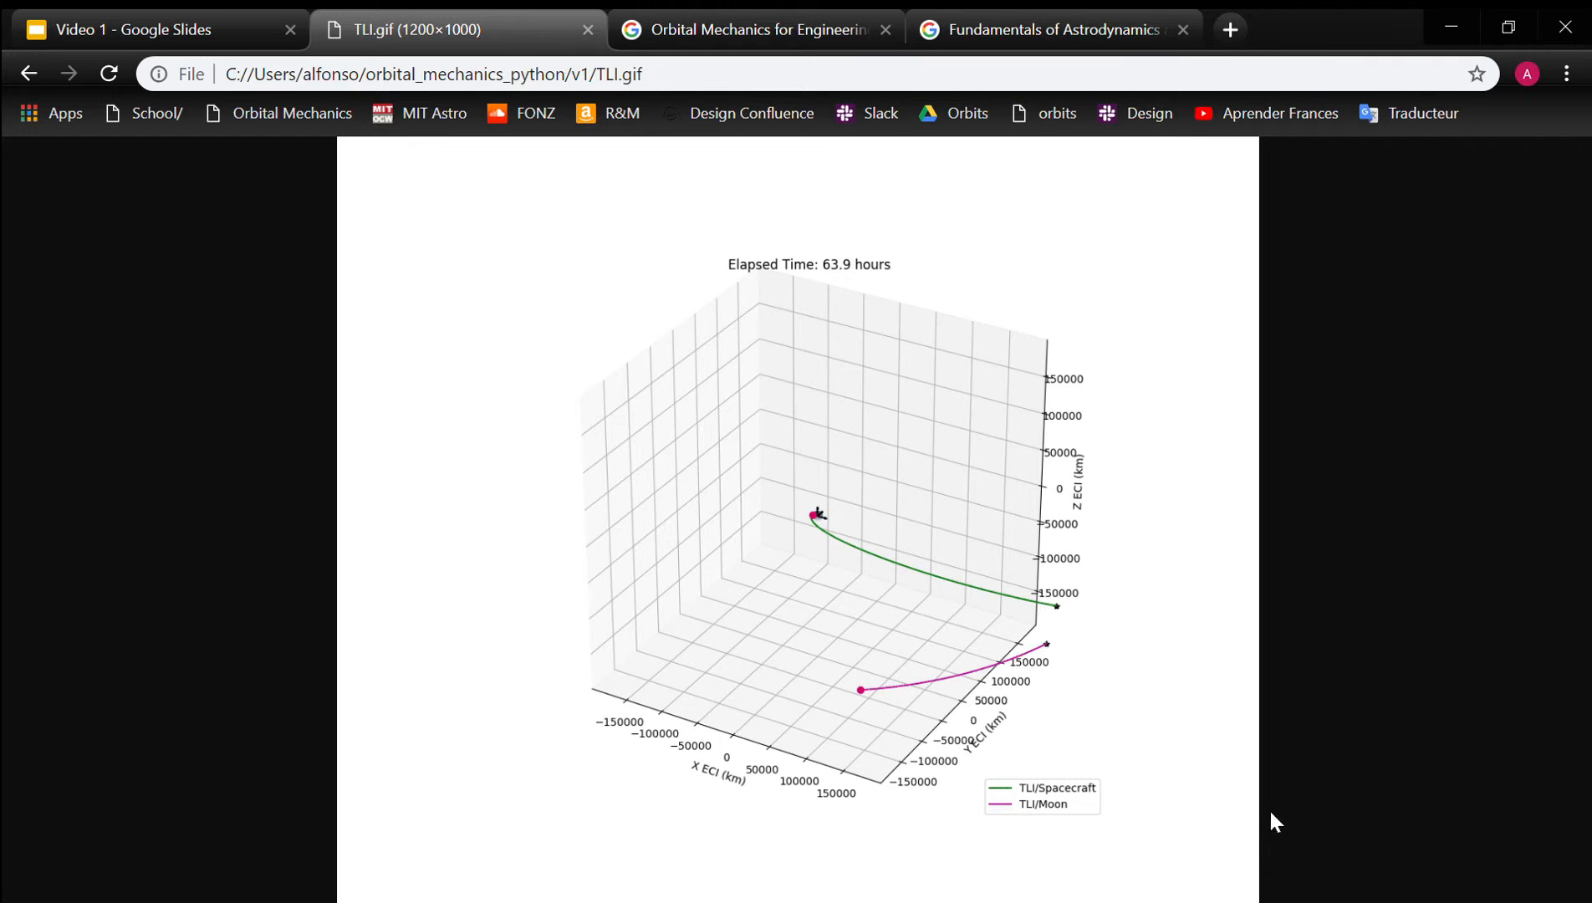
{"action": "left_click", "coordinate": [27, 73]}
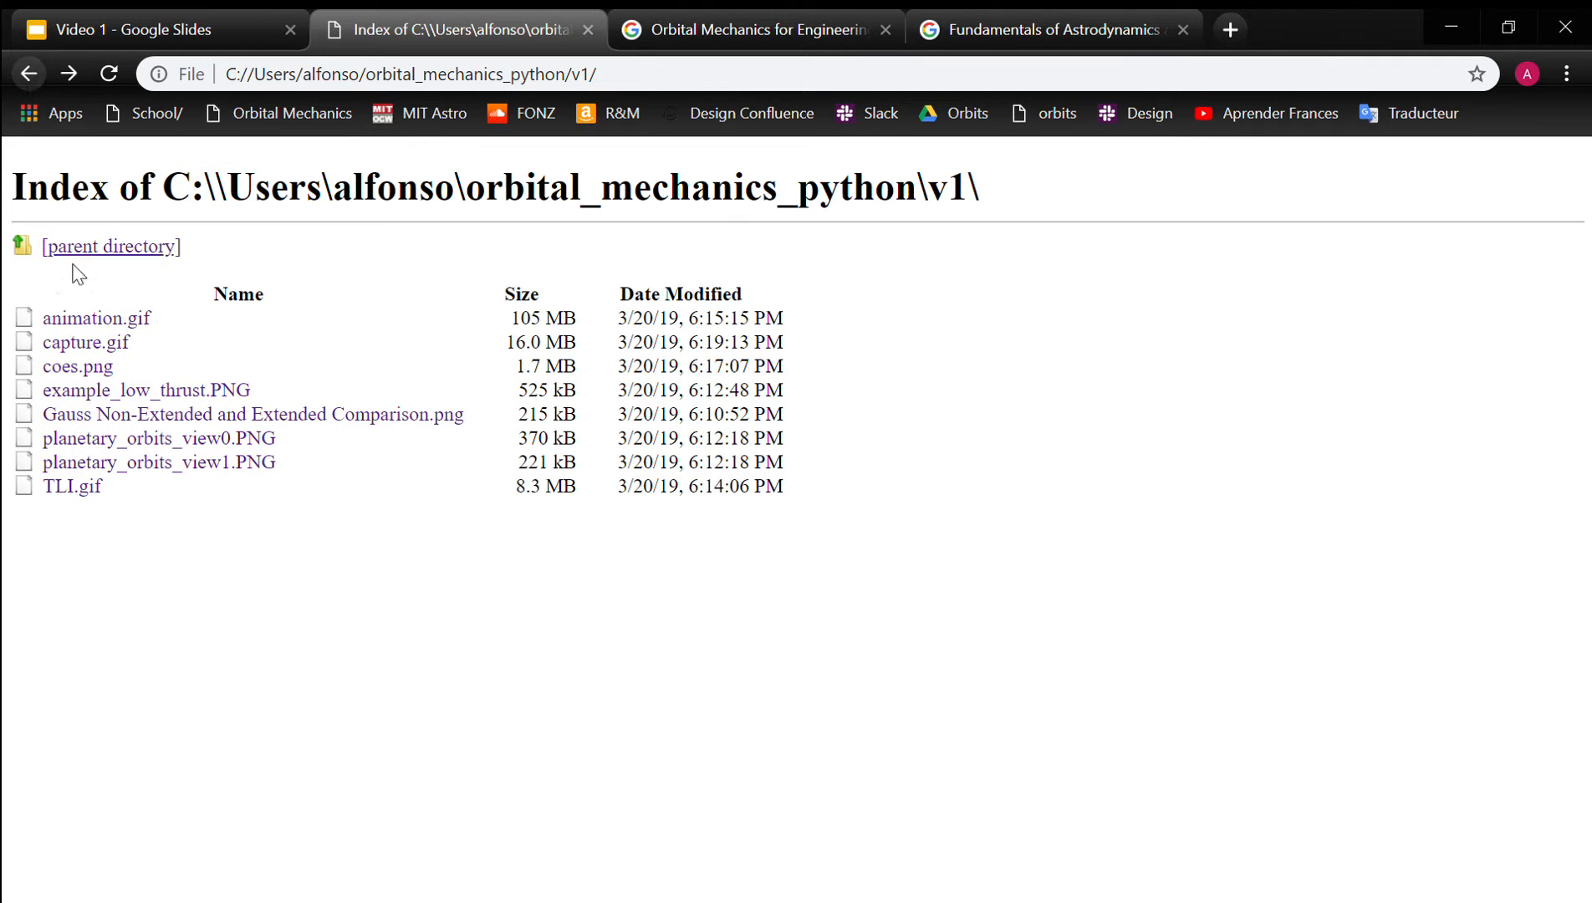
{"action": "left_click", "coordinate": [85, 341]}
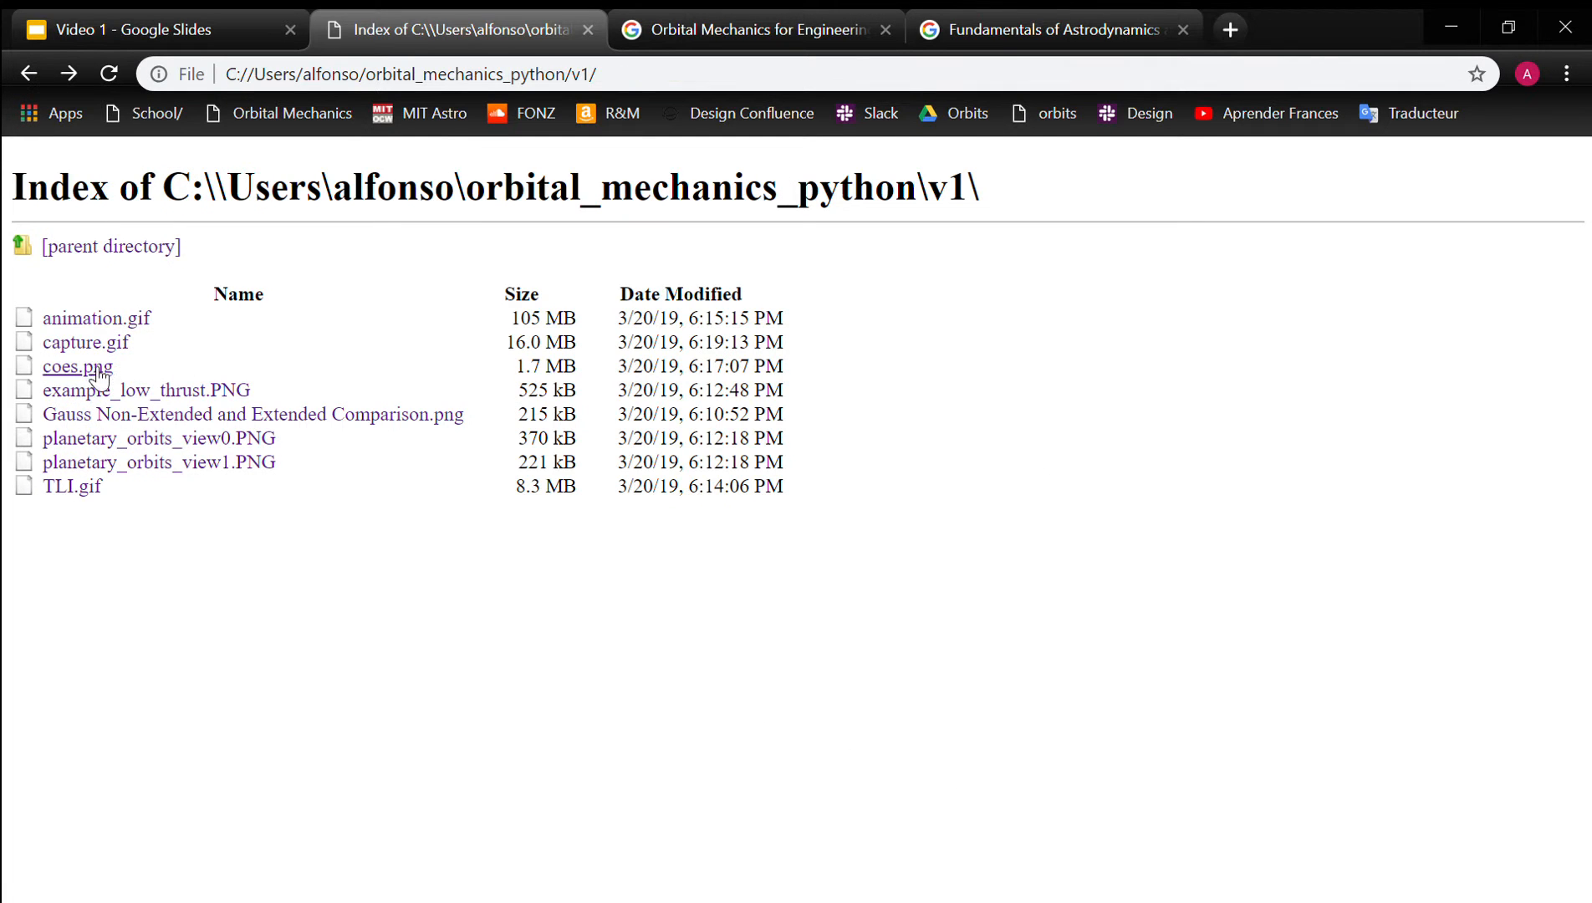
View coes.png and example_low_thrust.PNG, returning to the v1 index after each.
{"action": "left_click", "coordinate": [77, 365]}
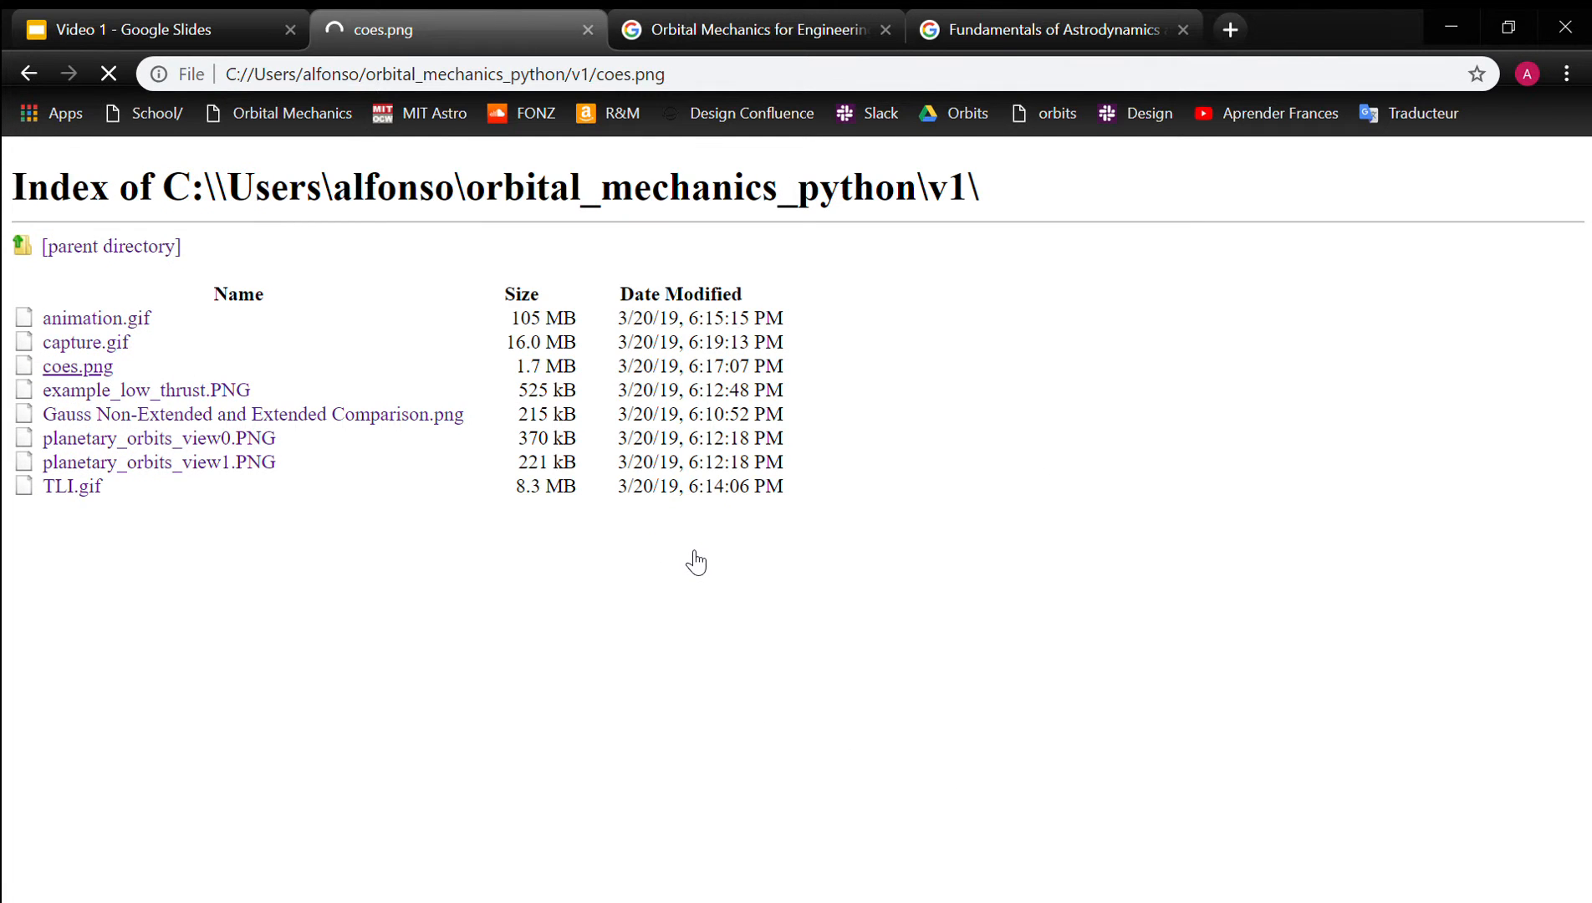
{"action": "left_click", "coordinate": [77, 365]}
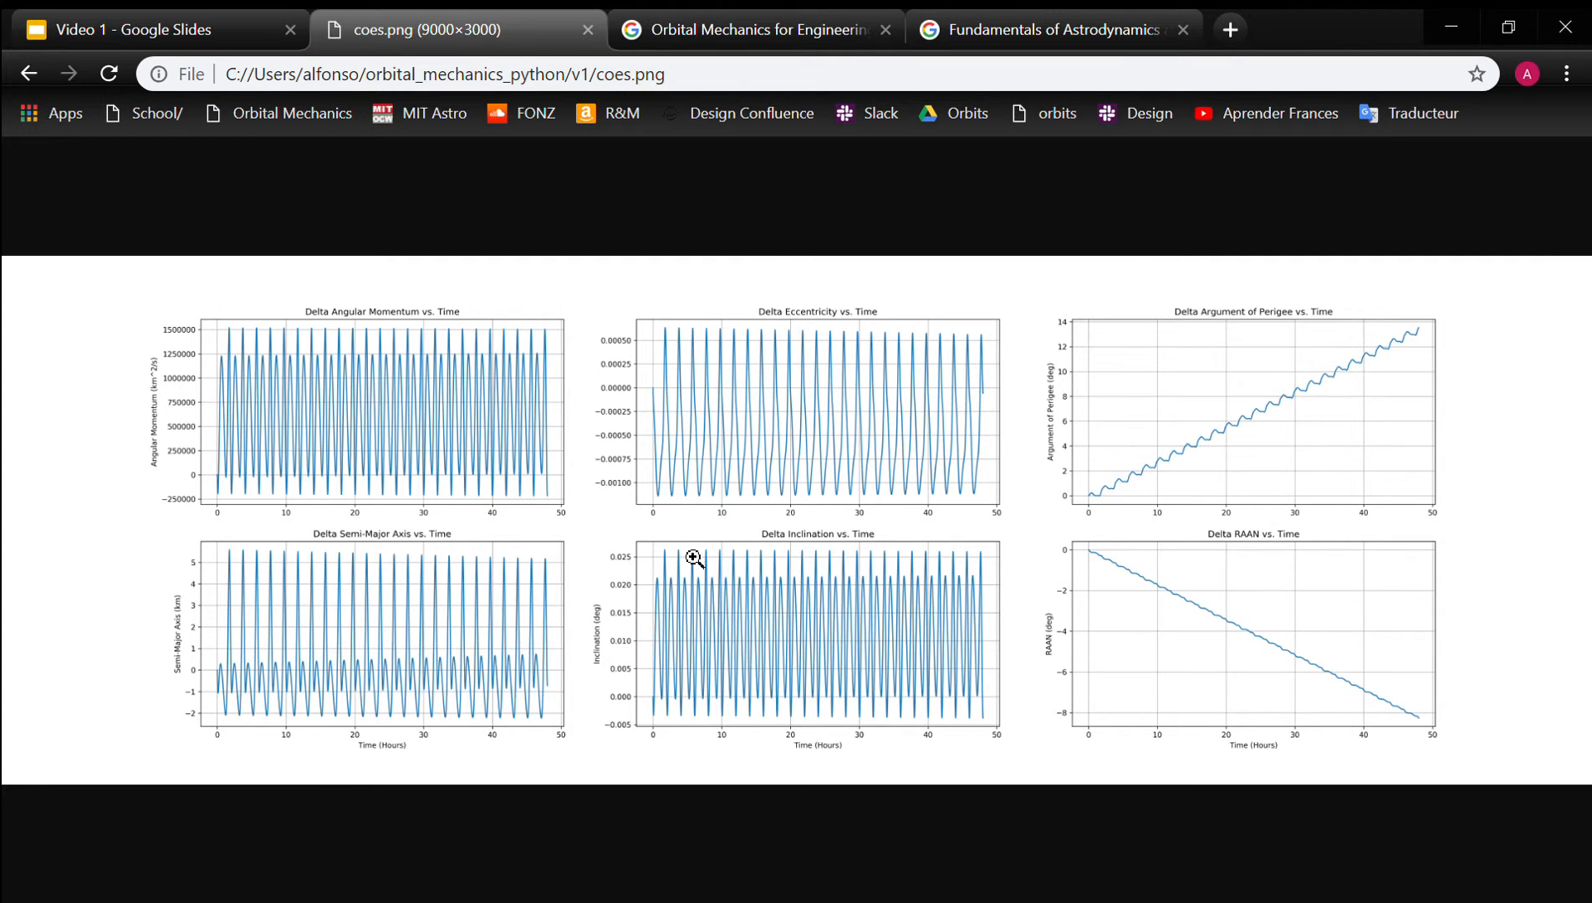
{"action": "mouse_move", "coordinate": [371, 550]}
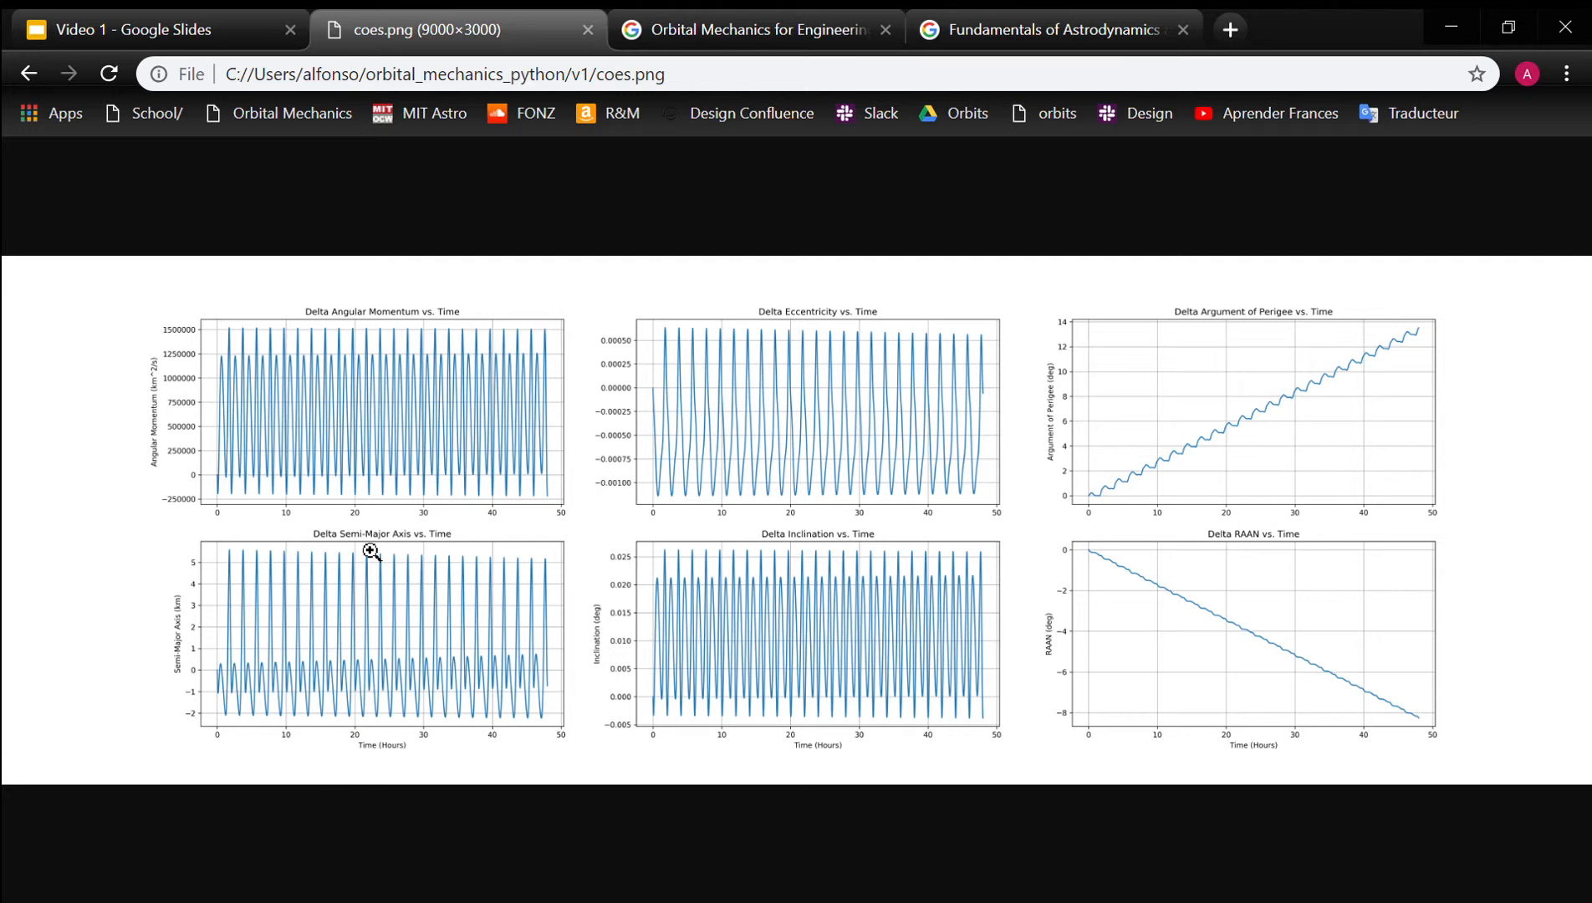
{"action": "mouse_move", "coordinate": [425, 406]}
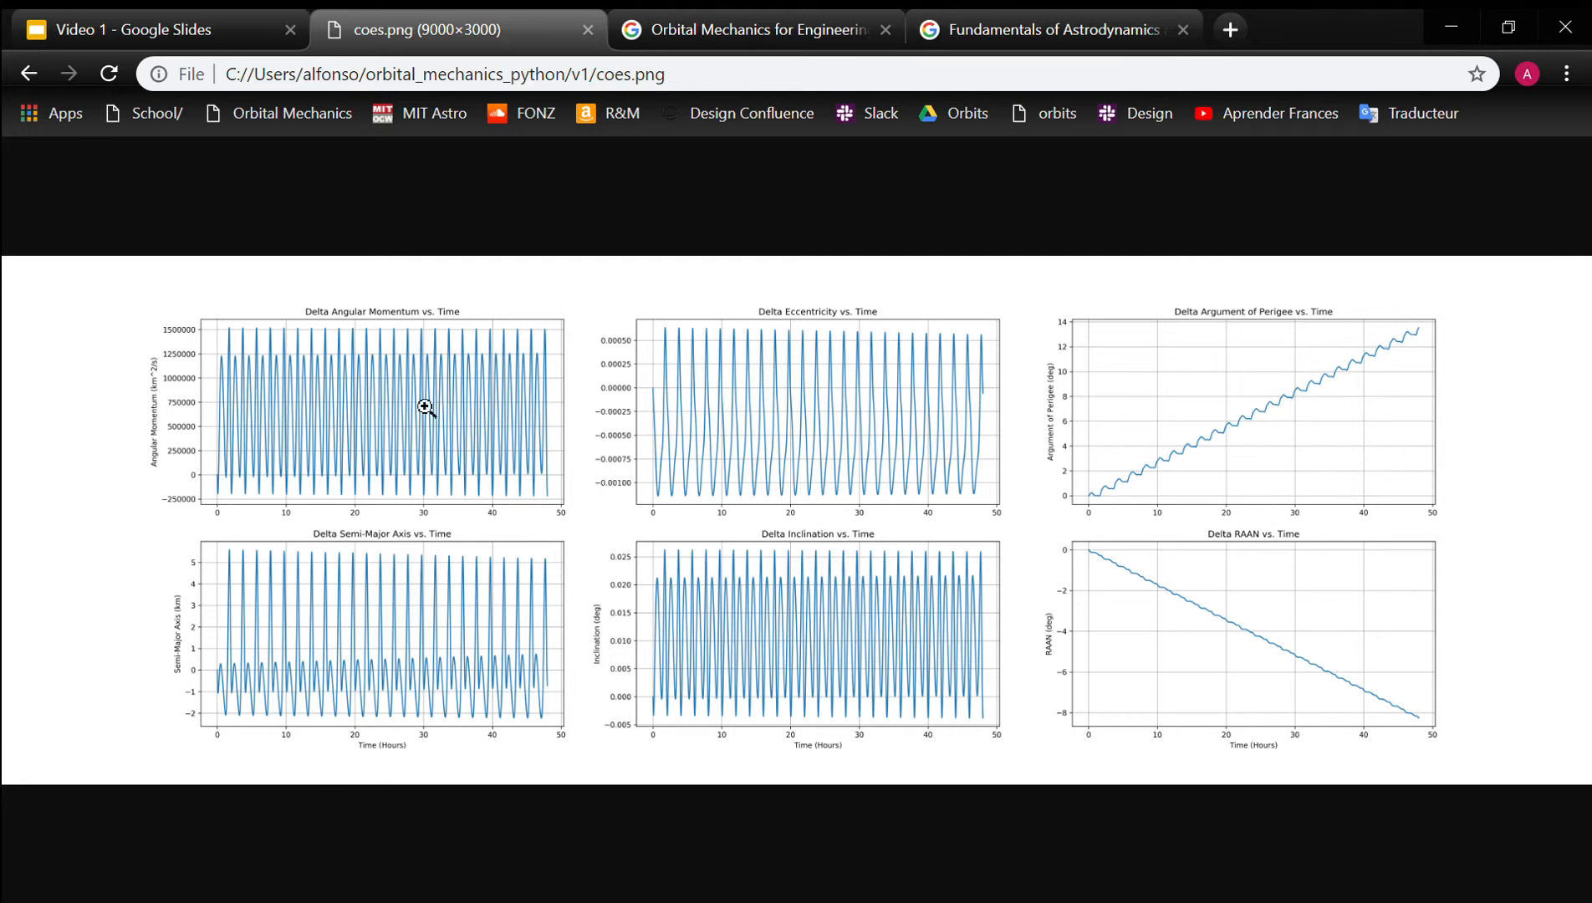
{"action": "left_click", "coordinate": [28, 73]}
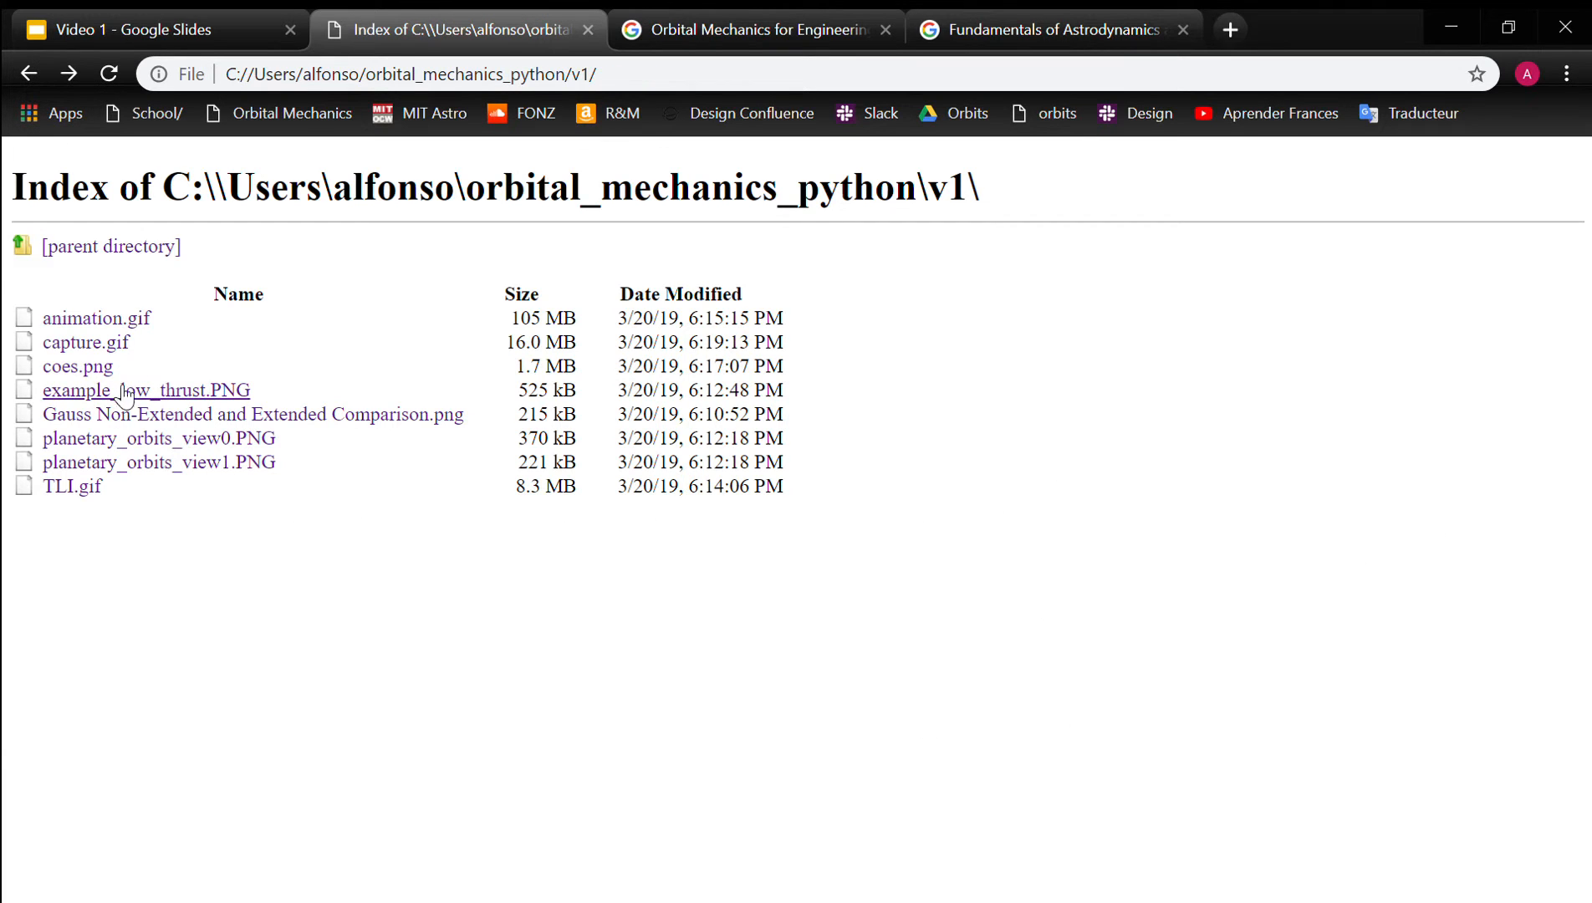
{"action": "left_click", "coordinate": [146, 389]}
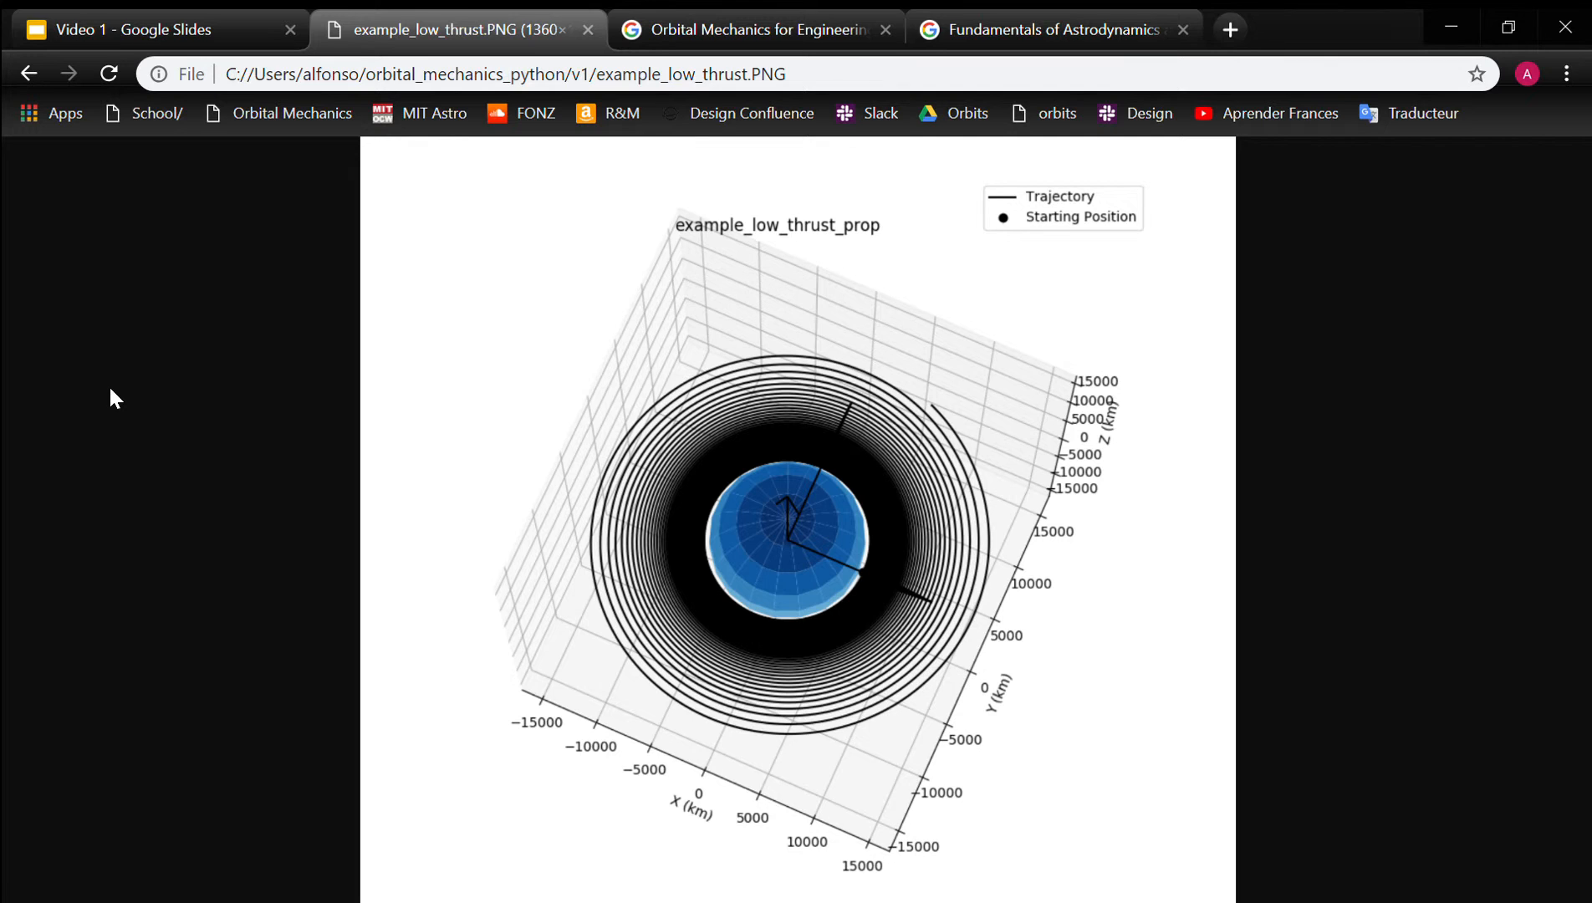
{"action": "mouse_move", "coordinate": [348, 512]}
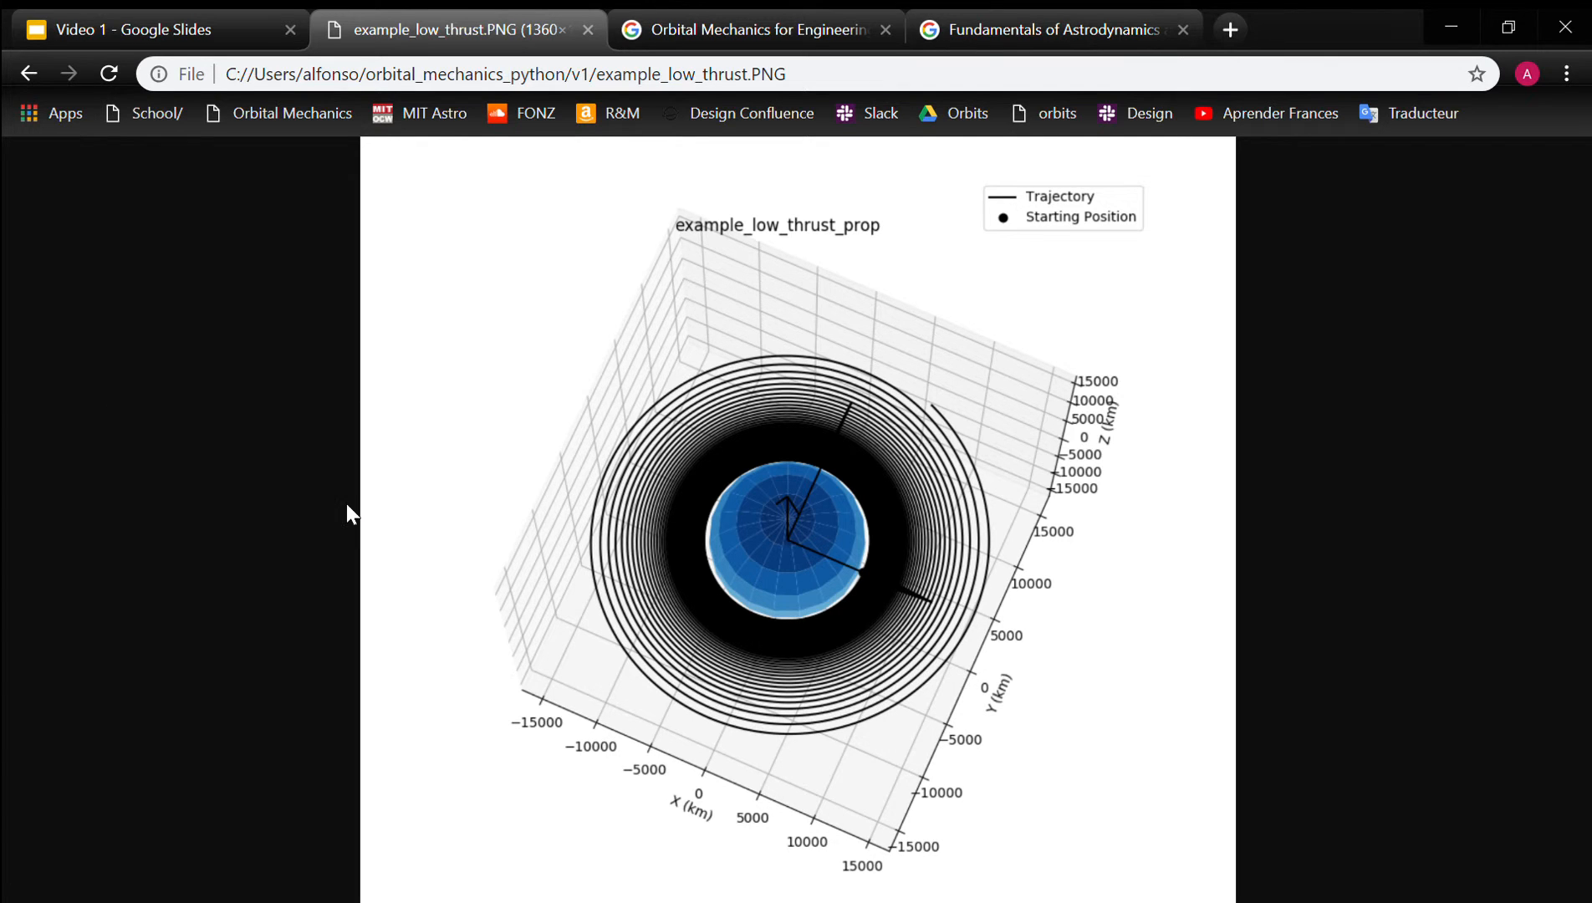
{"action": "left_click", "coordinate": [28, 73]}
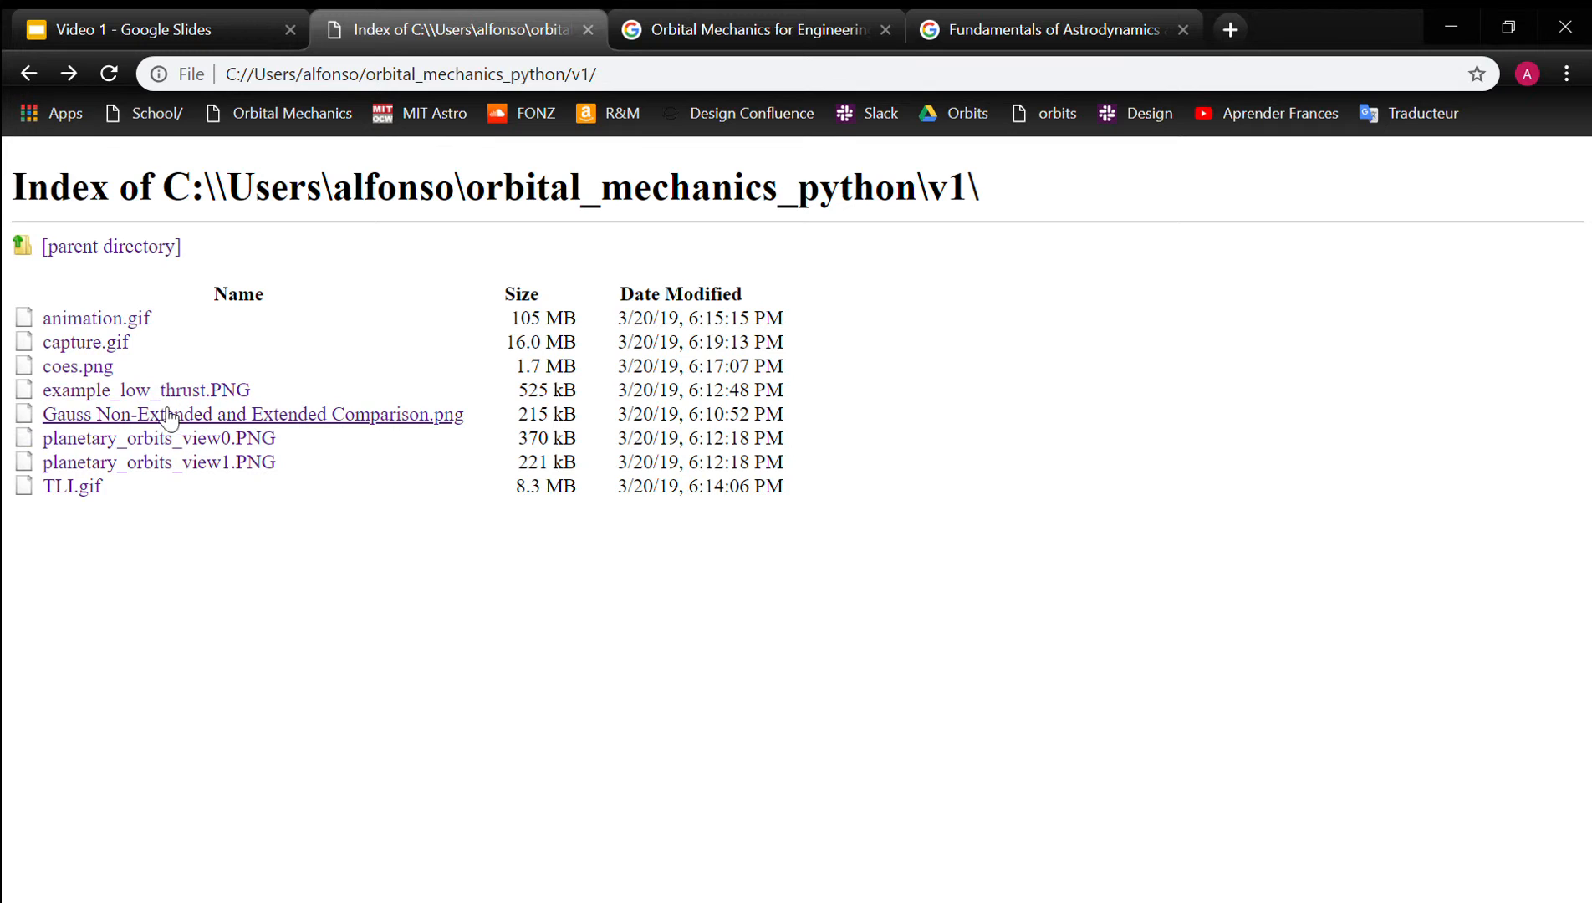
View the Gauss comparison PNG and planetary_orbits_view0.PNG, returning to the v1 index after each.
{"action": "left_click", "coordinate": [251, 415]}
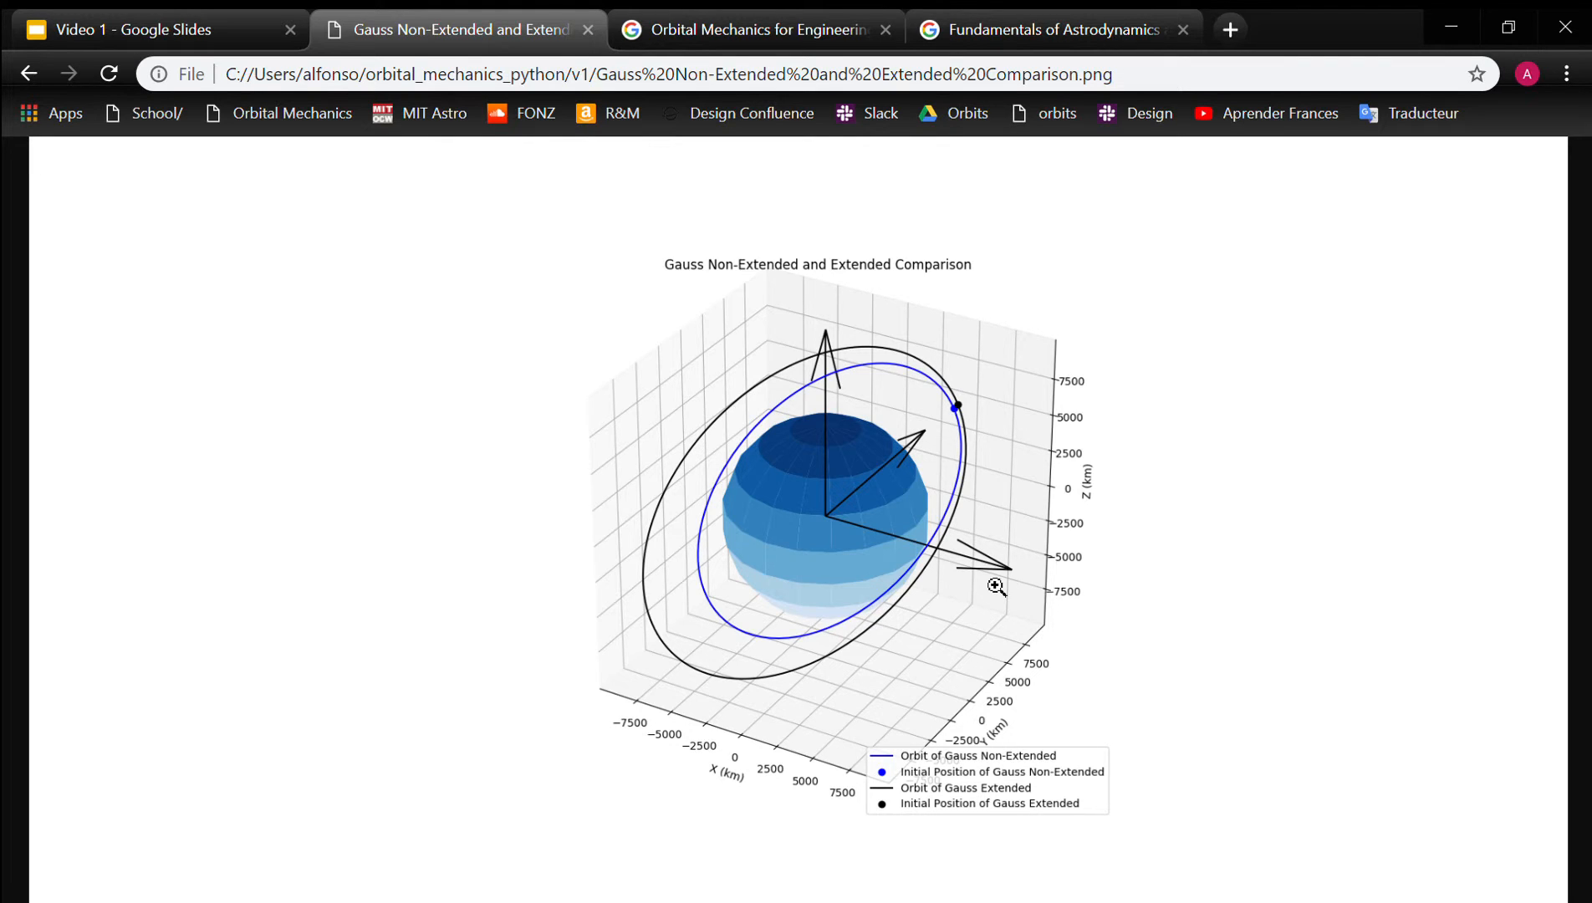
{"action": "mouse_move", "coordinate": [26, 73]}
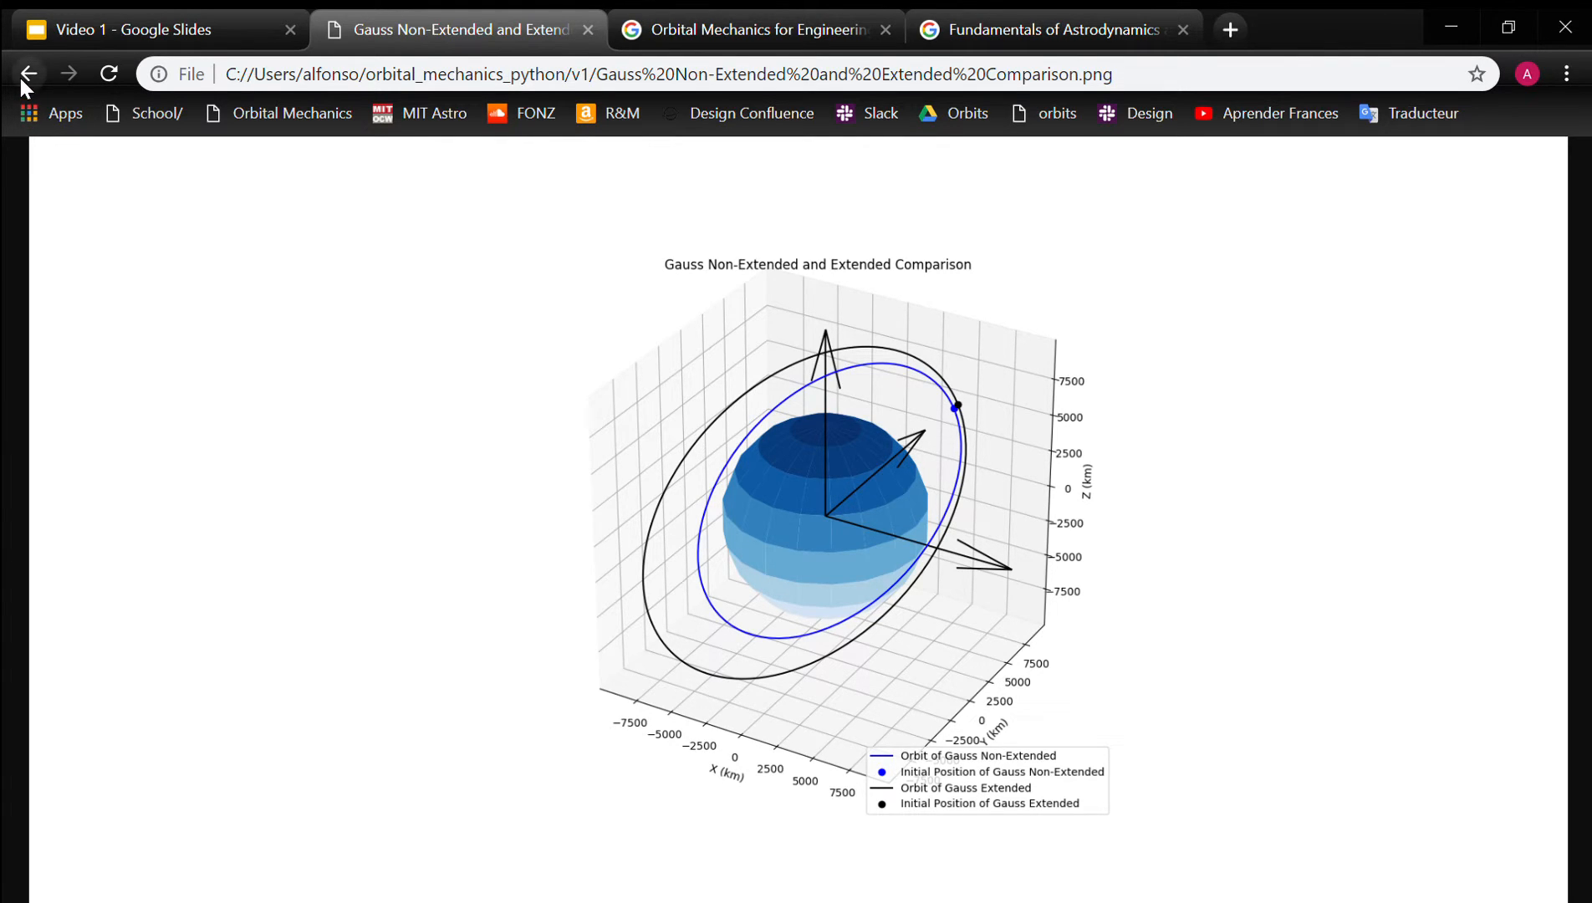
{"action": "left_click", "coordinate": [28, 73]}
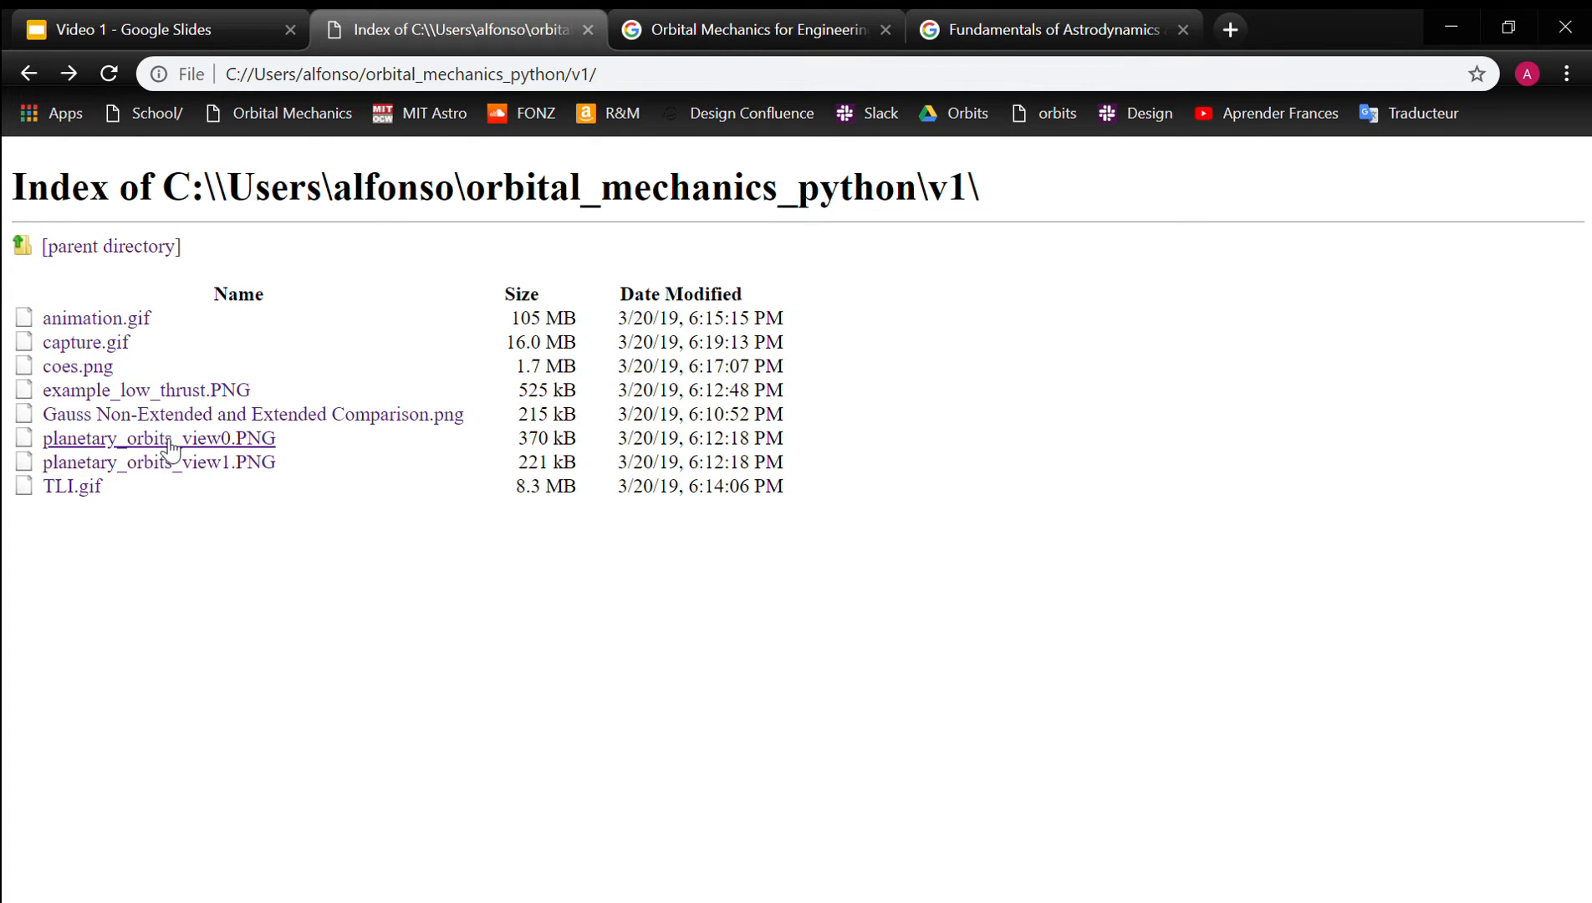
{"action": "left_click", "coordinate": [158, 438]}
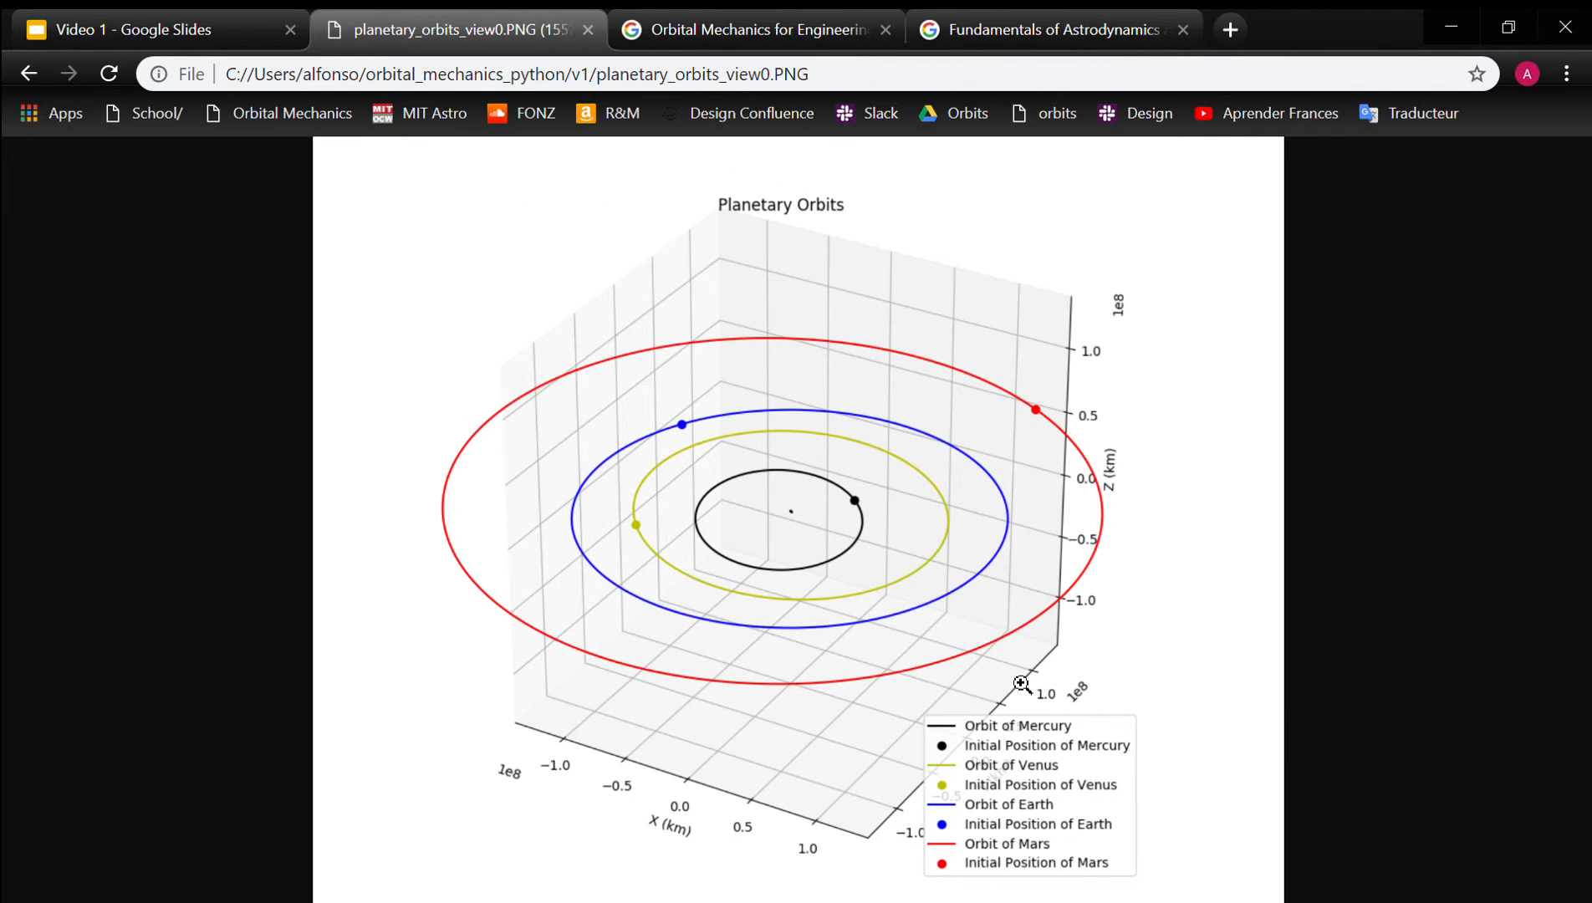
{"action": "mouse_move", "coordinate": [1210, 846]}
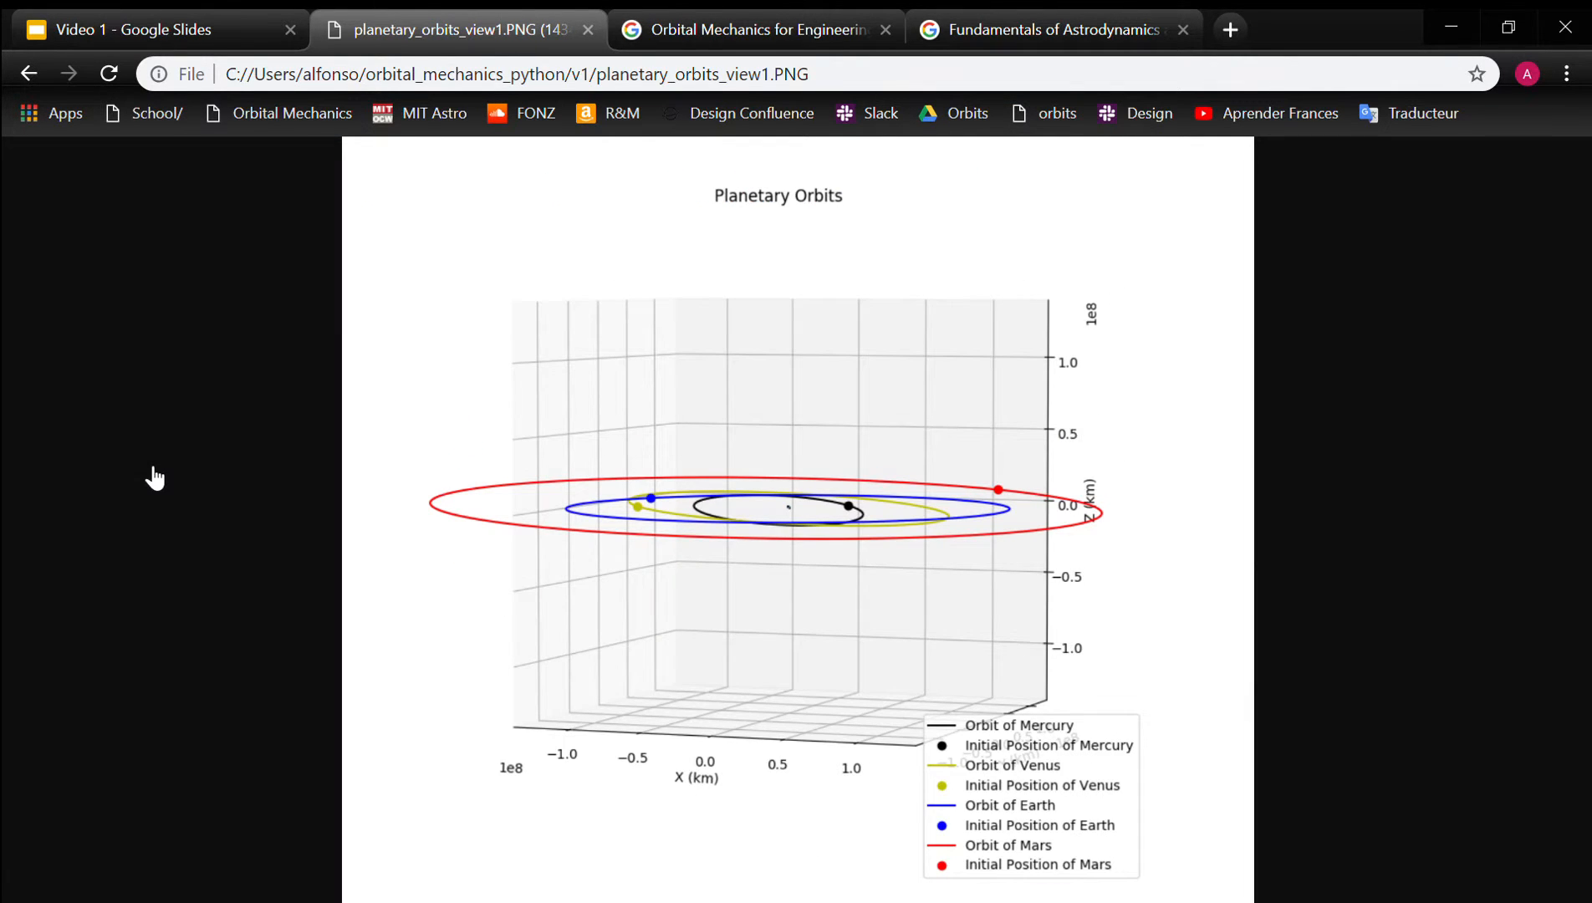
{"action": "mouse_move", "coordinate": [696, 654]}
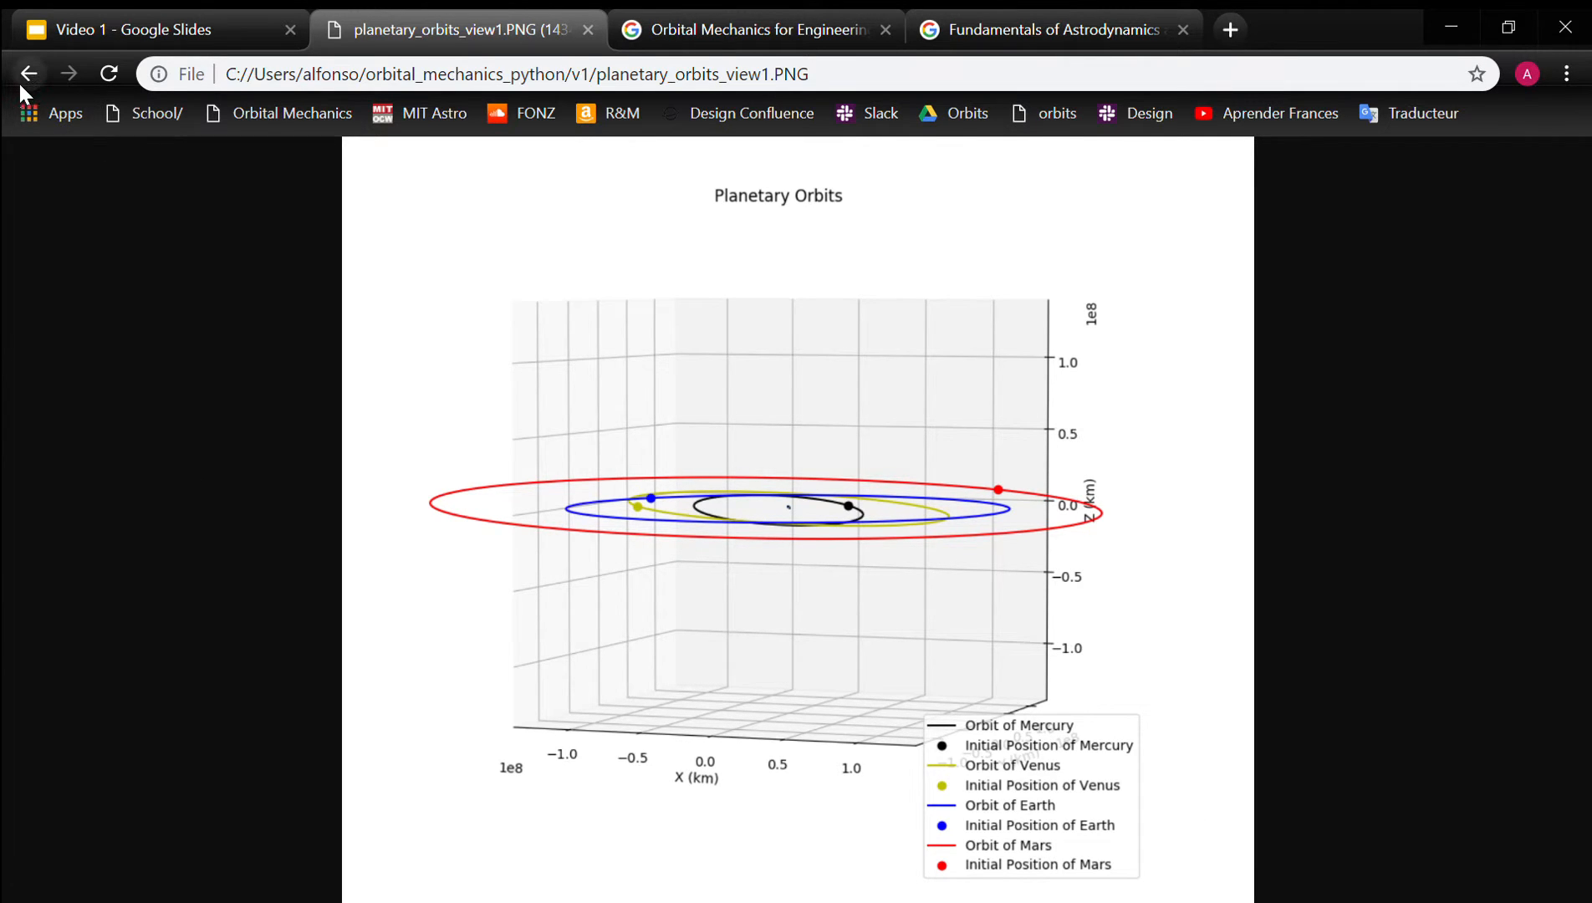
{"action": "left_click", "coordinate": [28, 72]}
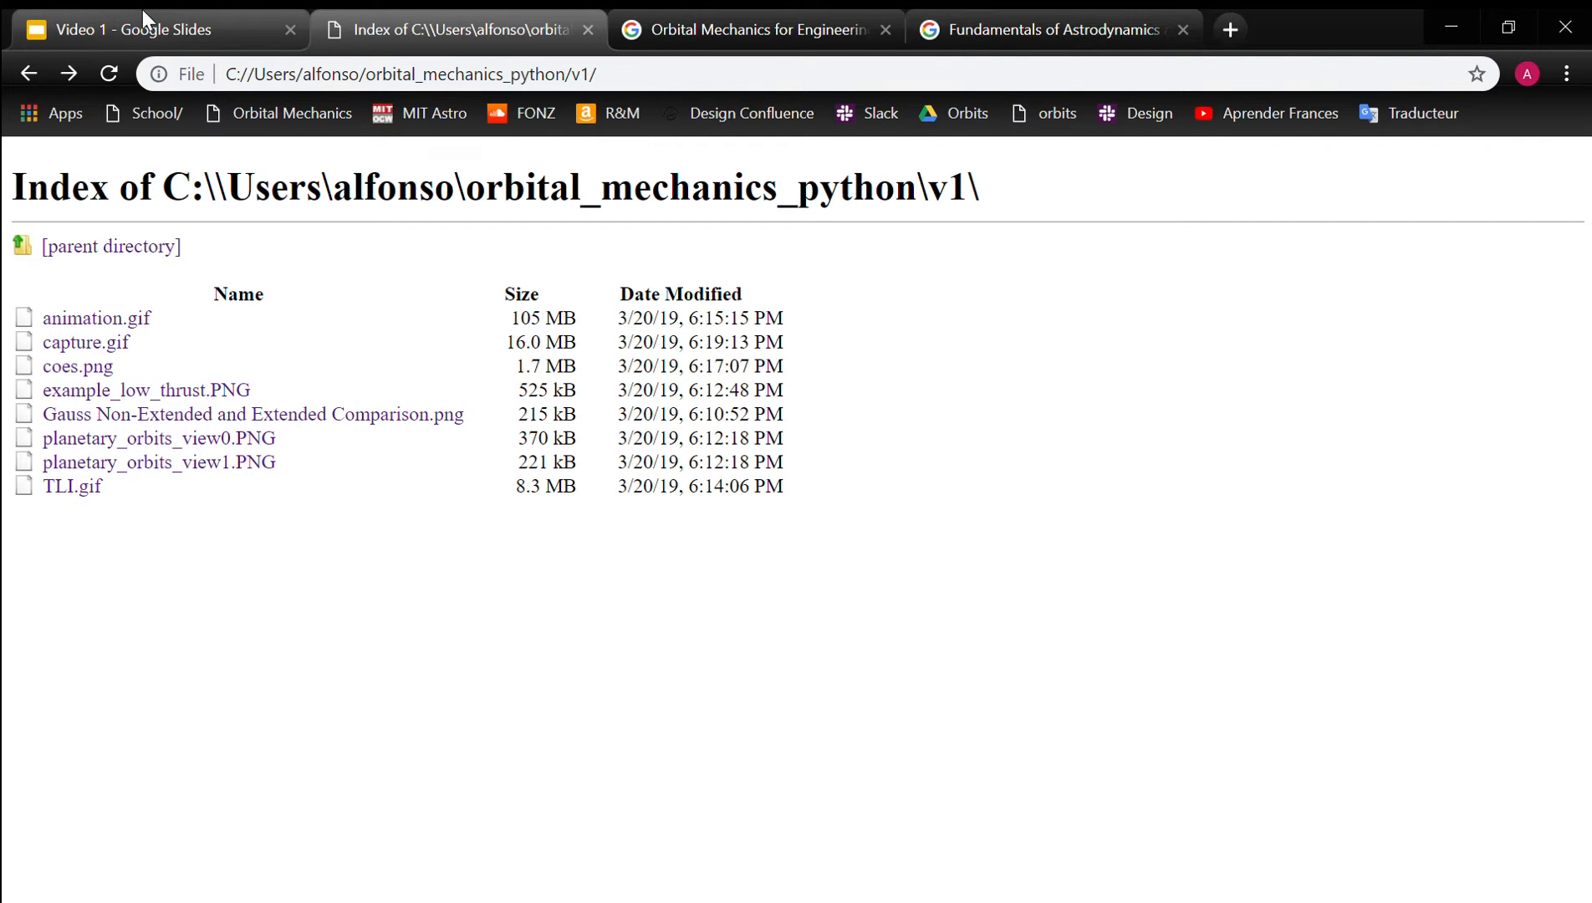
Go back to the Video 1 deck and advance from Video Topics 1 to Video Topics 2.
{"action": "left_click", "coordinate": [152, 29]}
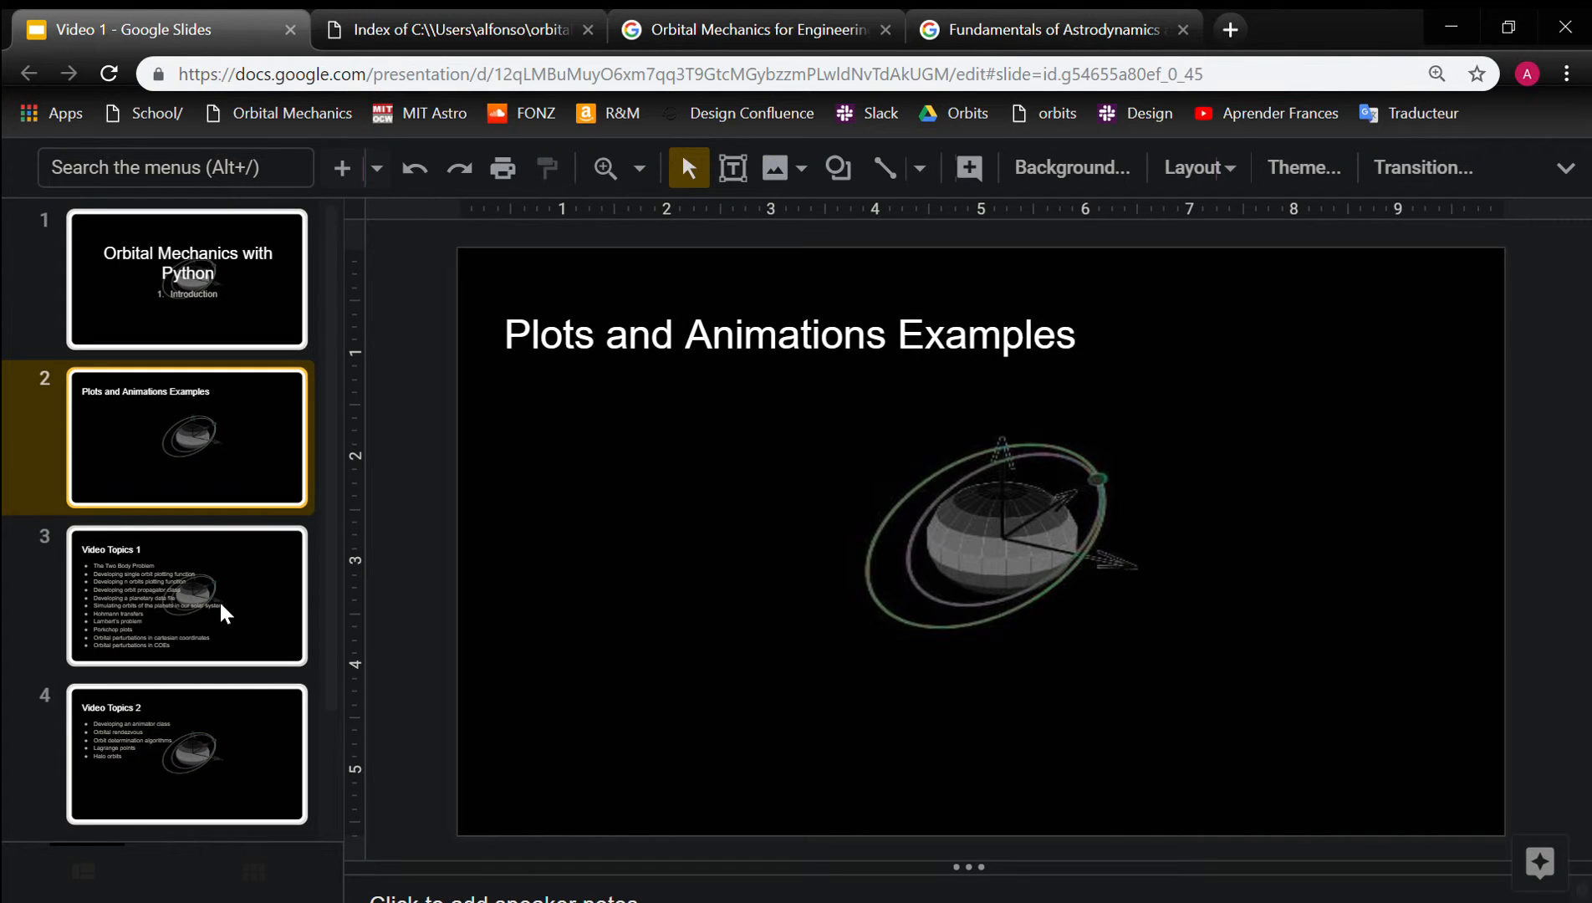
{"action": "left_click", "coordinate": [186, 596]}
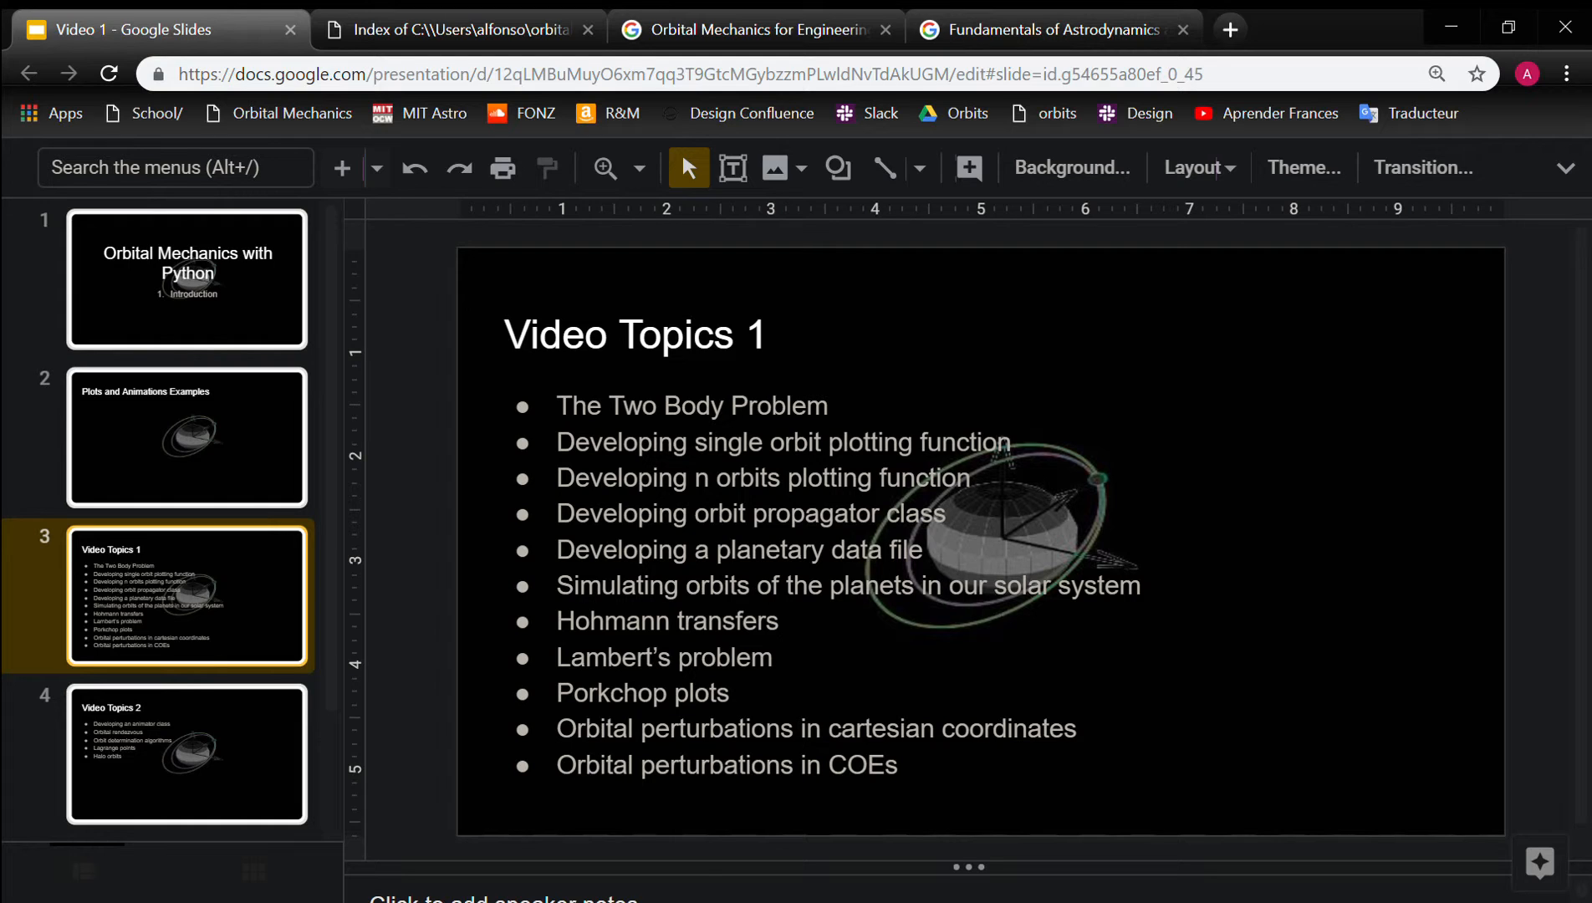
{"action": "mouse_move", "coordinate": [952, 316]}
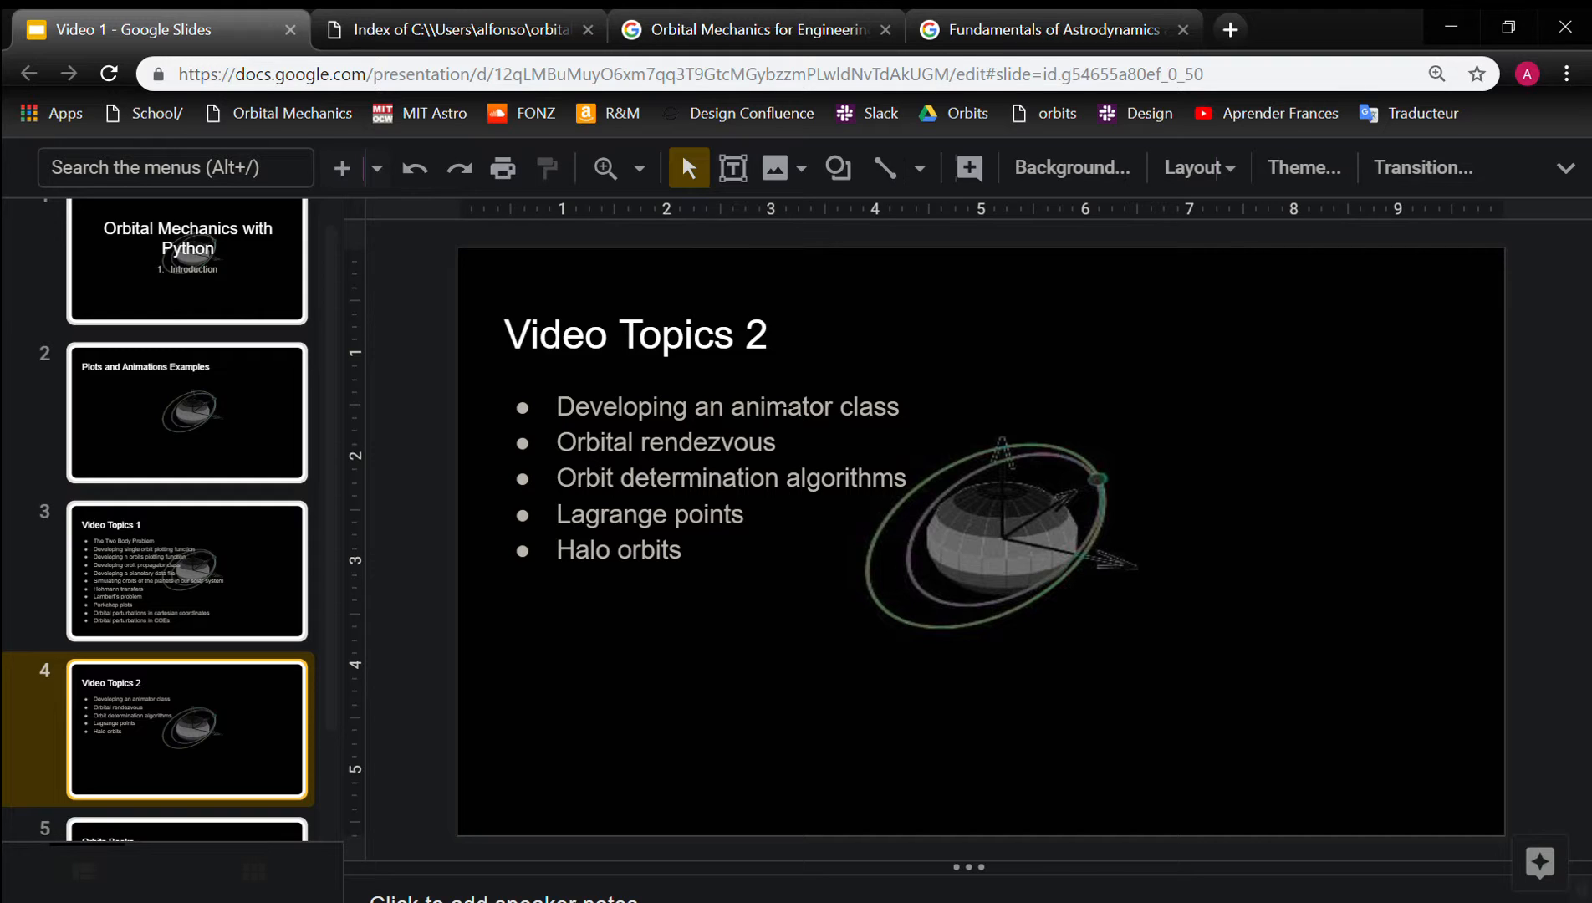
{"action": "scroll", "scroll_direction": "down", "scroll_amount": 3}
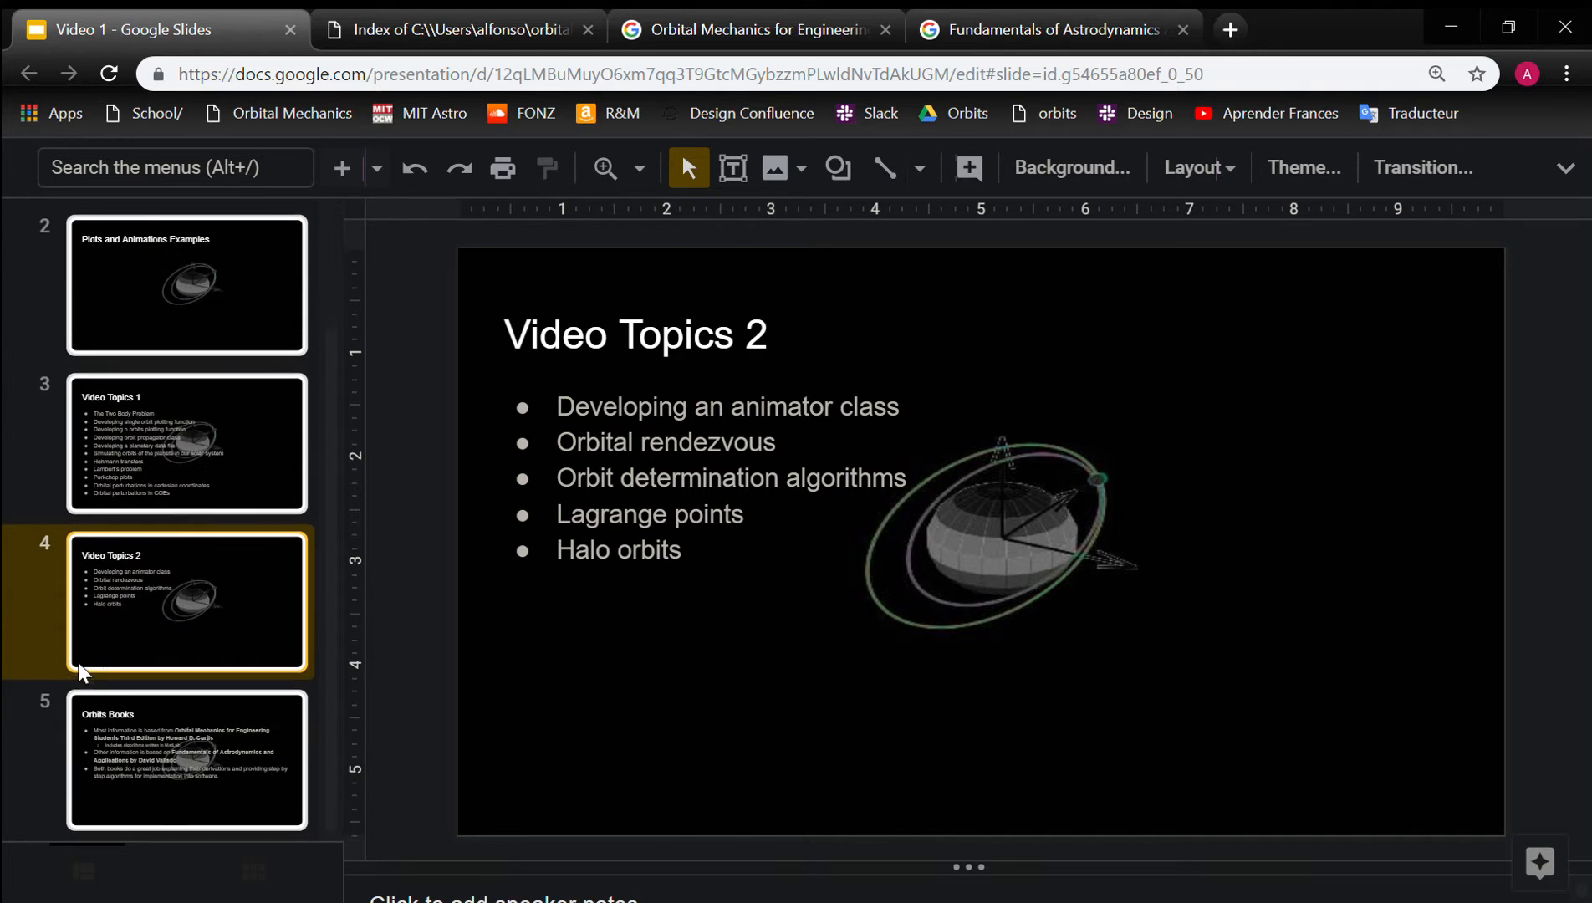
{"action": "mouse_move", "coordinate": [251, 813]}
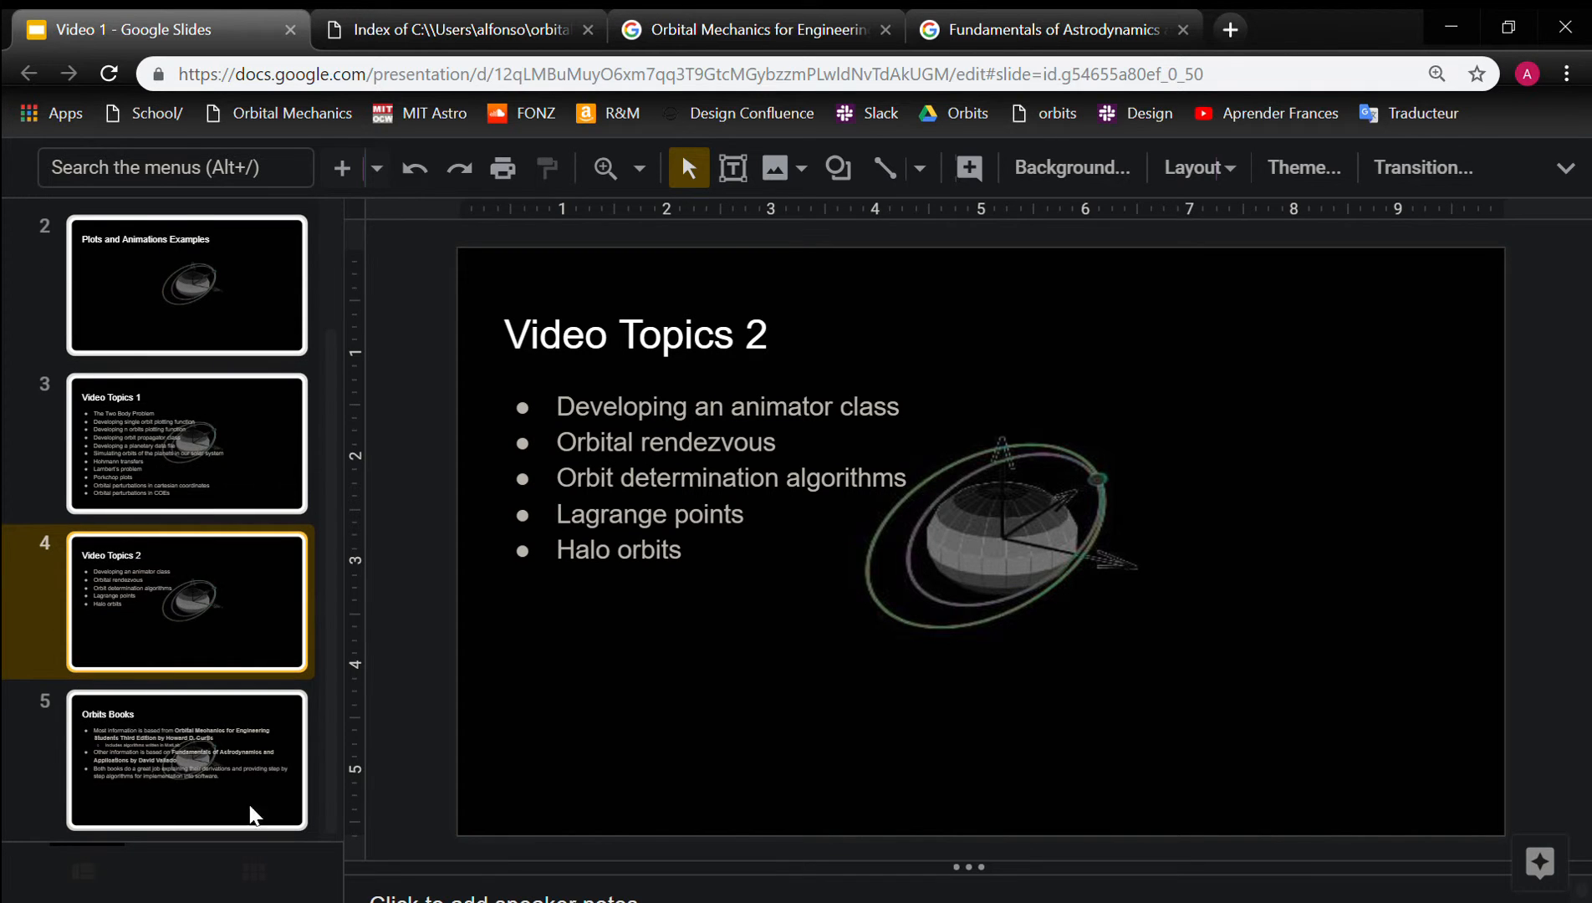
Select slide 5, 'Orbits Books', citing the Curtis and Vallado textbooks.
{"action": "left_click", "coordinate": [188, 760]}
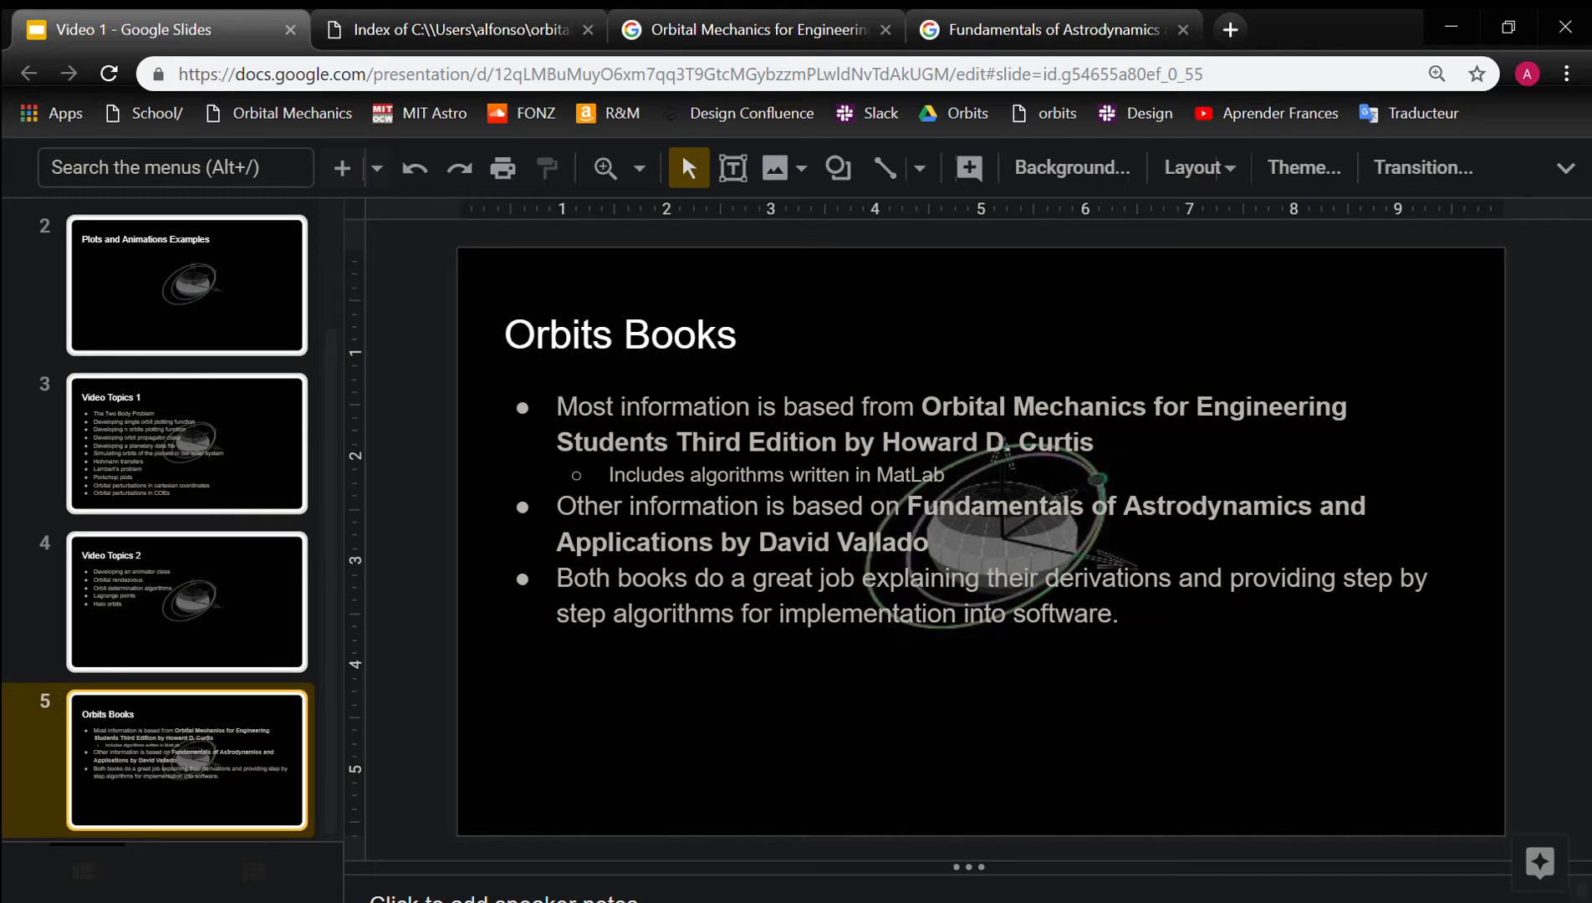
{"action": "mouse_move", "coordinate": [1029, 393]}
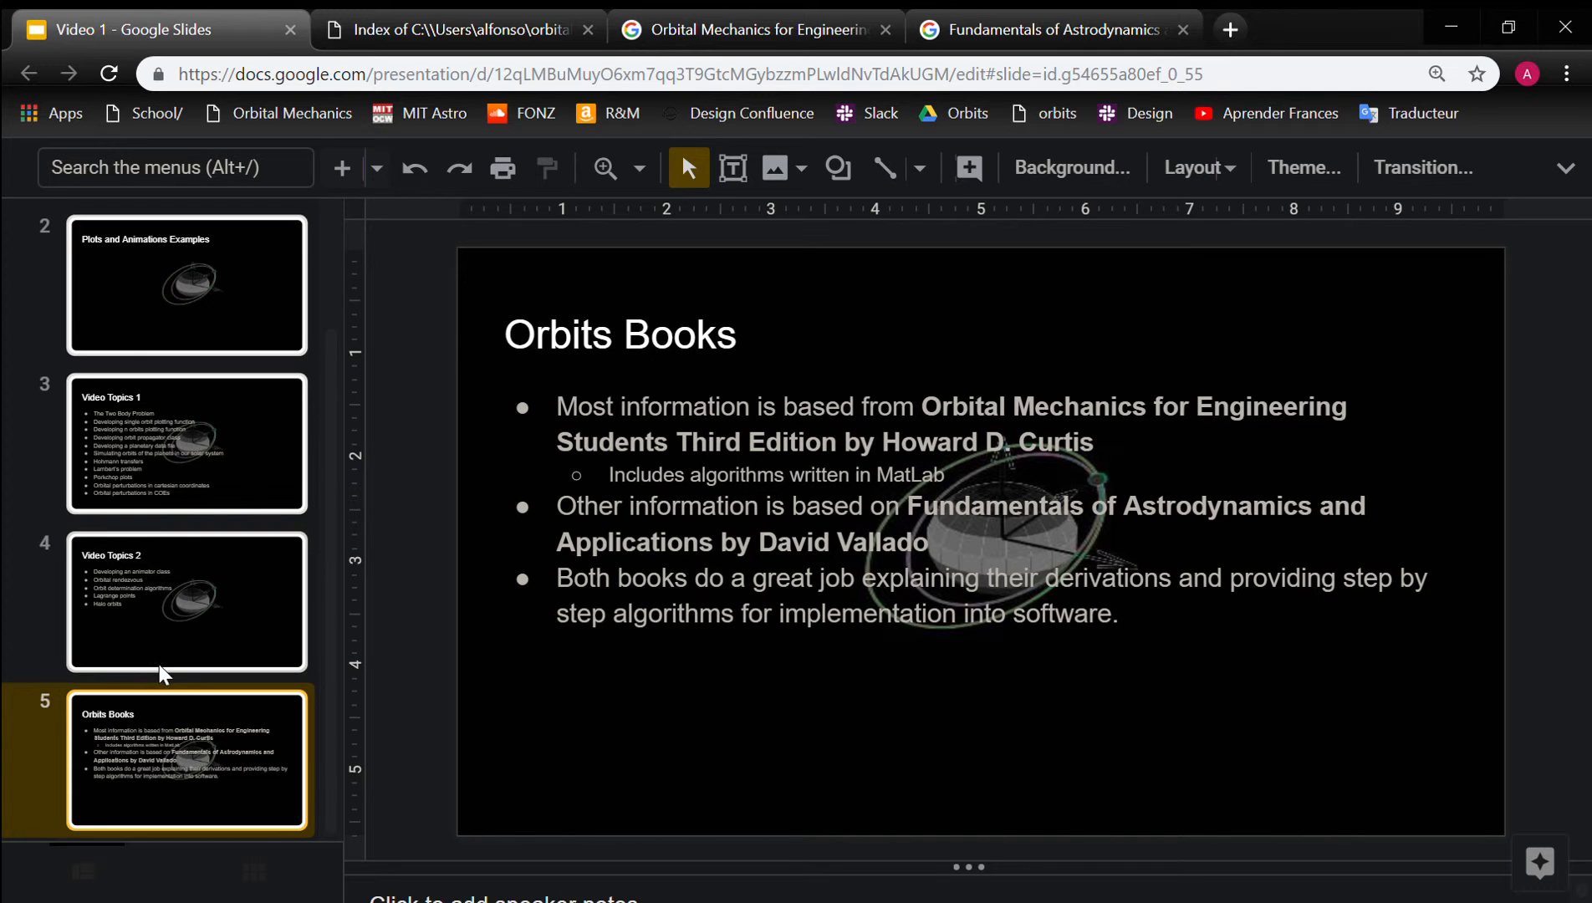
{"action": "mouse_move", "coordinate": [705, 46]}
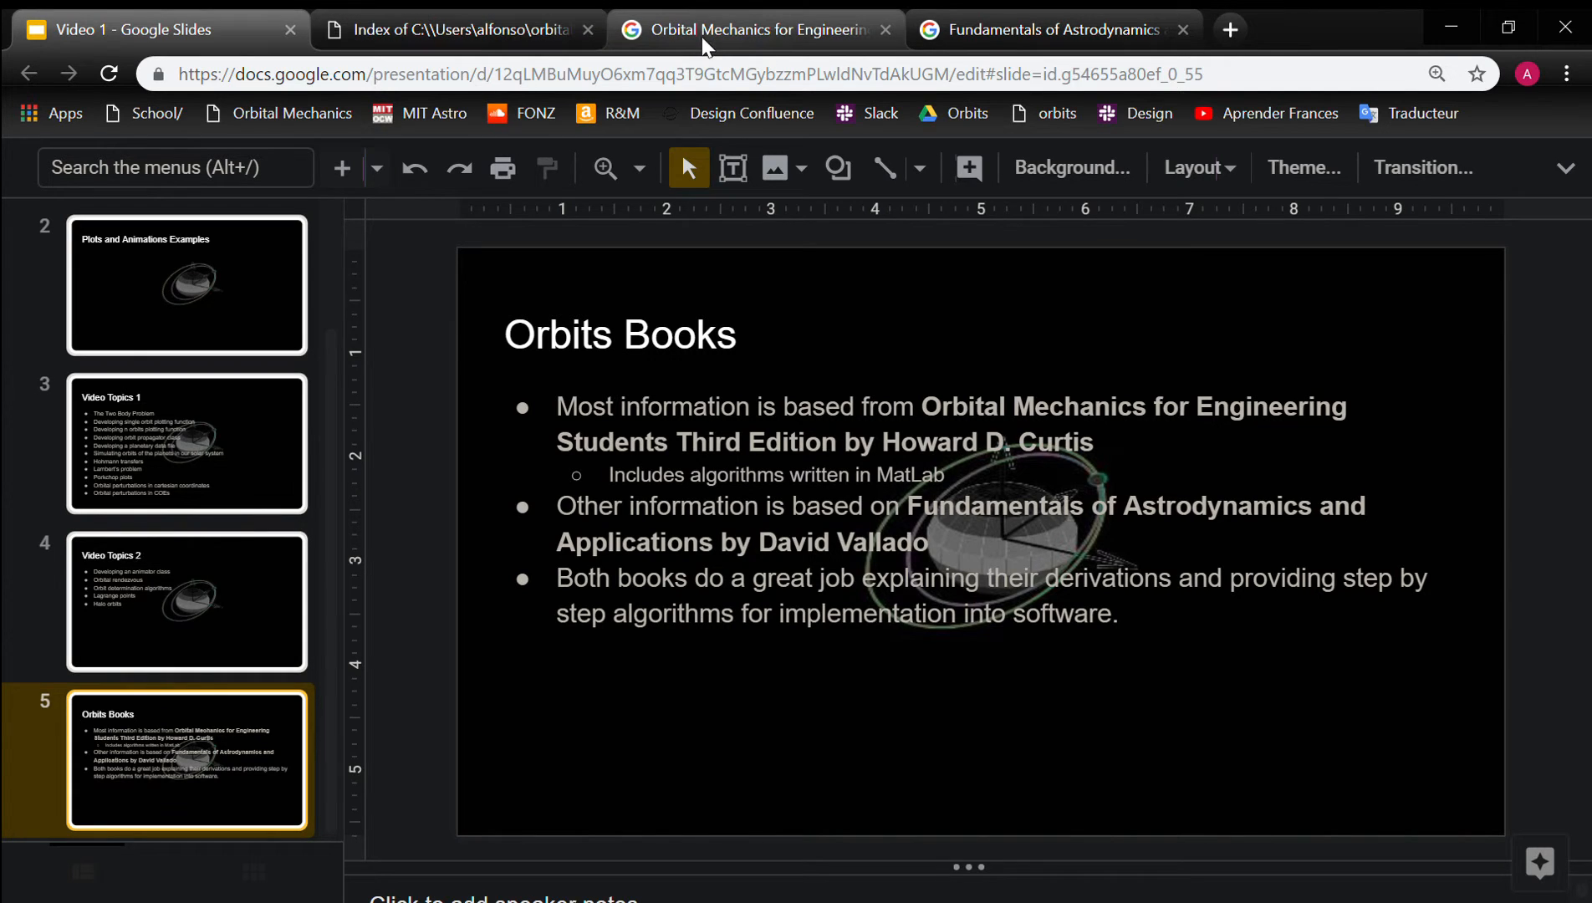
Browse the Google results for Curtis's Orbital Mechanics for Engineering Students.
{"action": "left_click", "coordinate": [757, 28]}
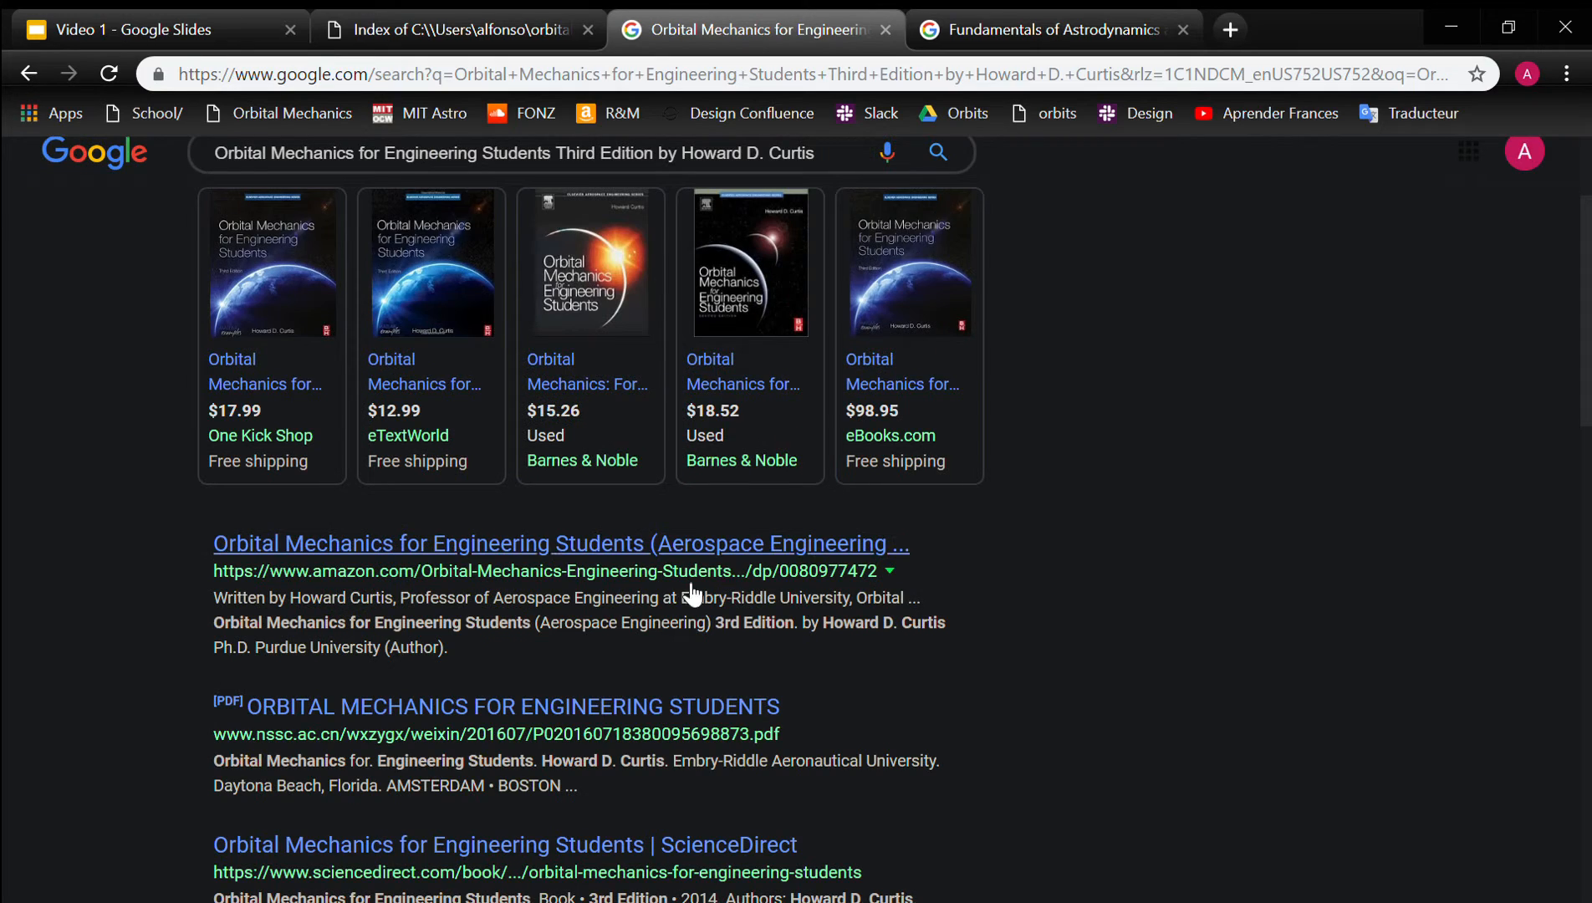
{"action": "scroll", "scroll_direction": "up", "scroll_amount": 3}
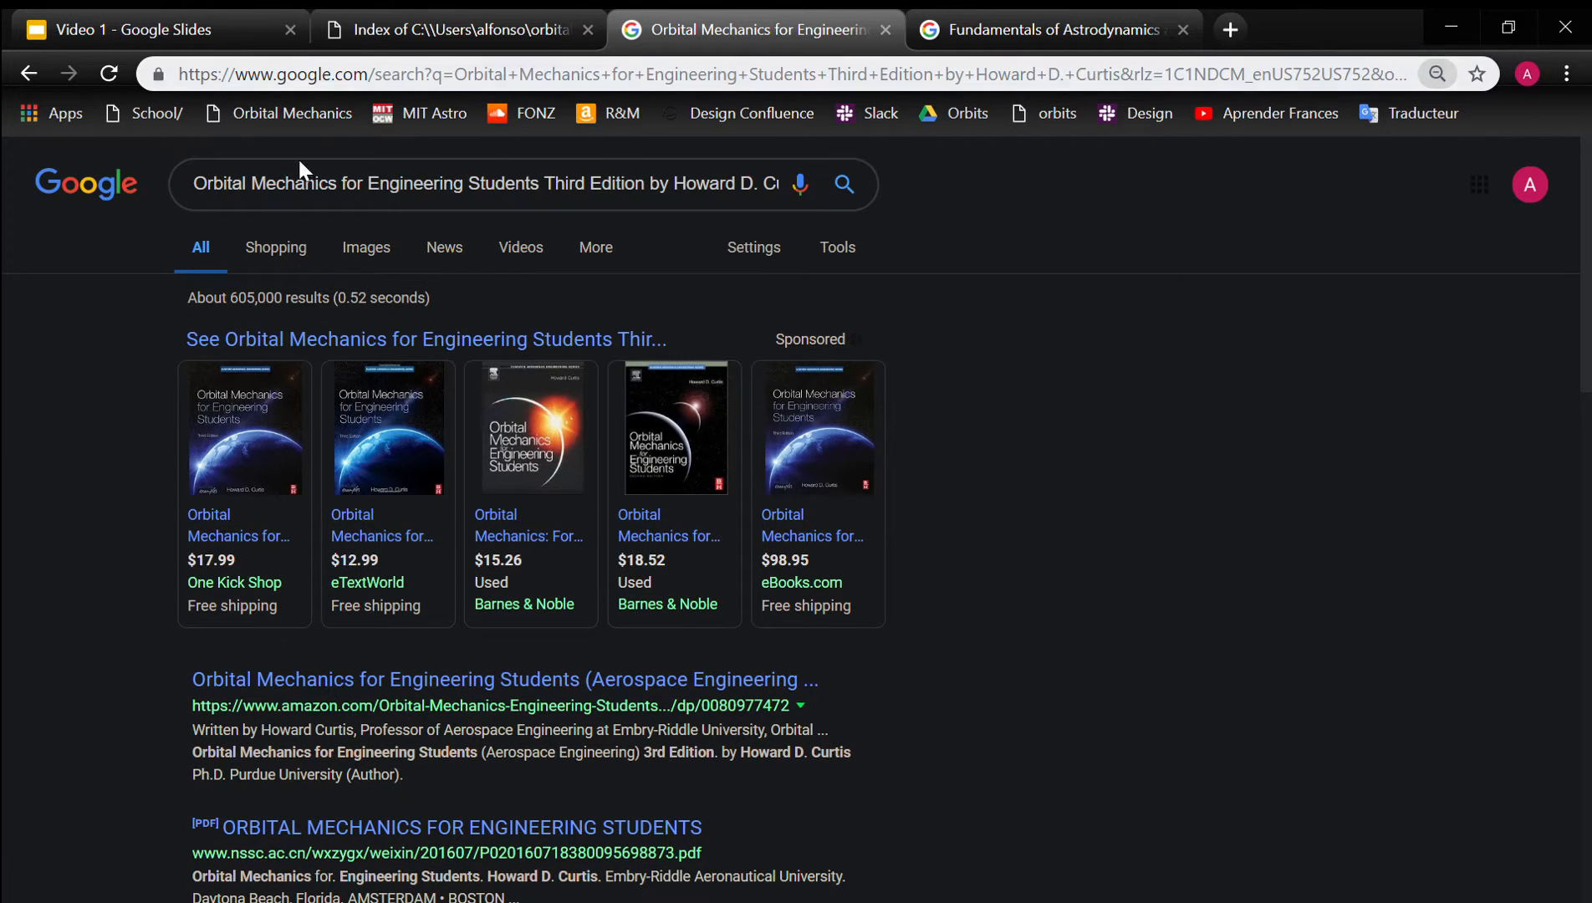
{"action": "mouse_move", "coordinate": [457, 513]}
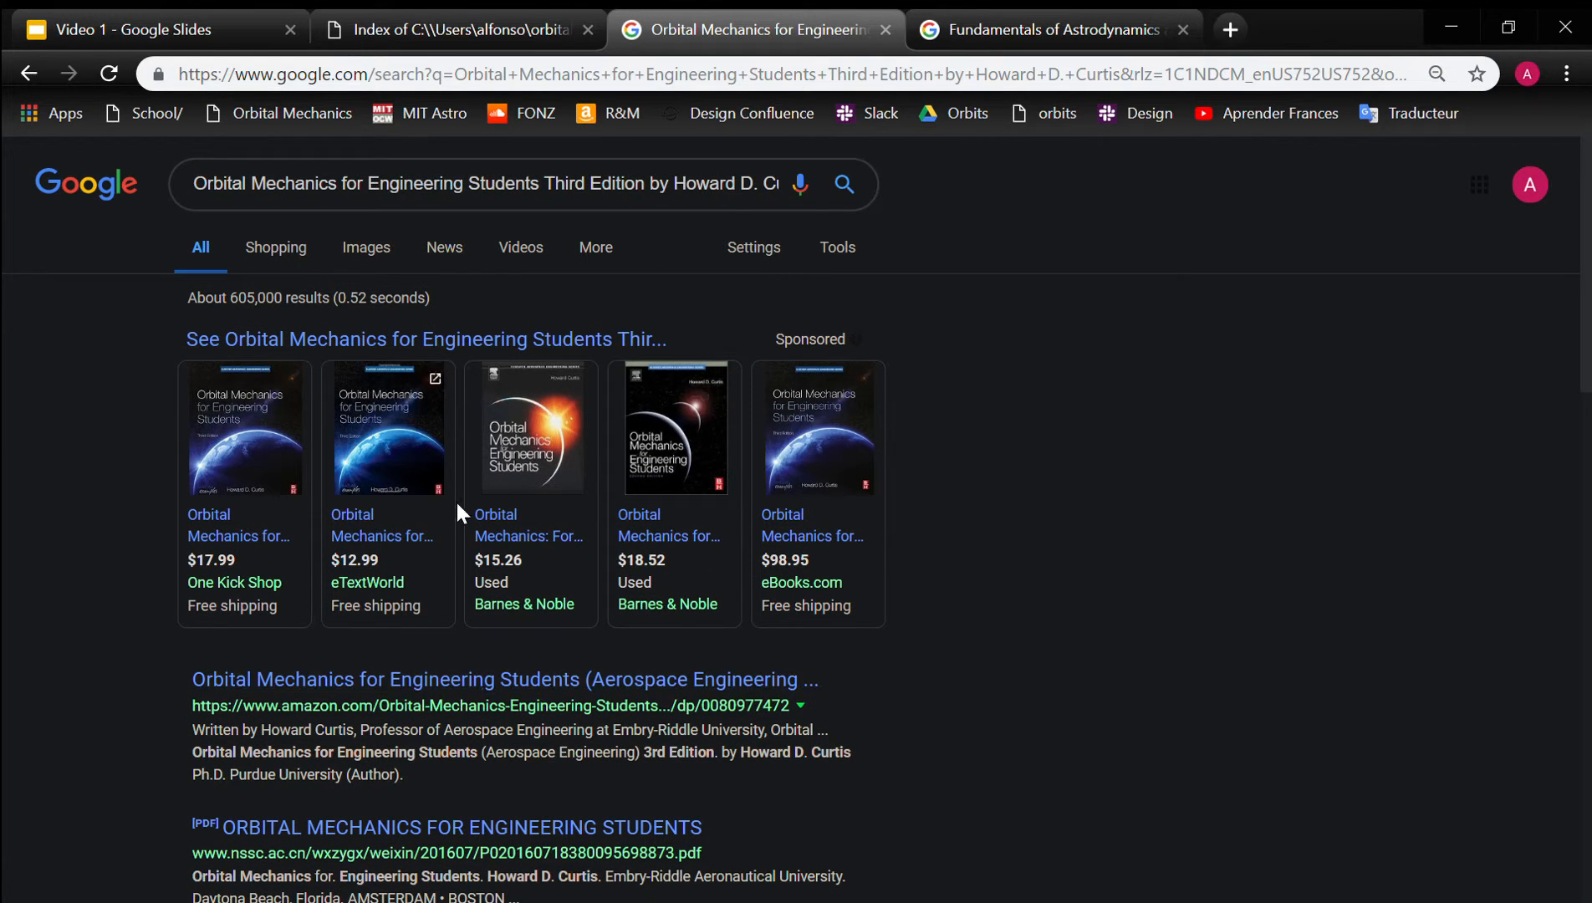
{"action": "scroll", "scroll_direction": "down", "scroll_amount": 3}
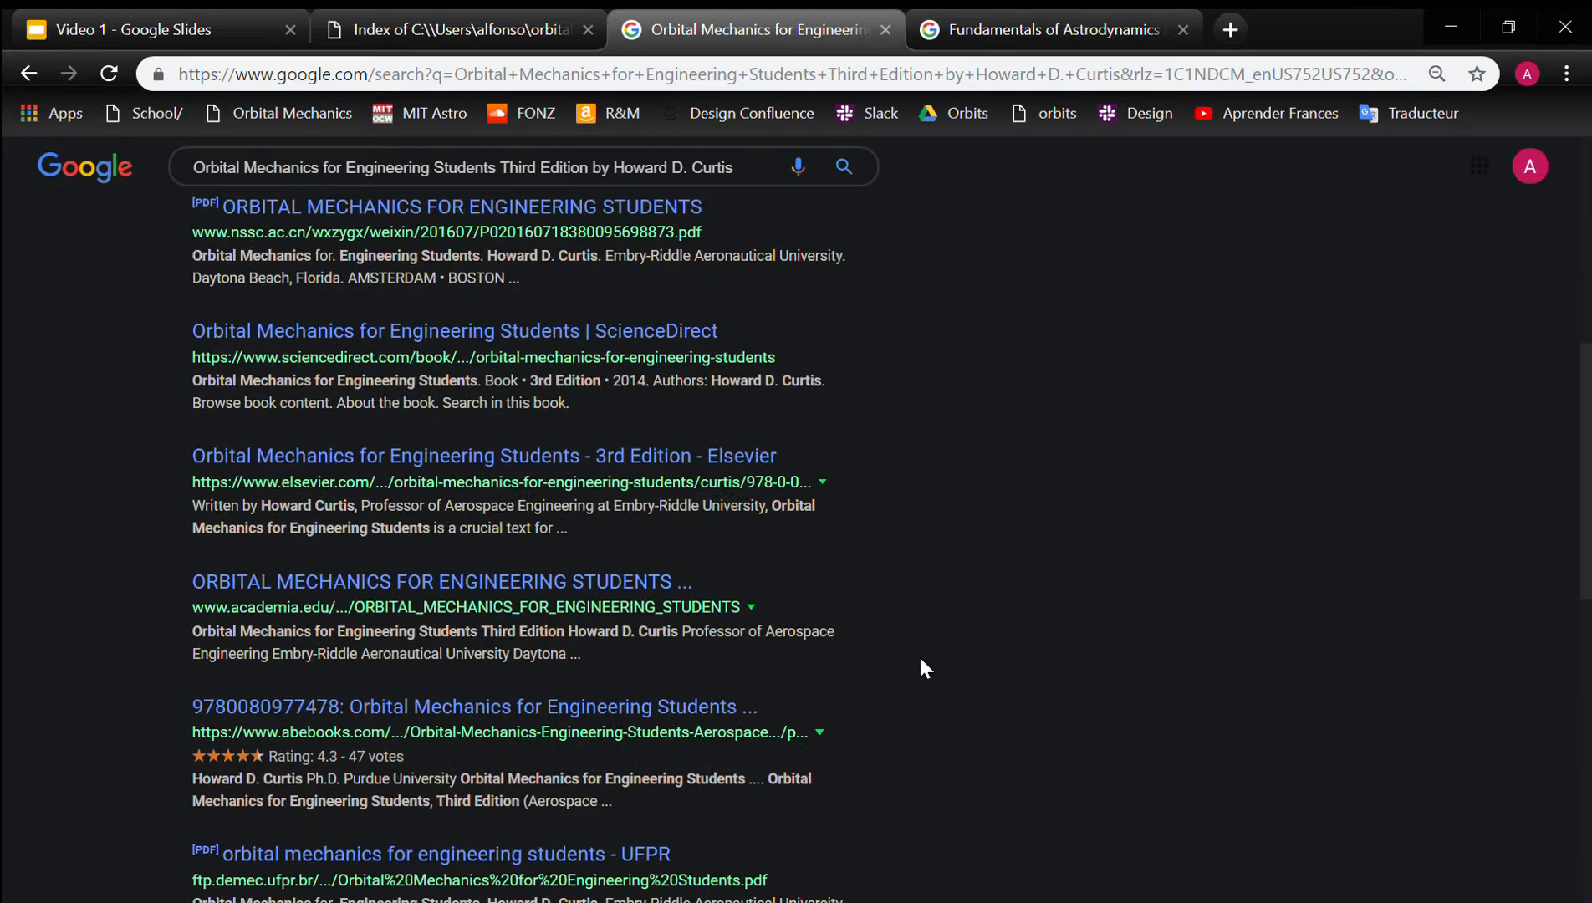
{"action": "mouse_move", "coordinate": [859, 698]}
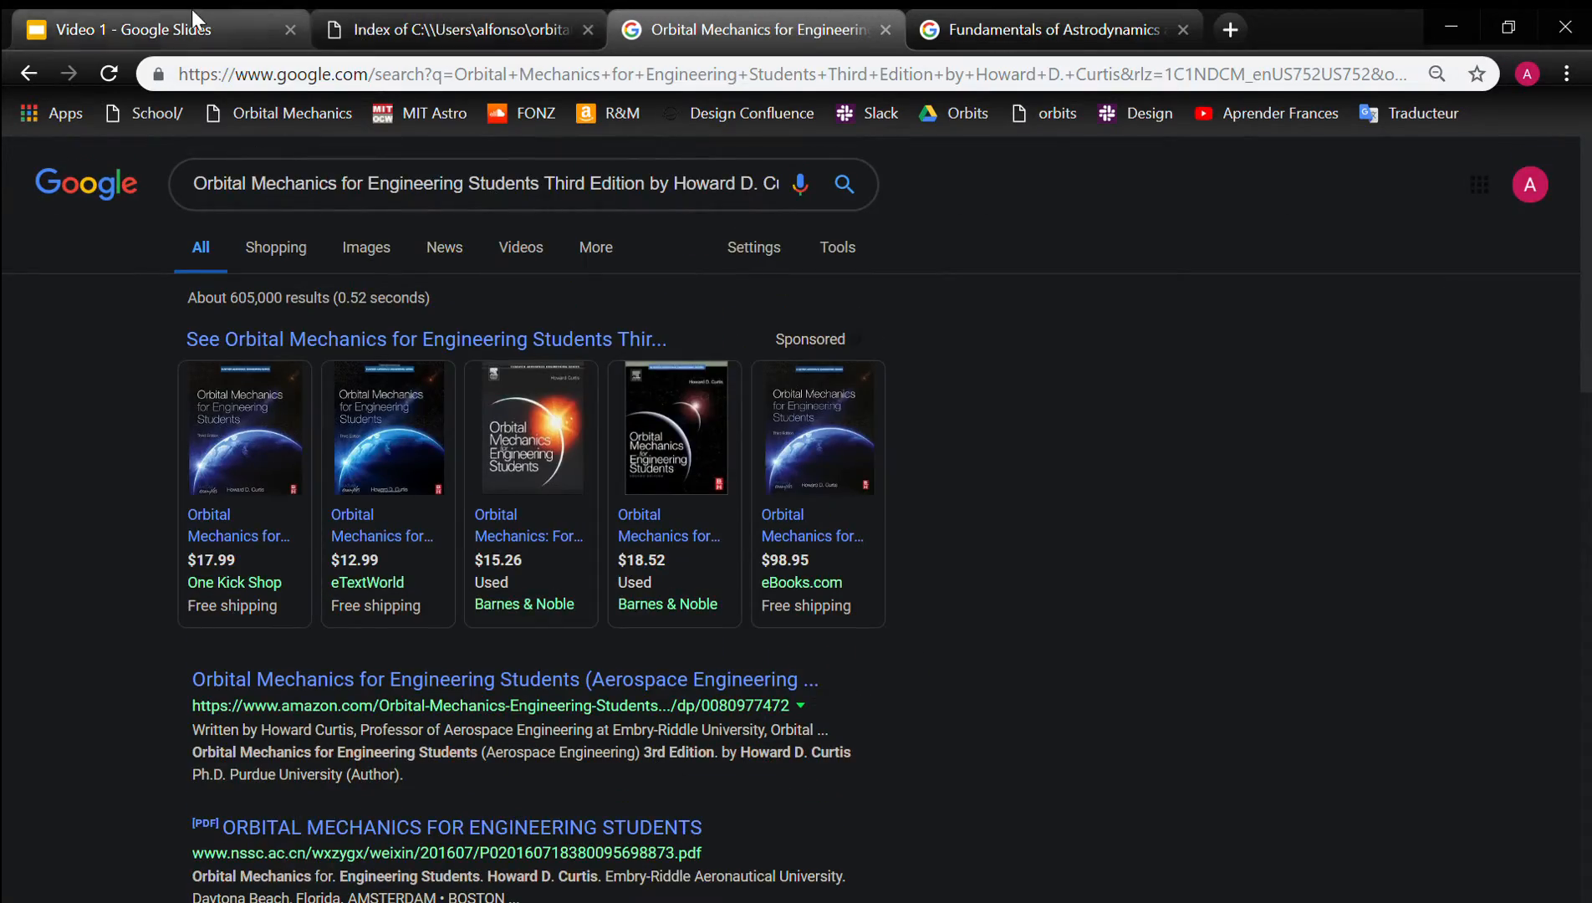
Check the Vallado citation on the Orbits Books slide, then view its Google results.
{"action": "left_click", "coordinate": [142, 29]}
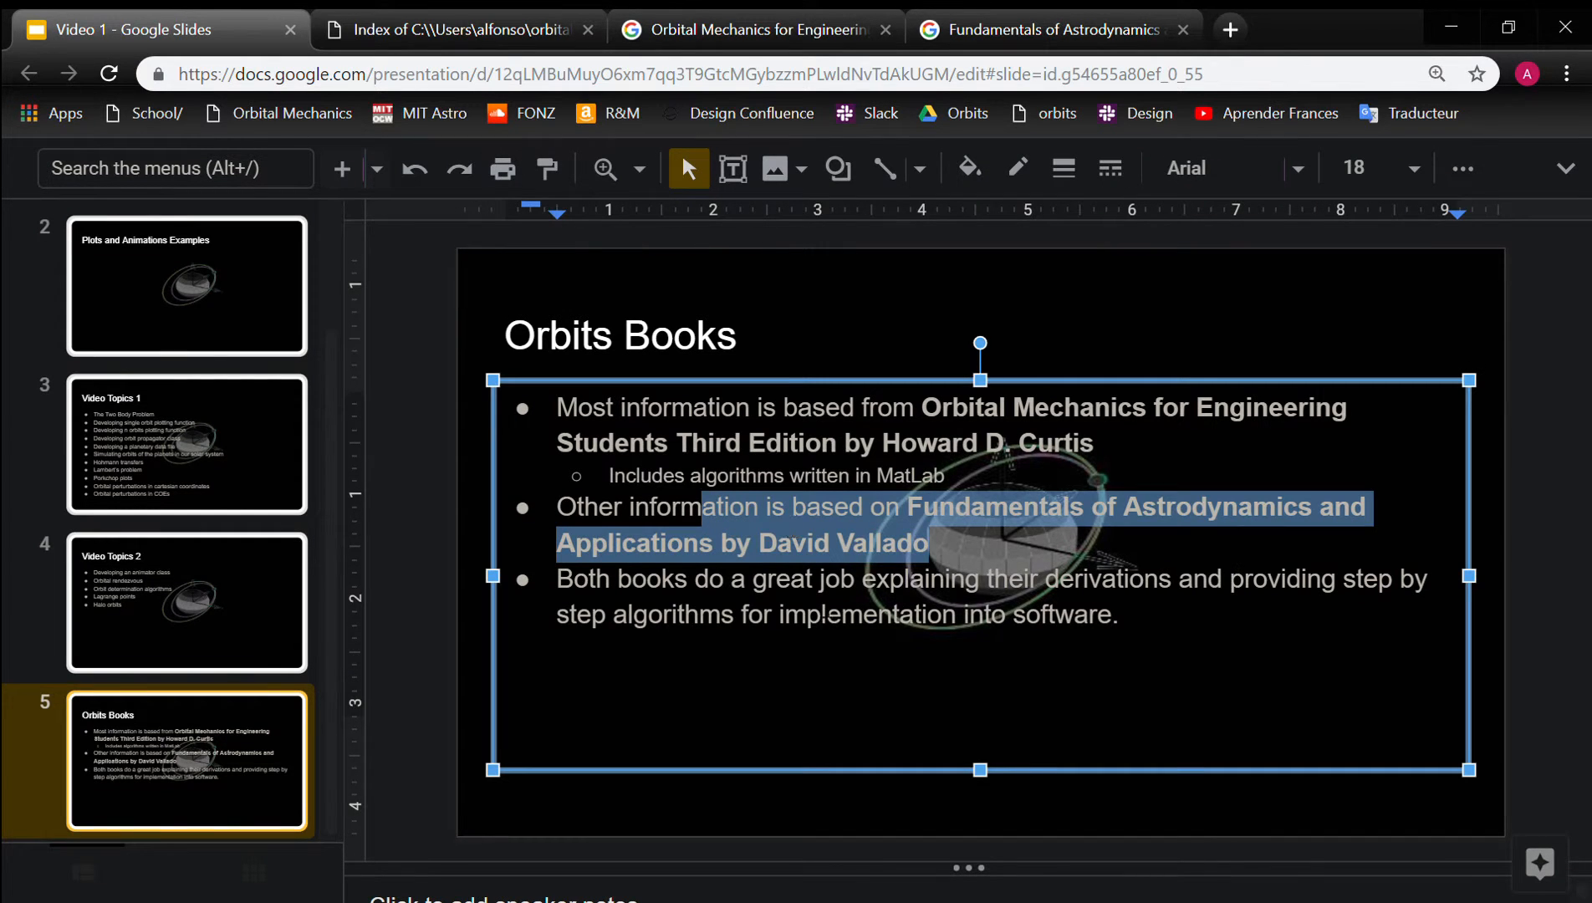
{"action": "left_click", "coordinate": [739, 831]}
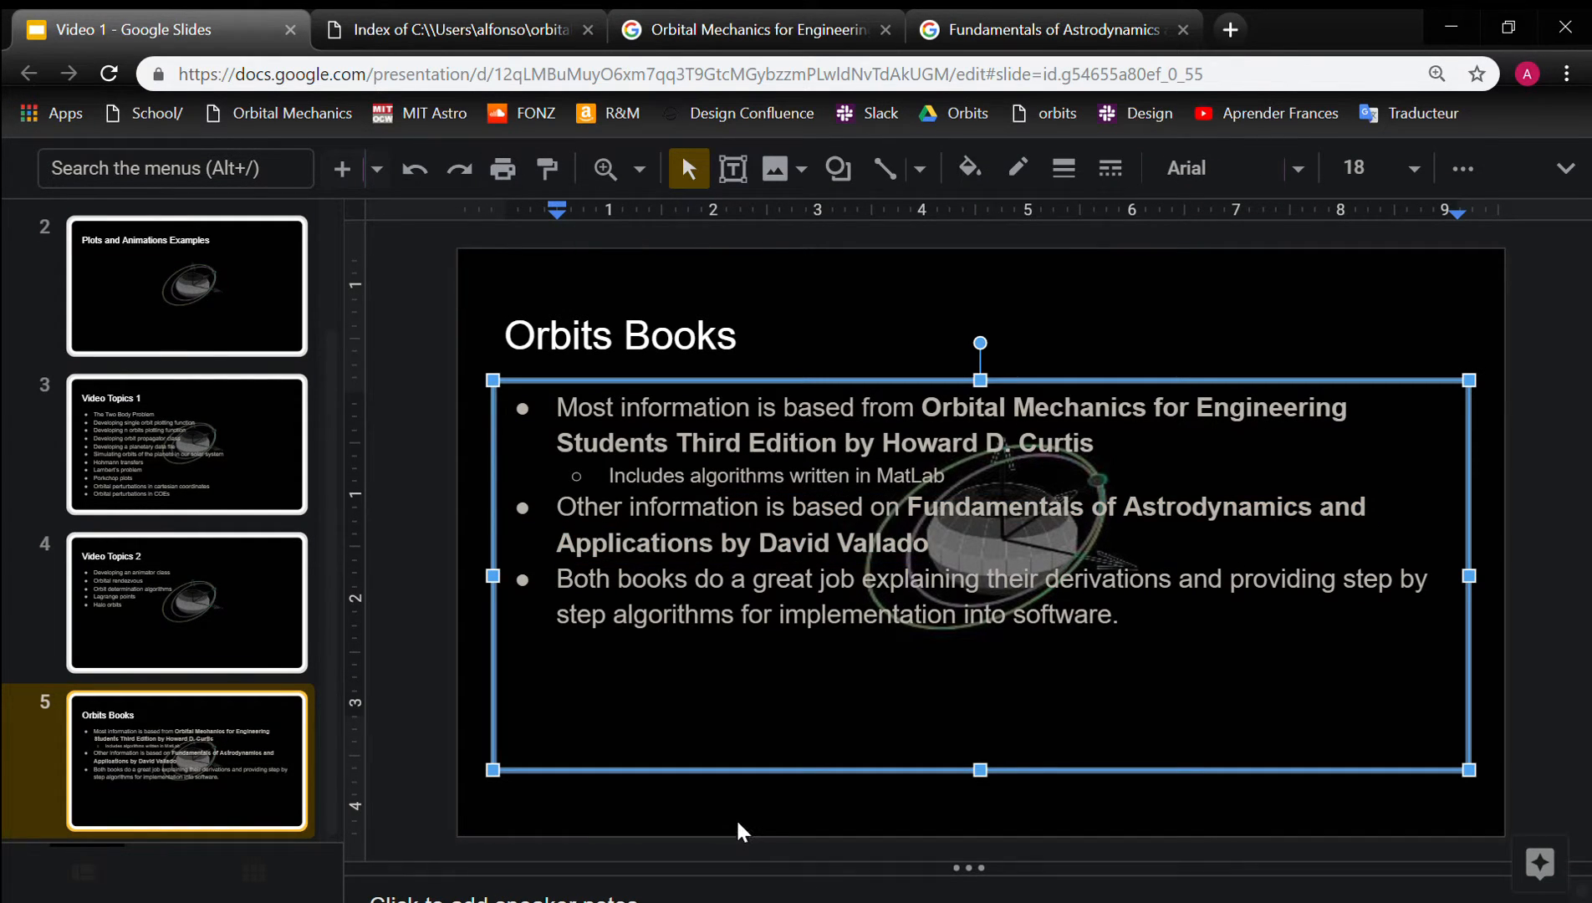
{"action": "left_click", "coordinate": [1051, 30]}
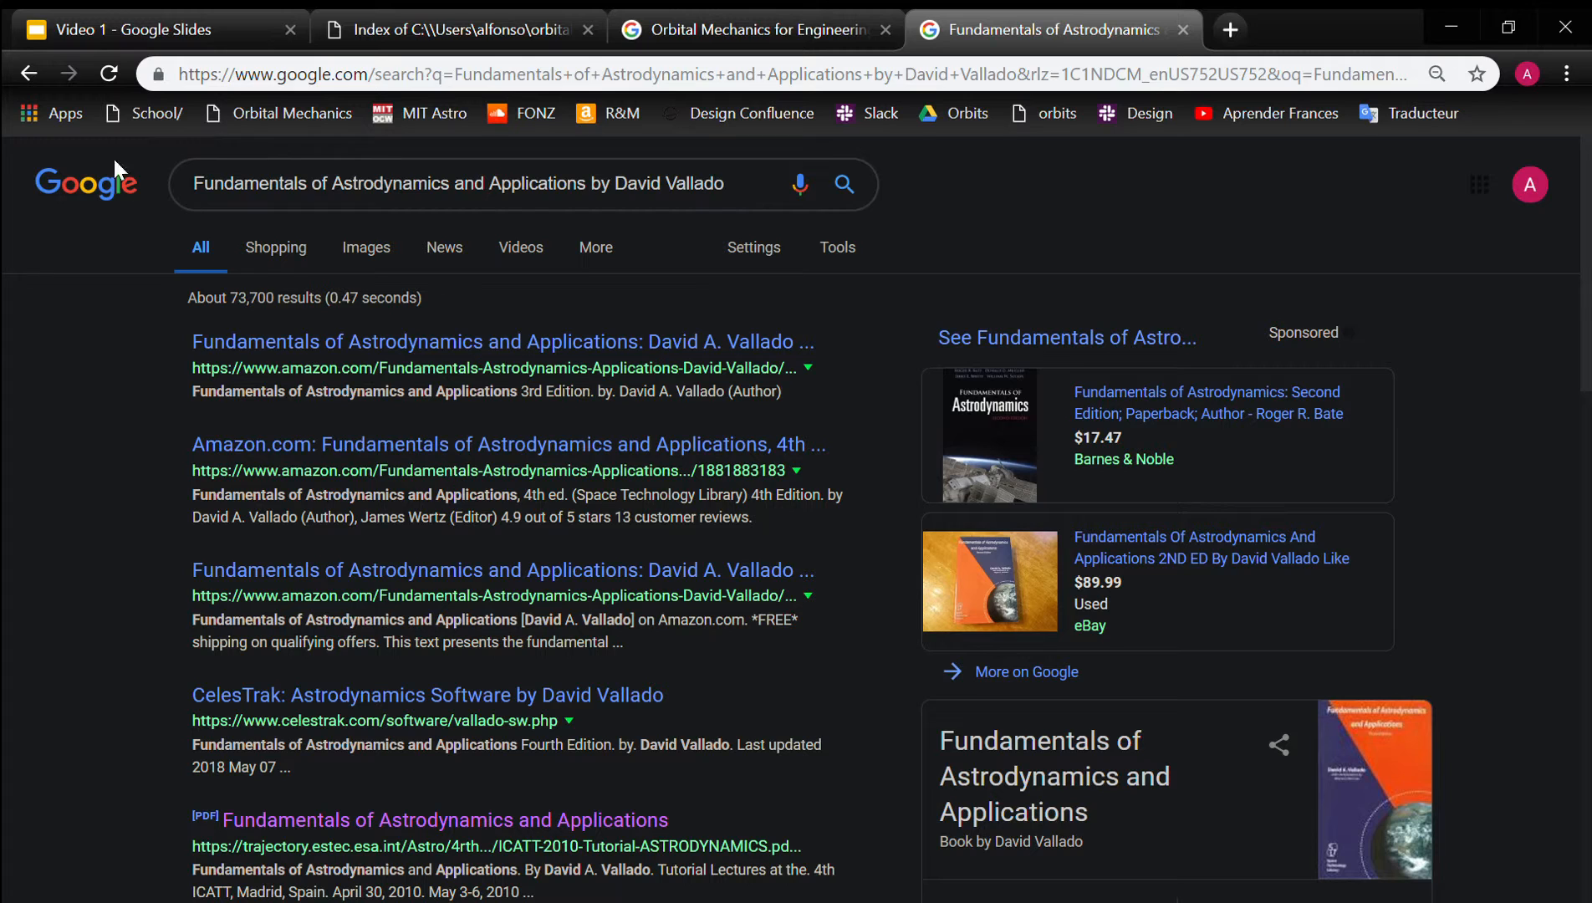
Glance at the local v1 folder index, then return to the Orbits Books slide.
{"action": "left_click", "coordinate": [457, 29]}
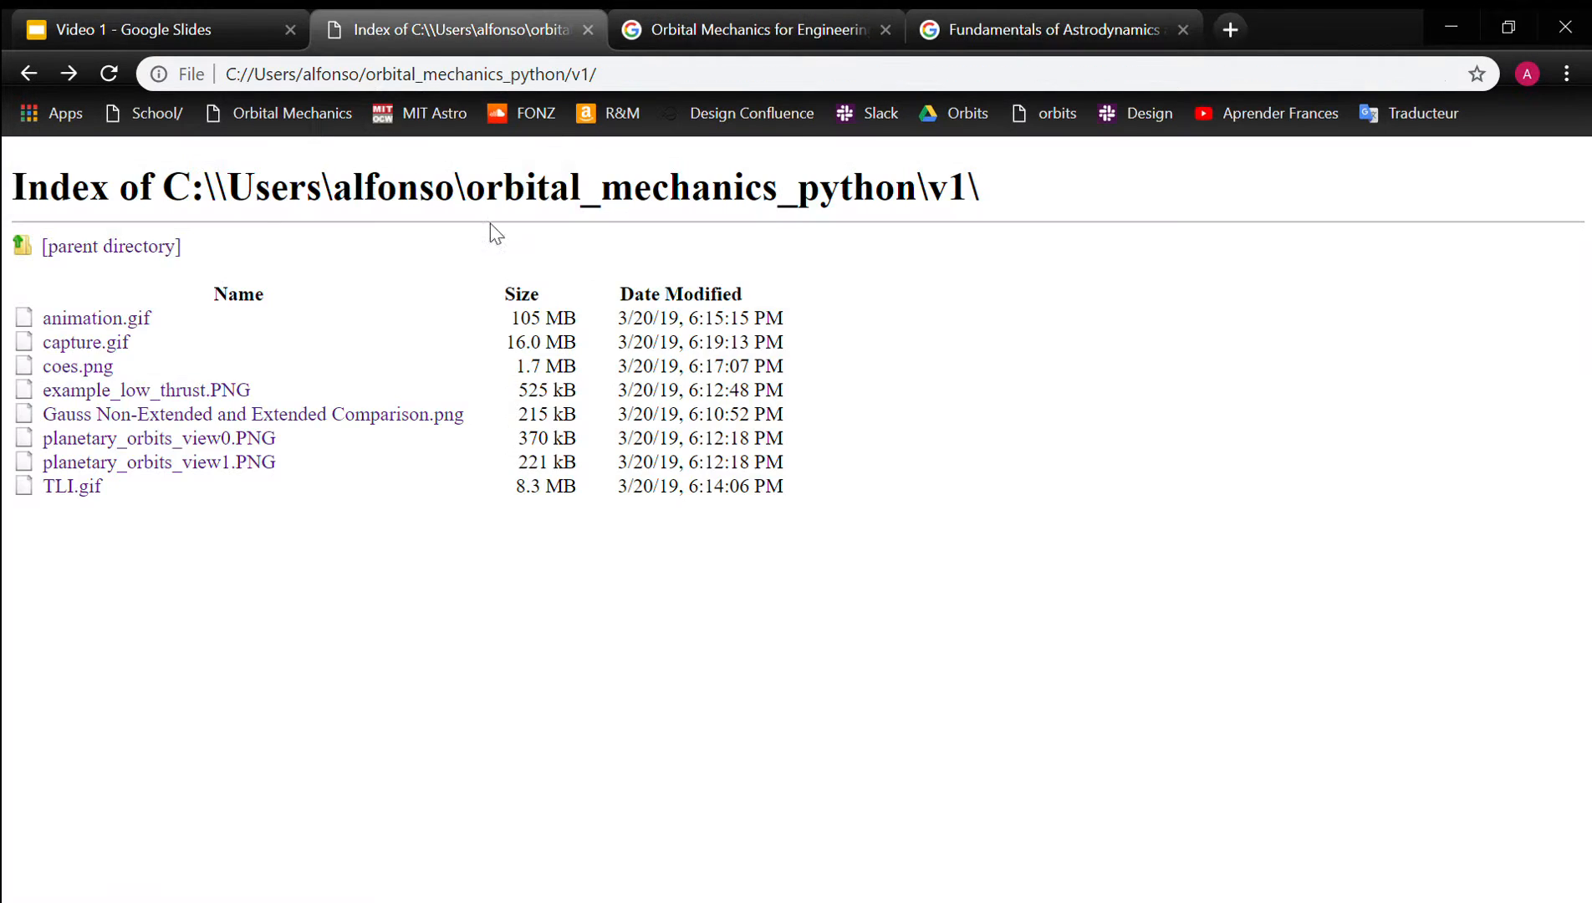
{"action": "left_click", "coordinate": [142, 28]}
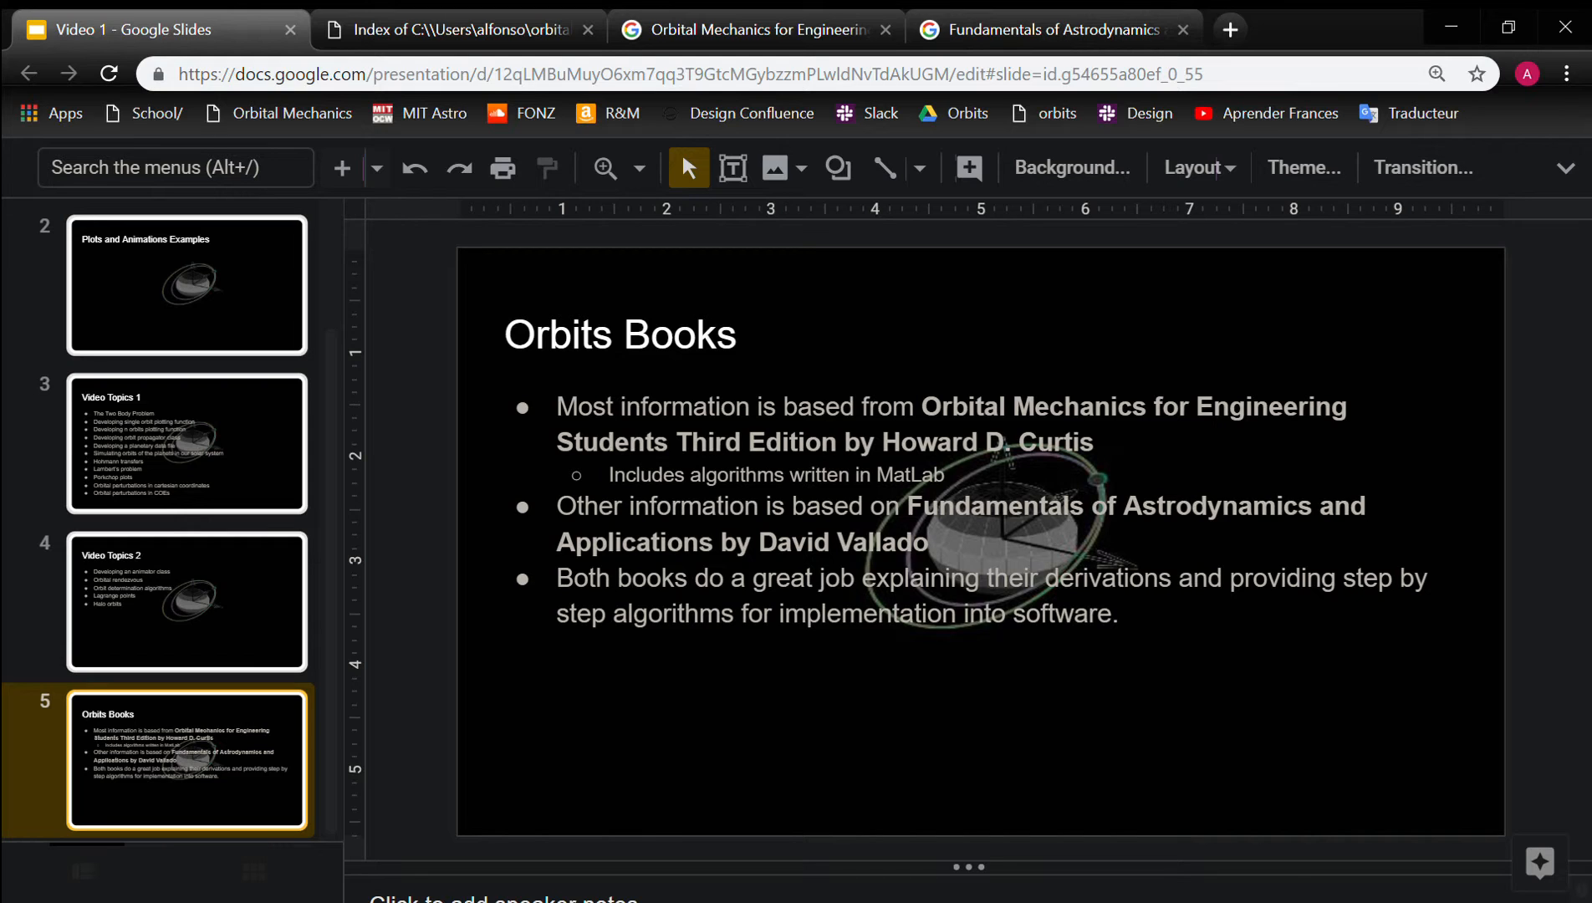
{"action": "mouse_move", "coordinate": [477, 737]}
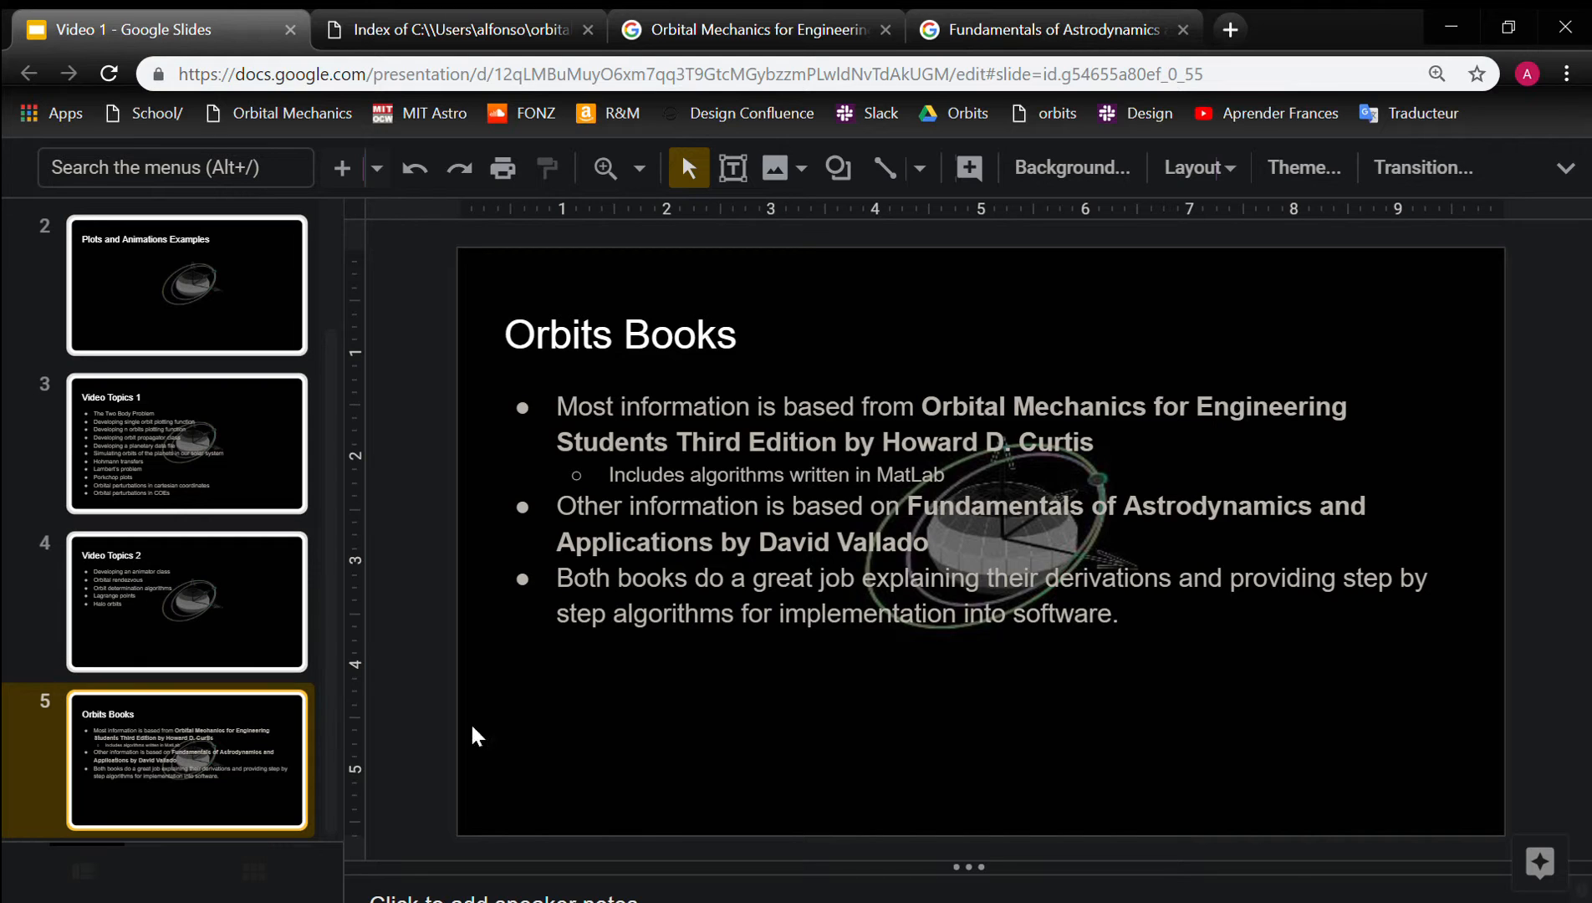
{"action": "mouse_move", "coordinate": [554, 728]}
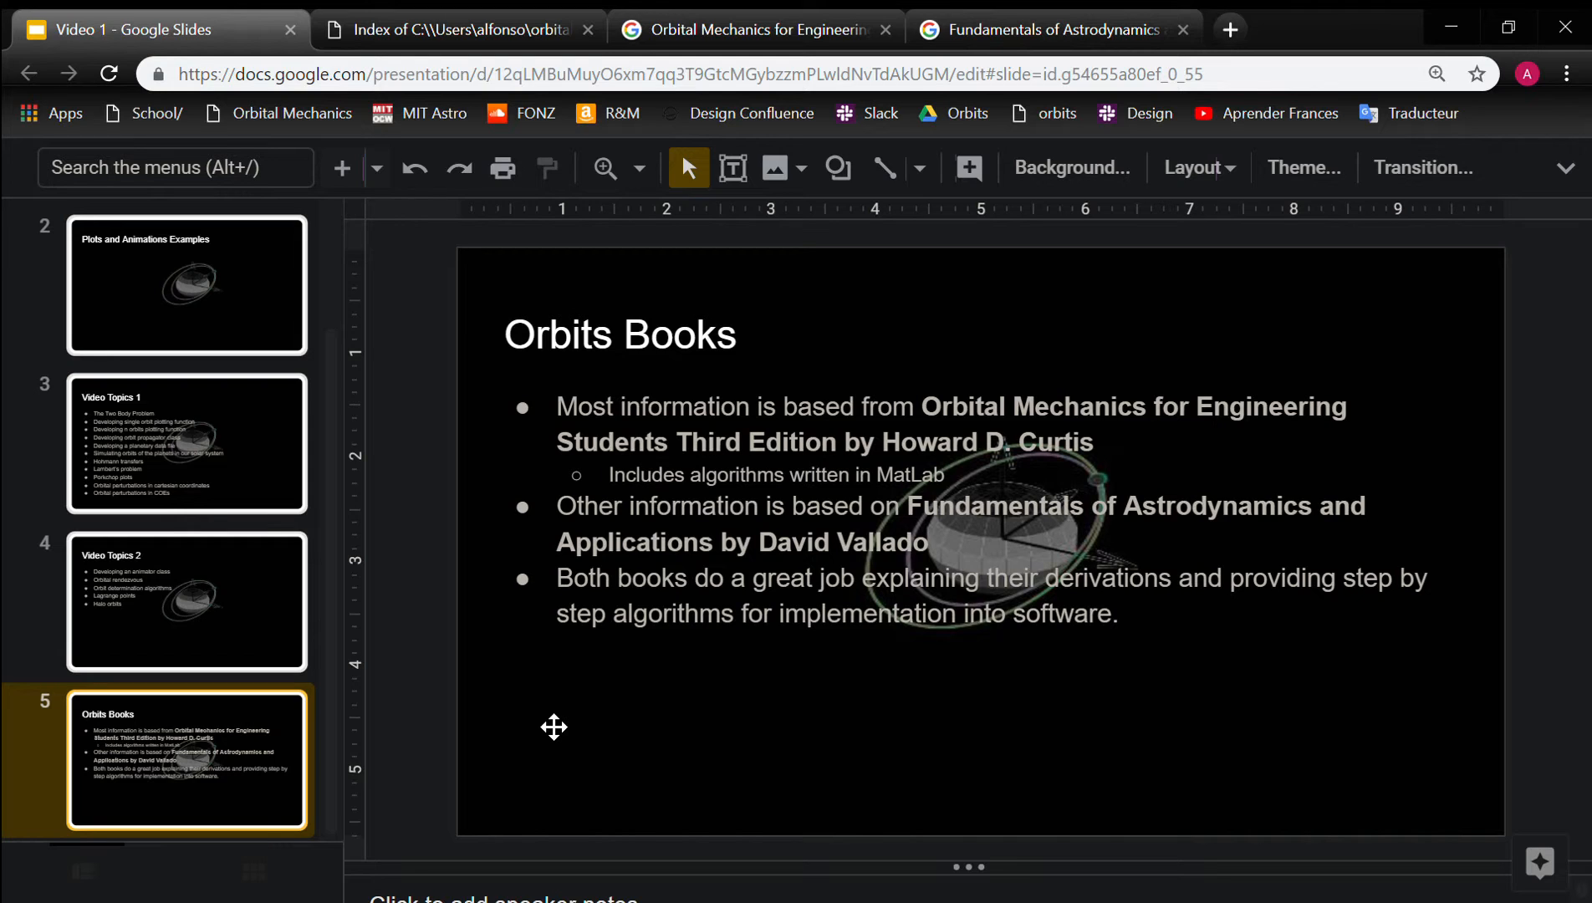
{"action": "mouse_move", "coordinate": [812, 188]}
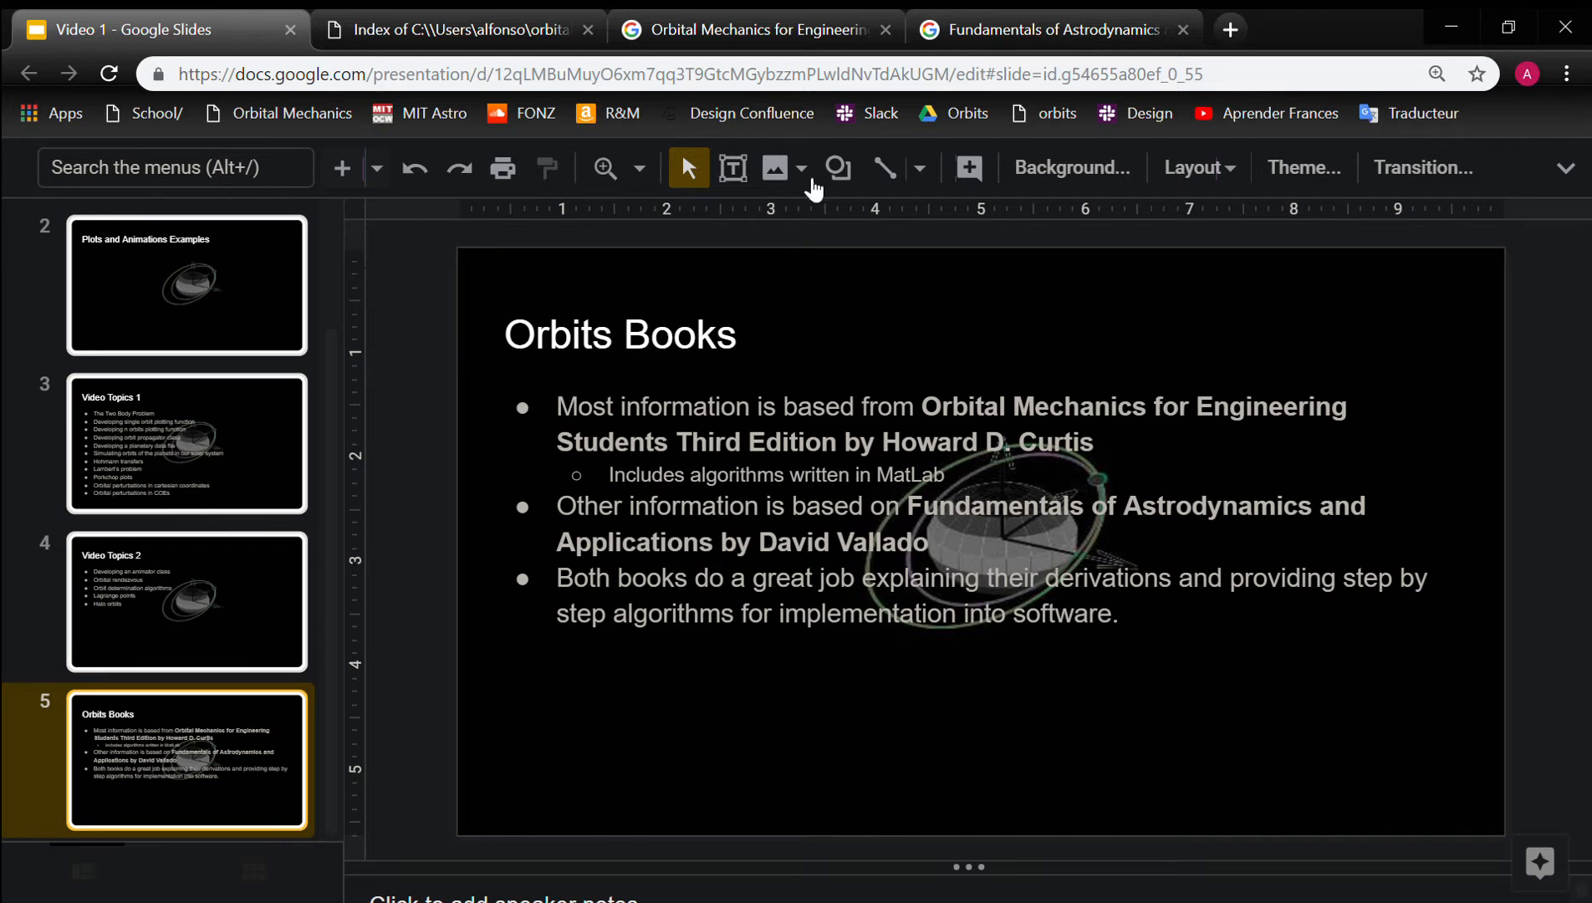
Return to slide 3, 'Video Topics 1', and deselect the first topic's text.
{"action": "left_click", "coordinate": [187, 442]}
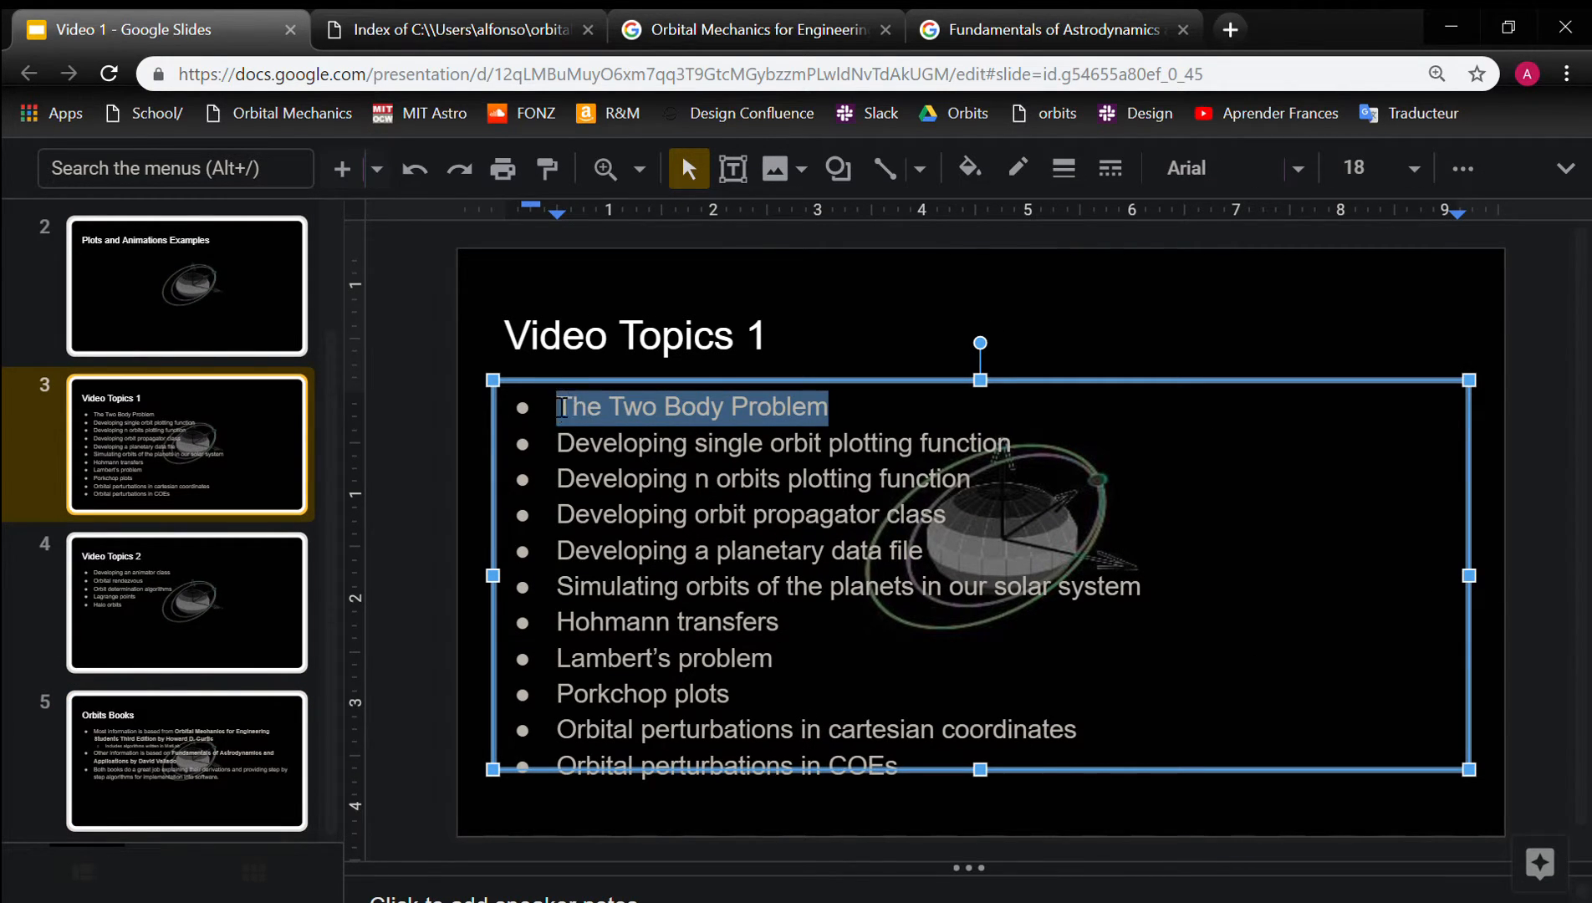
{"action": "mouse_move", "coordinate": [624, 267]}
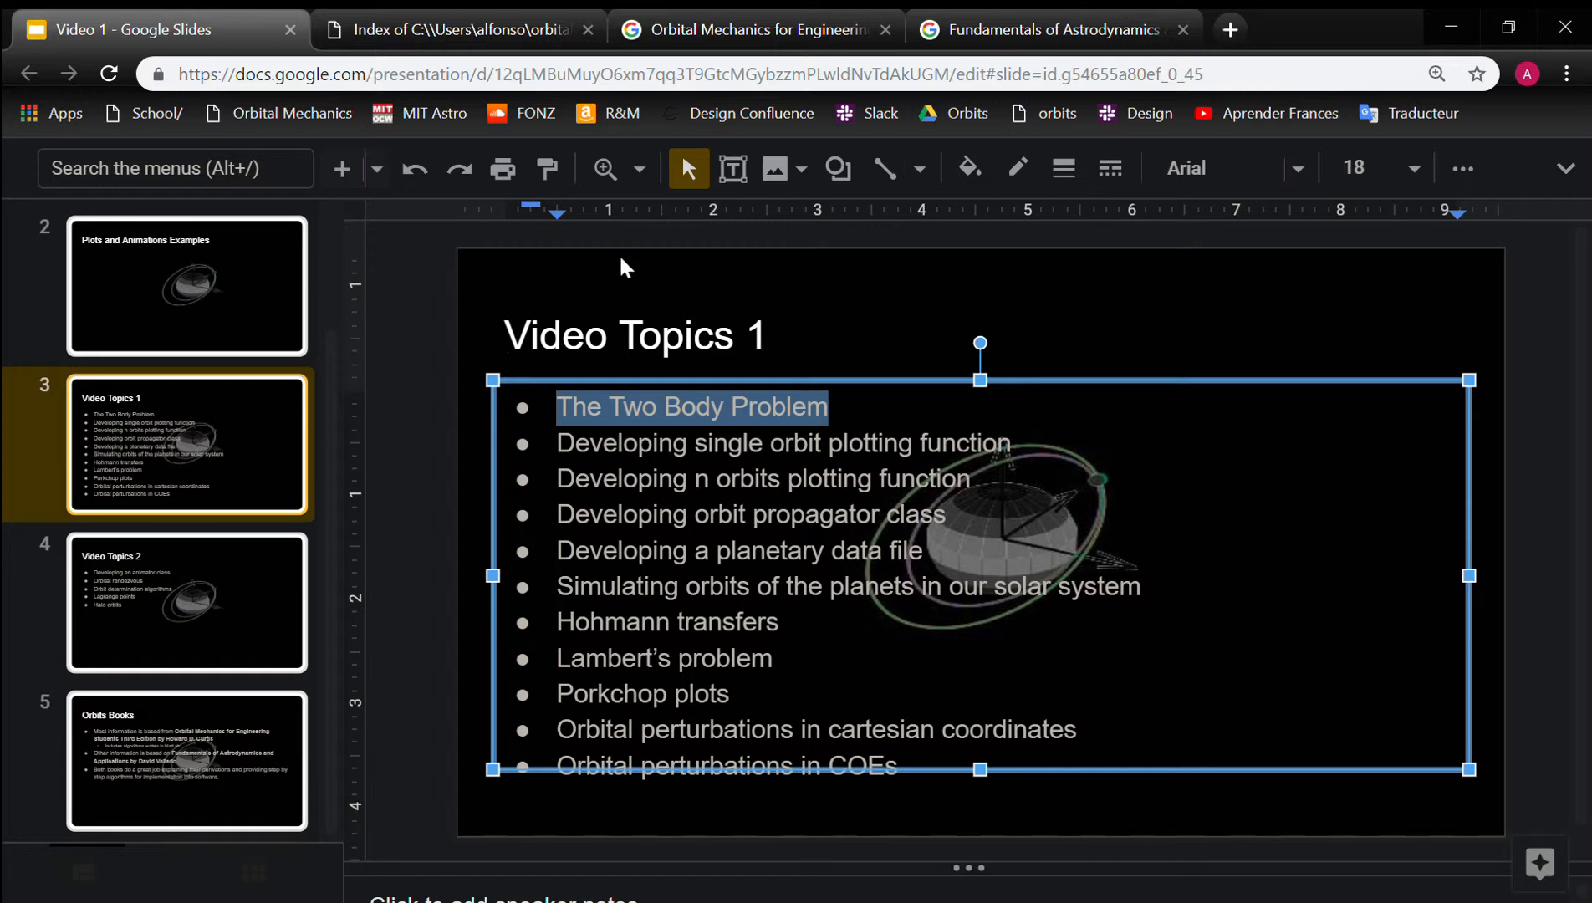
{"action": "left_click", "coordinate": [422, 542]}
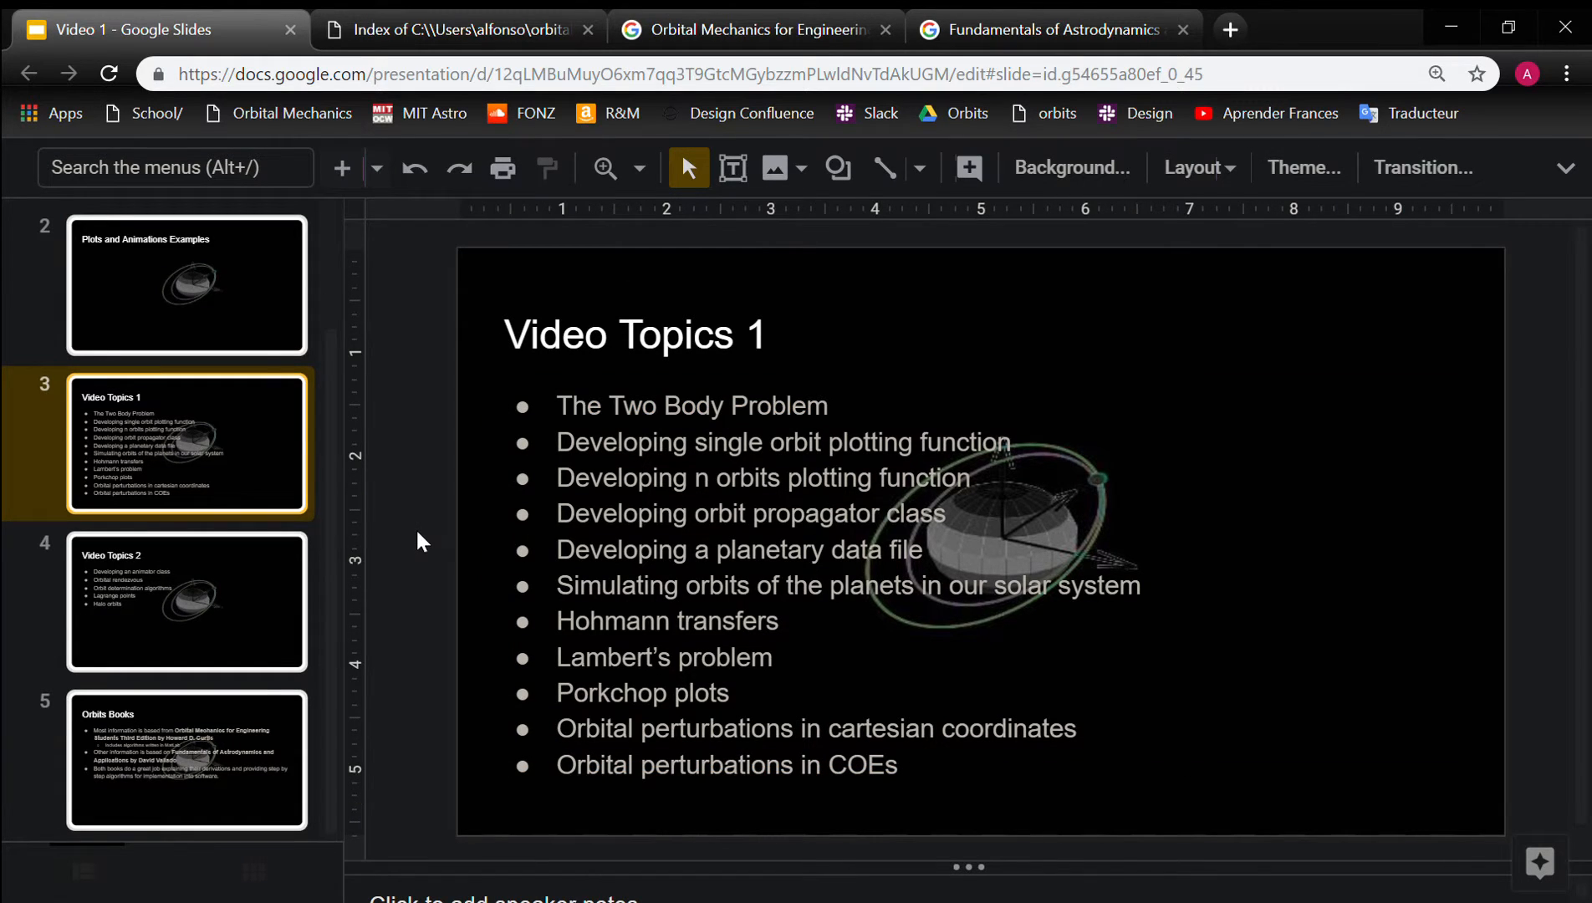